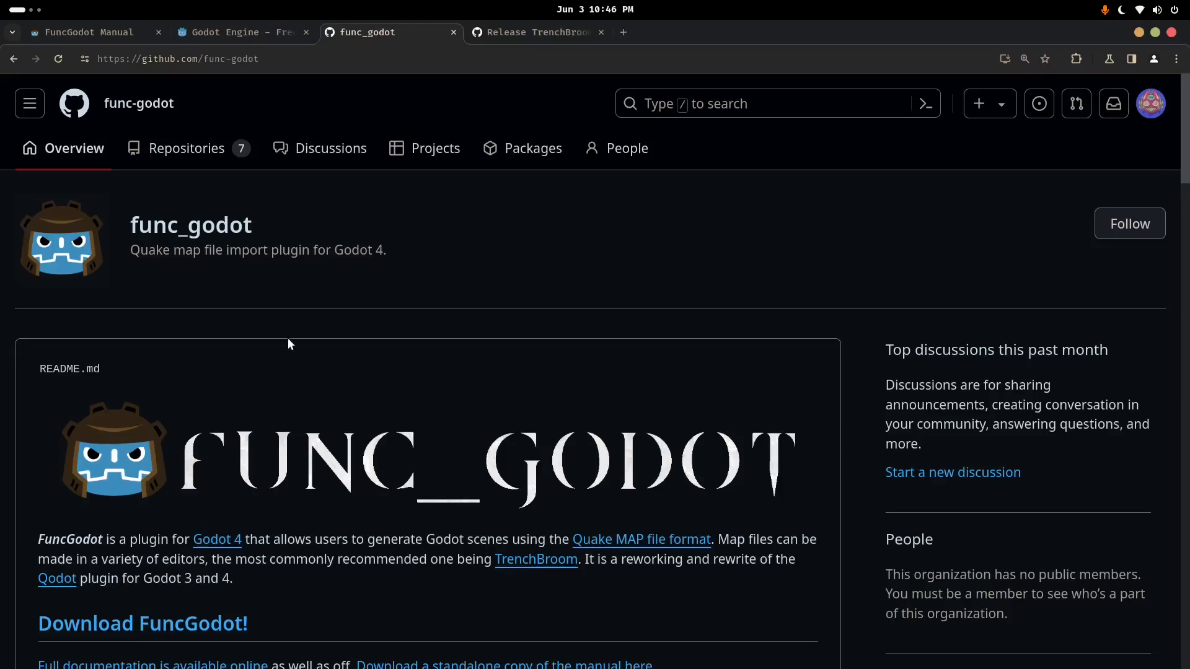
pyautogui.moveTo(268, 72)
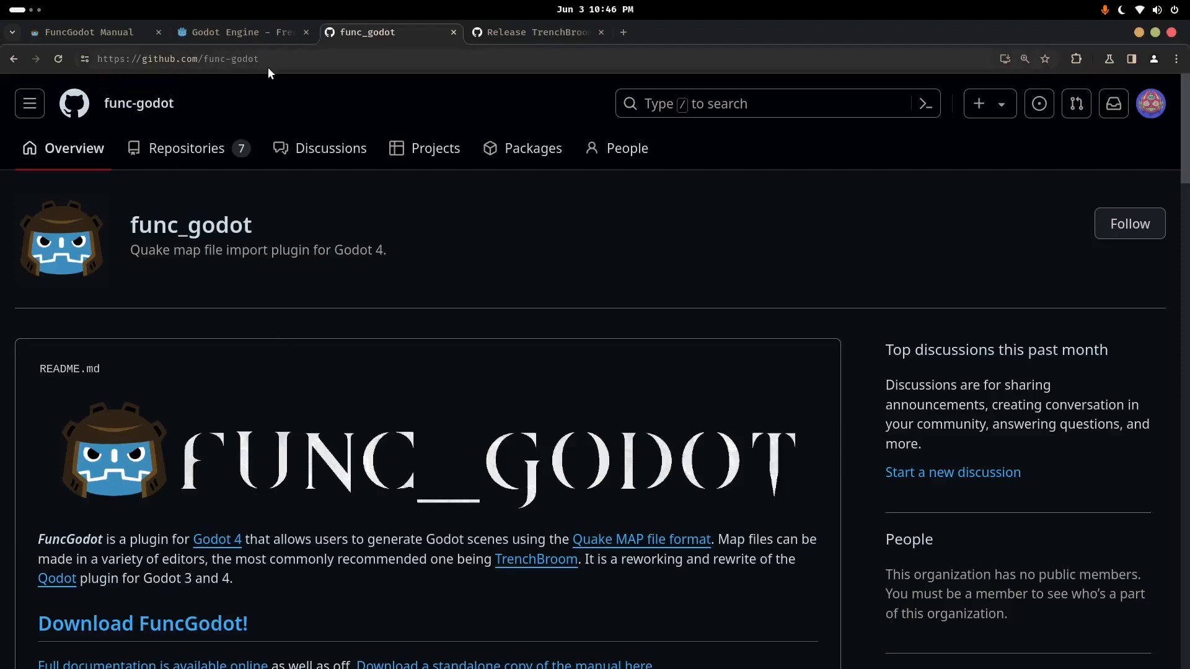
# Scroll the func_godot organization README, then bring up the FuncGodot manual's introduction
pyautogui.scroll(-3)
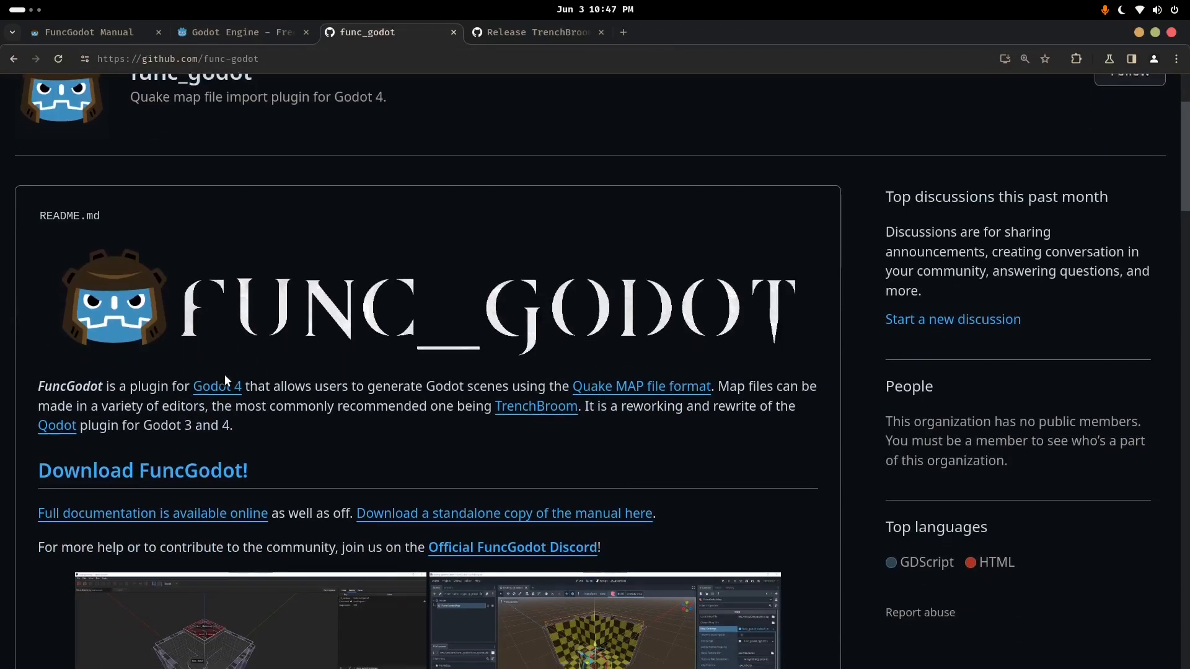
pyautogui.scroll(-3)
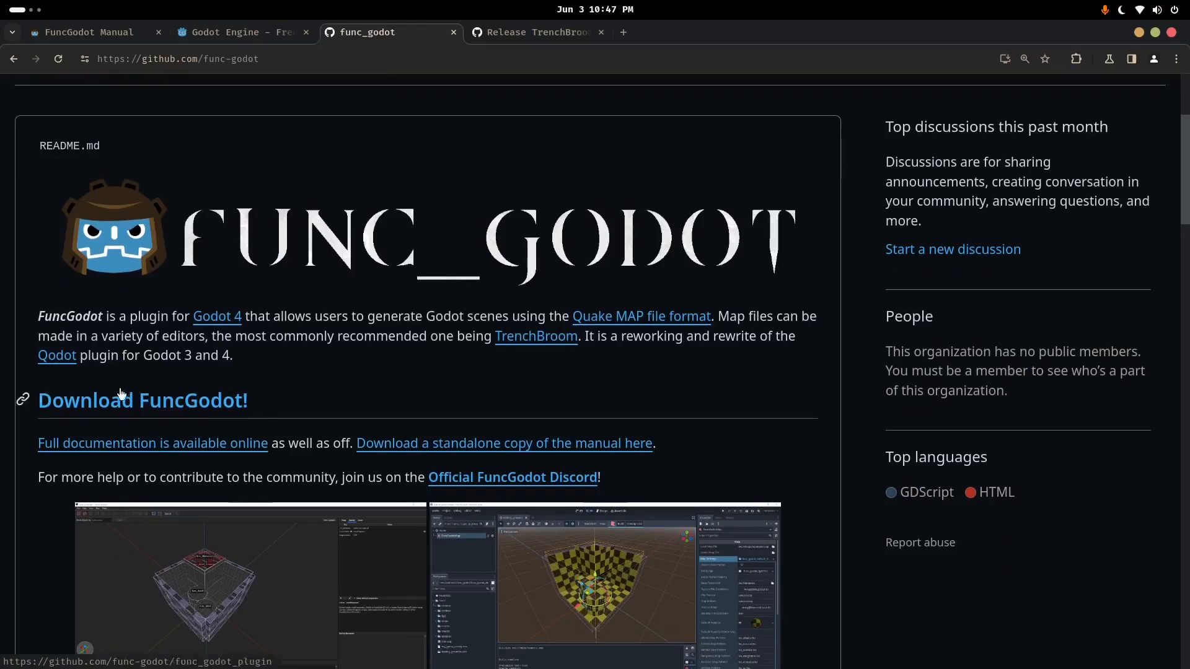
pyautogui.moveTo(260, 331)
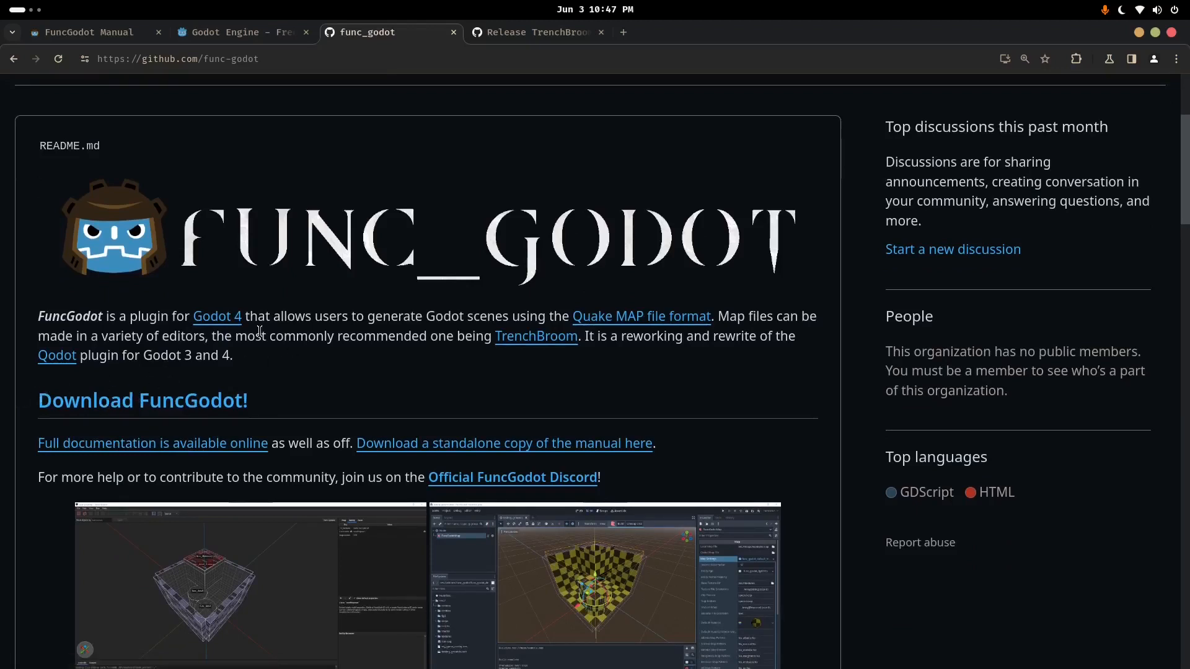
pyautogui.moveTo(71, 53)
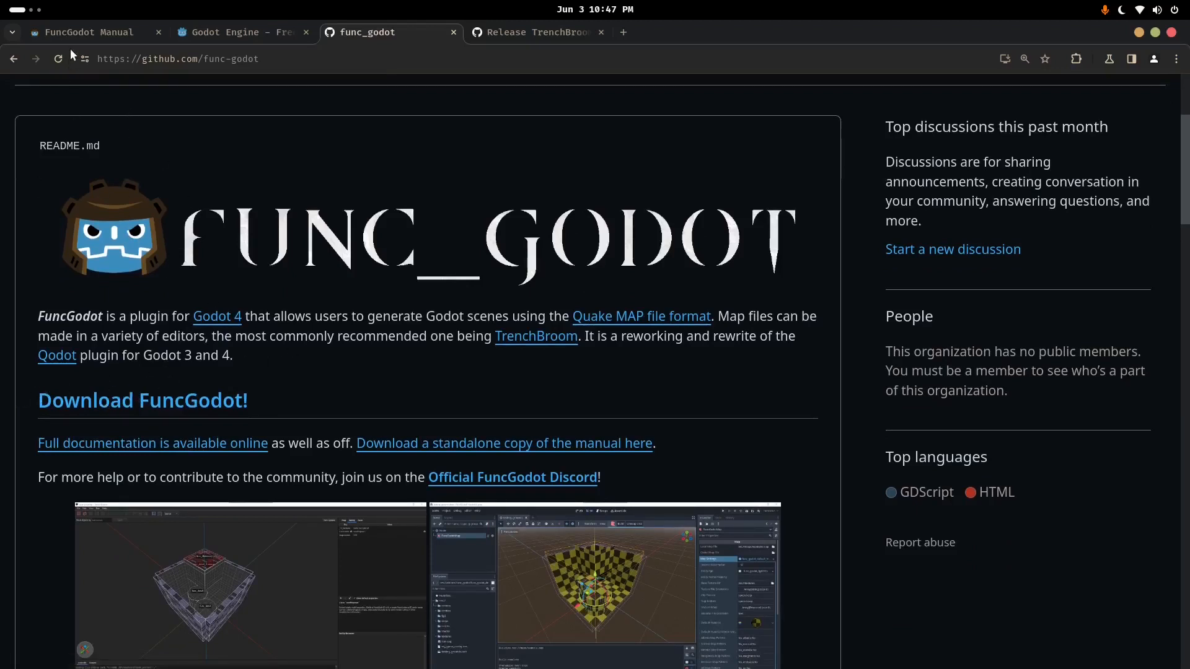
pyautogui.click(86, 32)
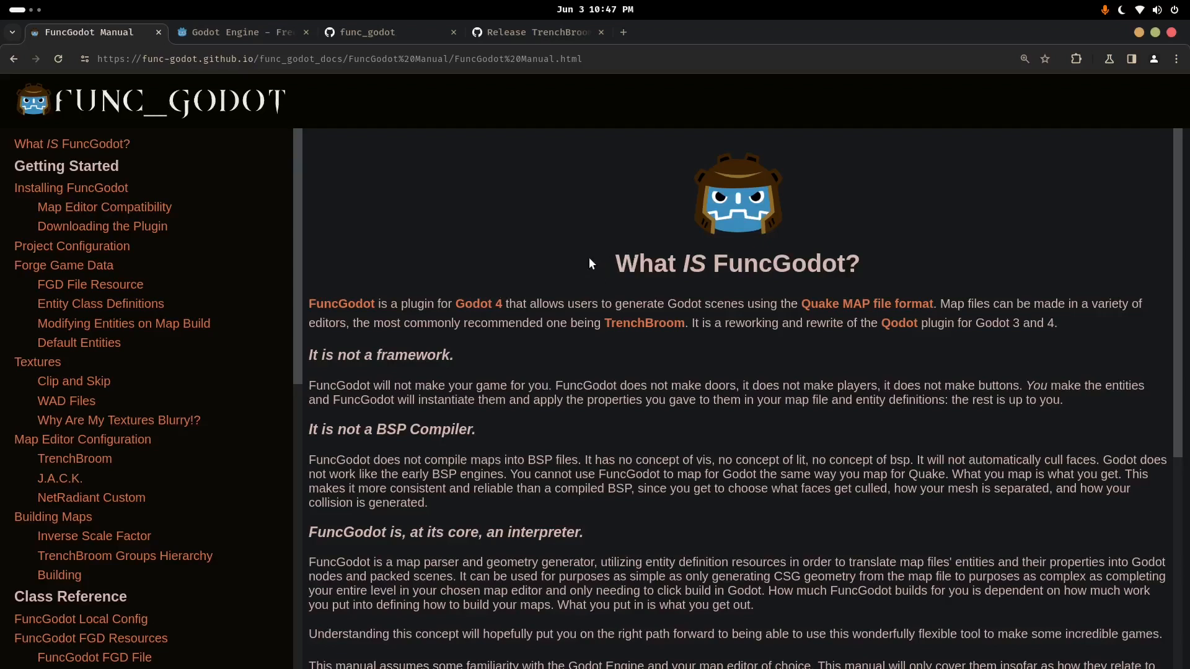
pyautogui.moveTo(452, 303); pyautogui.dragTo(527, 304)
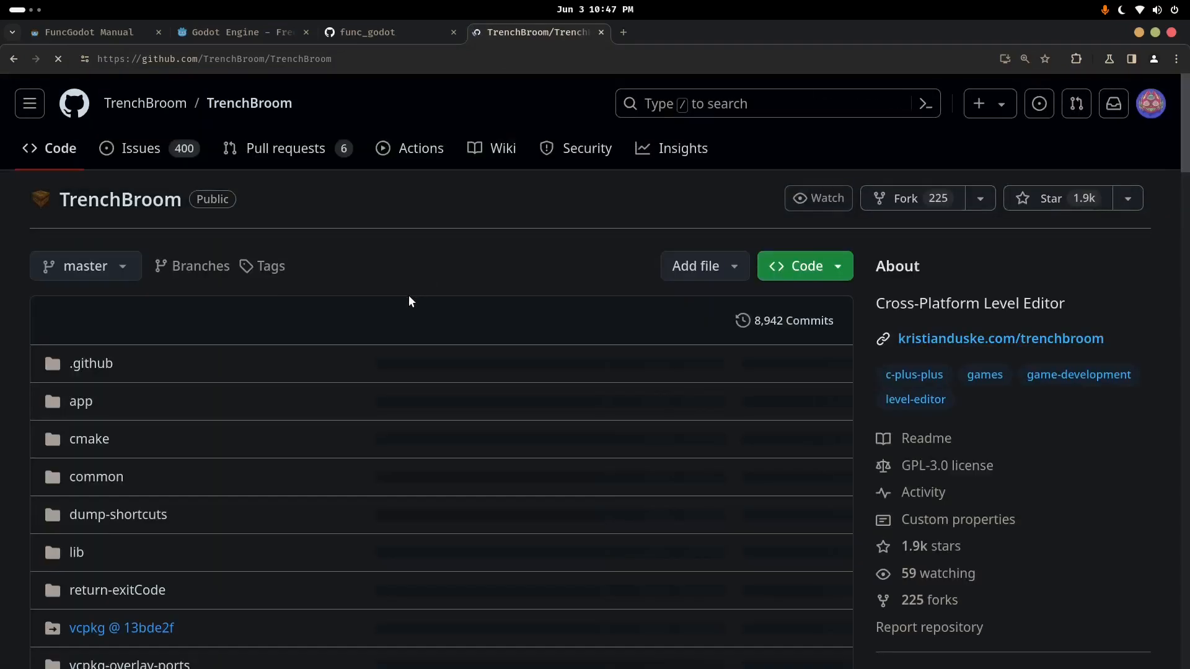
# Open TrenchBroom's 2024.1 release and scroll through its release notes
pyautogui.scroll(-3)
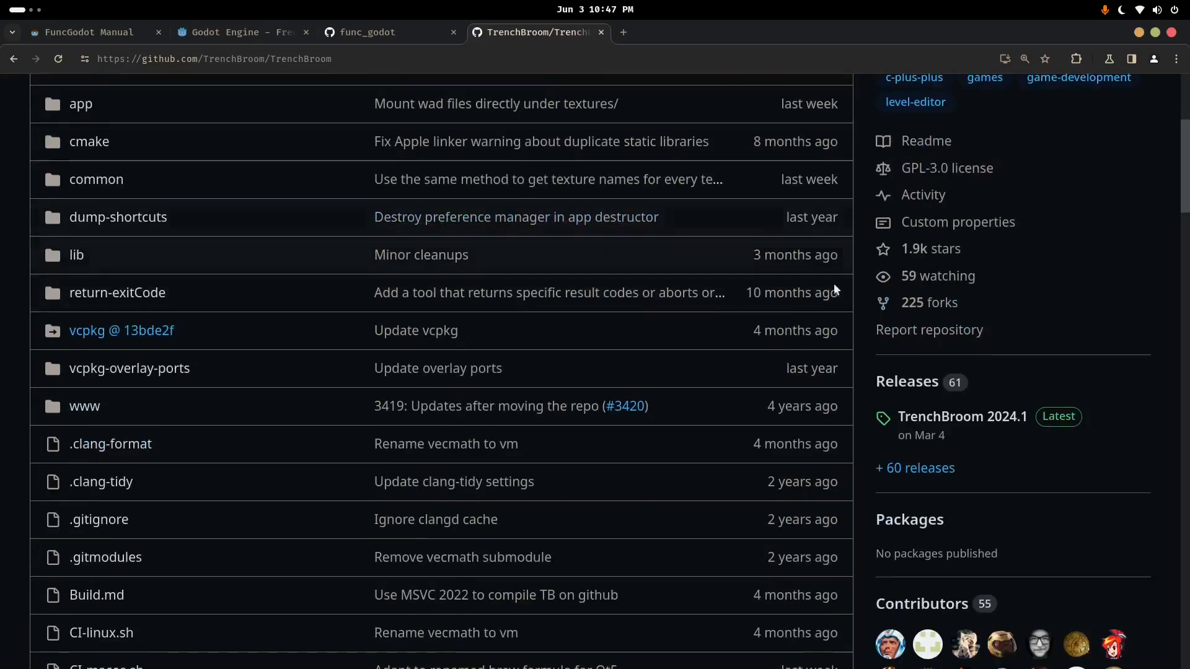
pyautogui.click(961, 416)
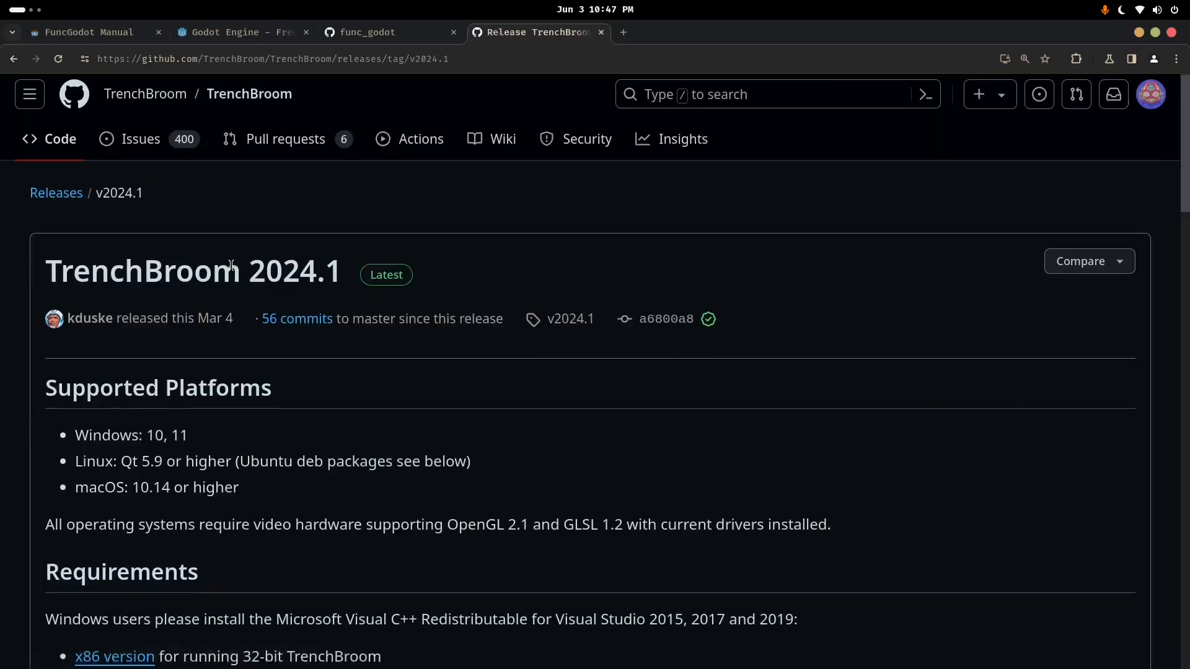
pyautogui.scroll(-3)
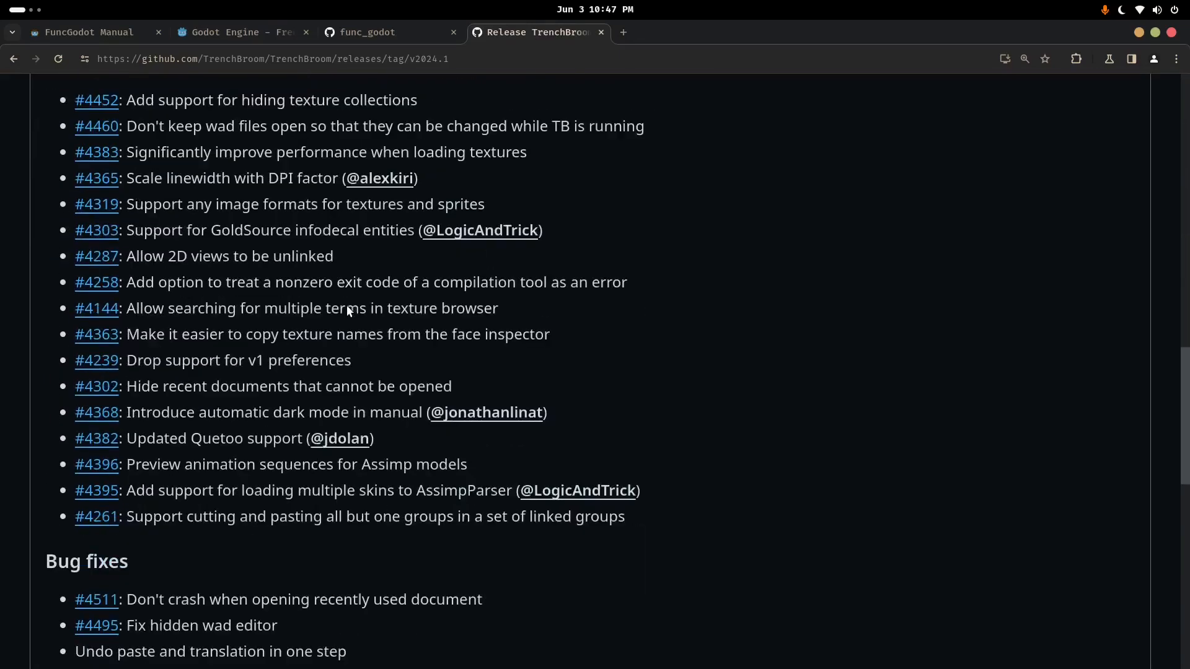
pyautogui.scroll(-3)
pyautogui.write('godo')
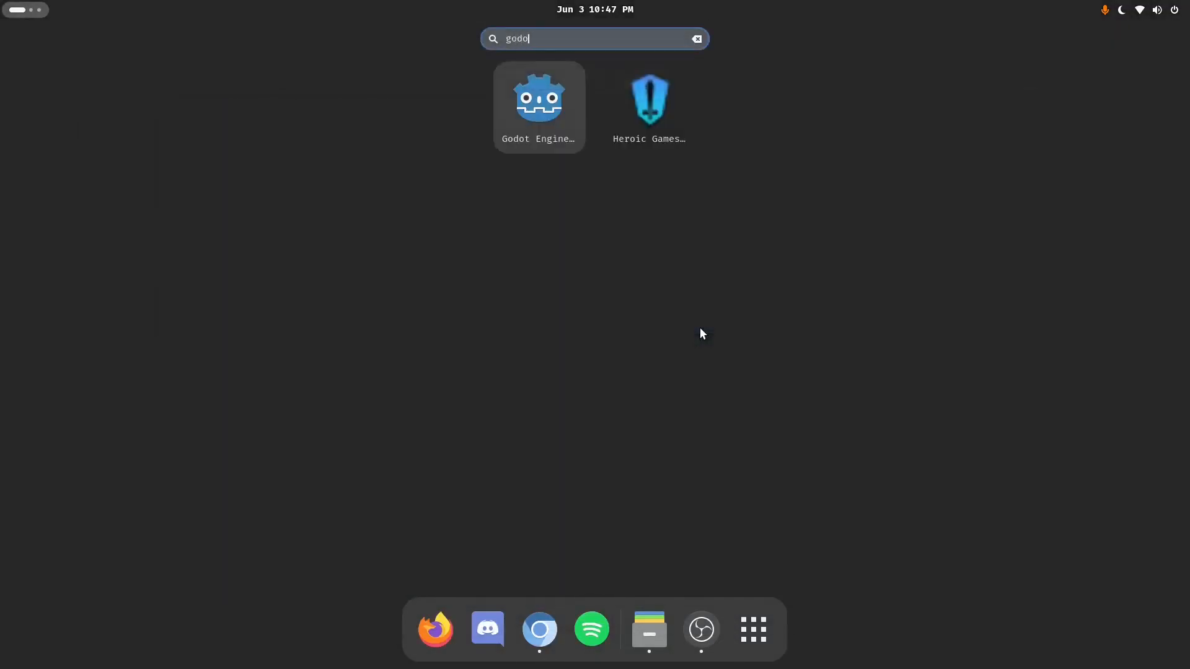
# Launch Godot's func project, show the Output log, and search AssetLib for 'func'
pyautogui.click(538, 97)
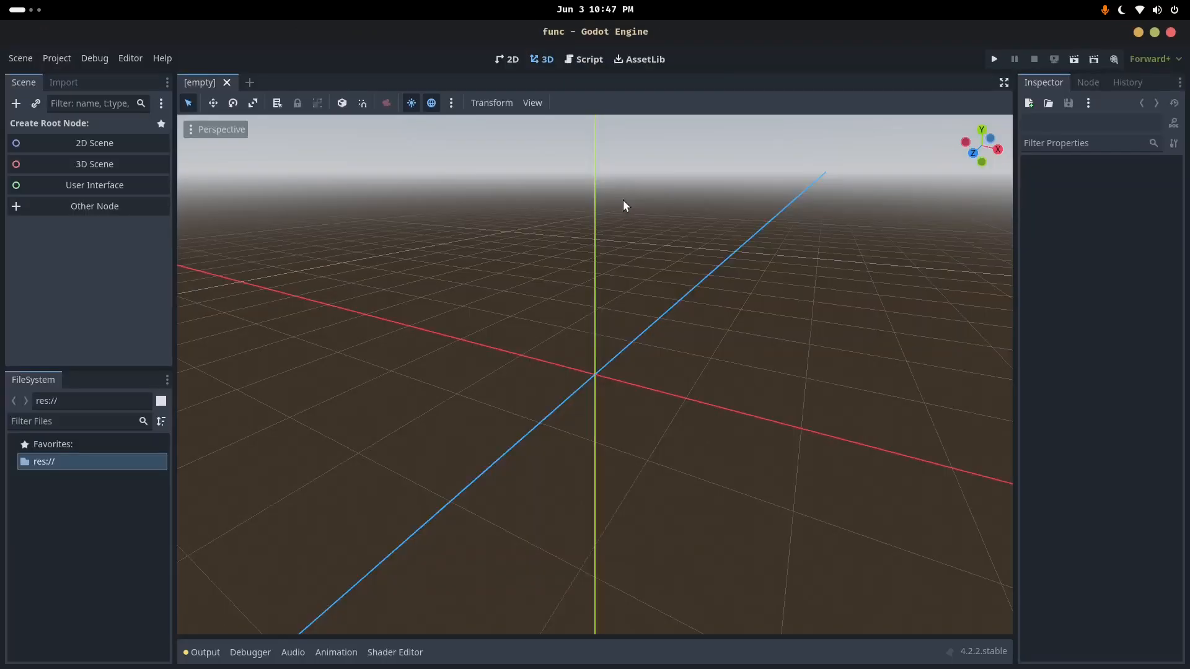
pyautogui.click(205, 652)
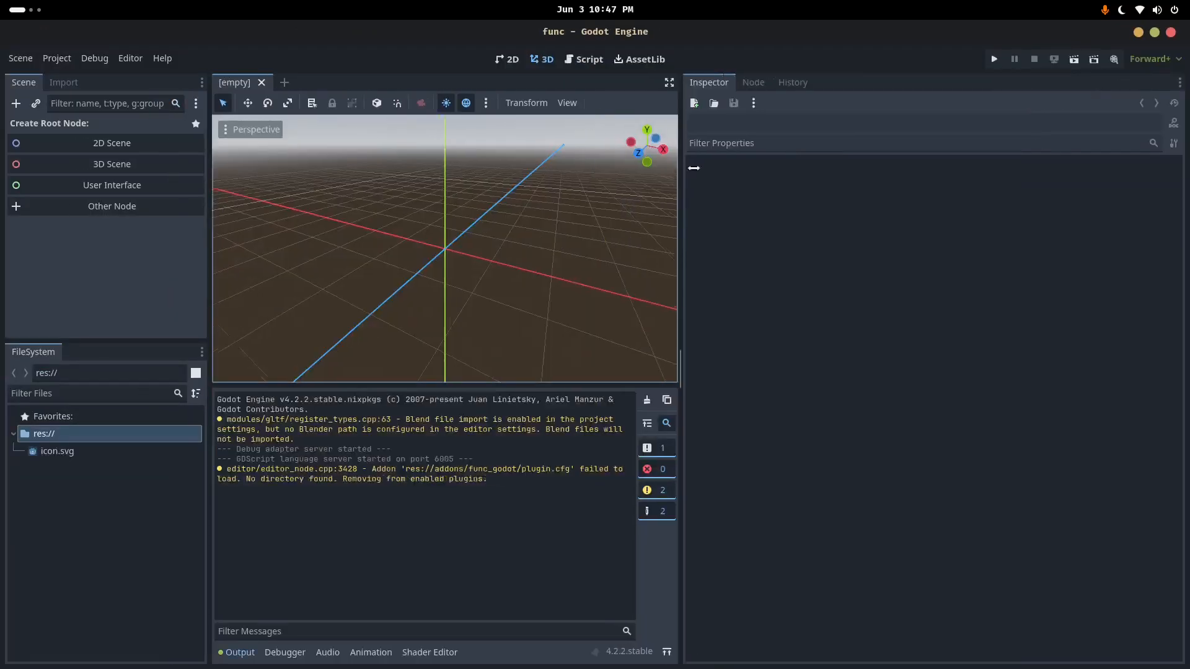
pyautogui.click(640, 60)
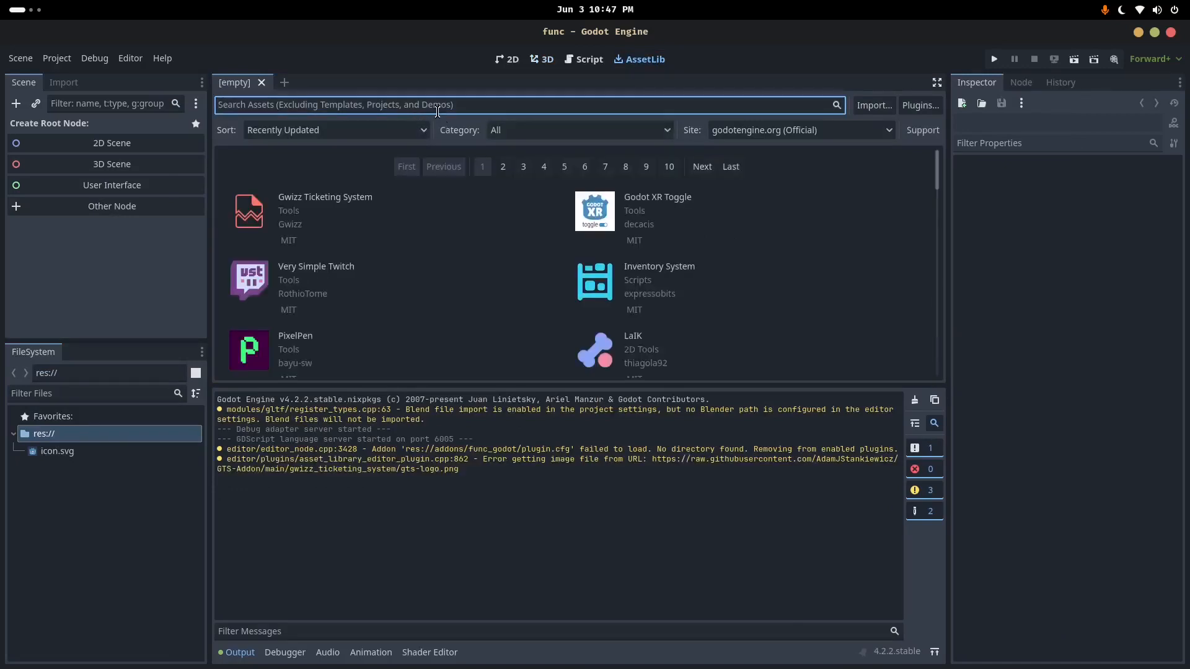
pyautogui.write('func')
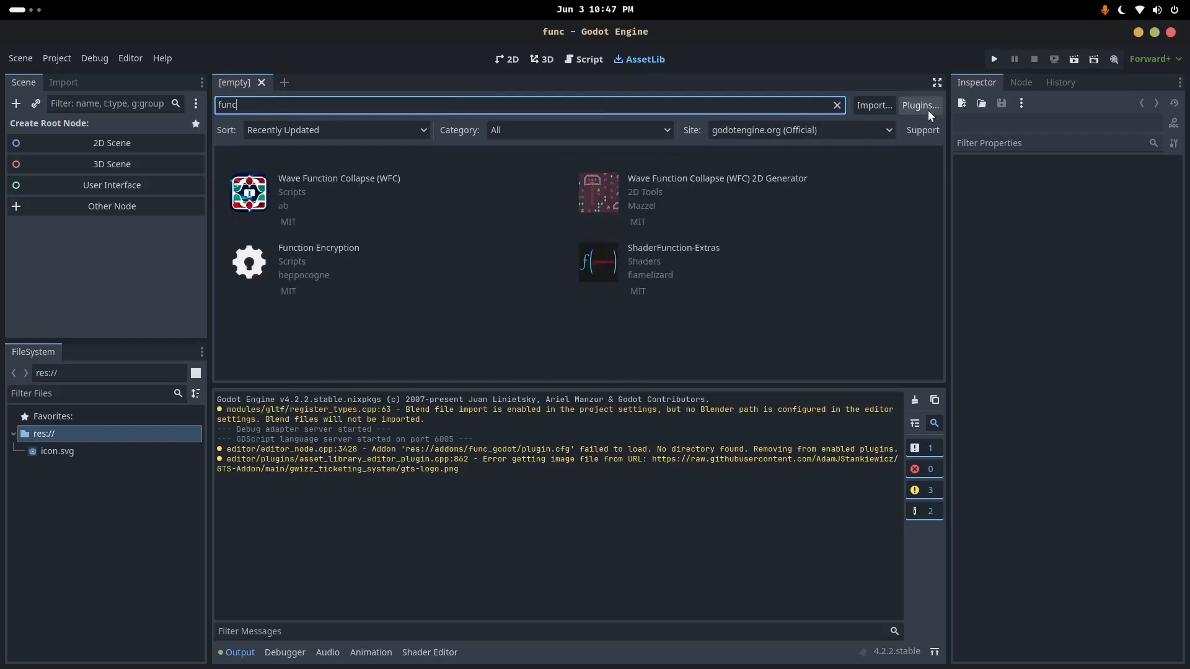
pyautogui.moveTo(646, 188)
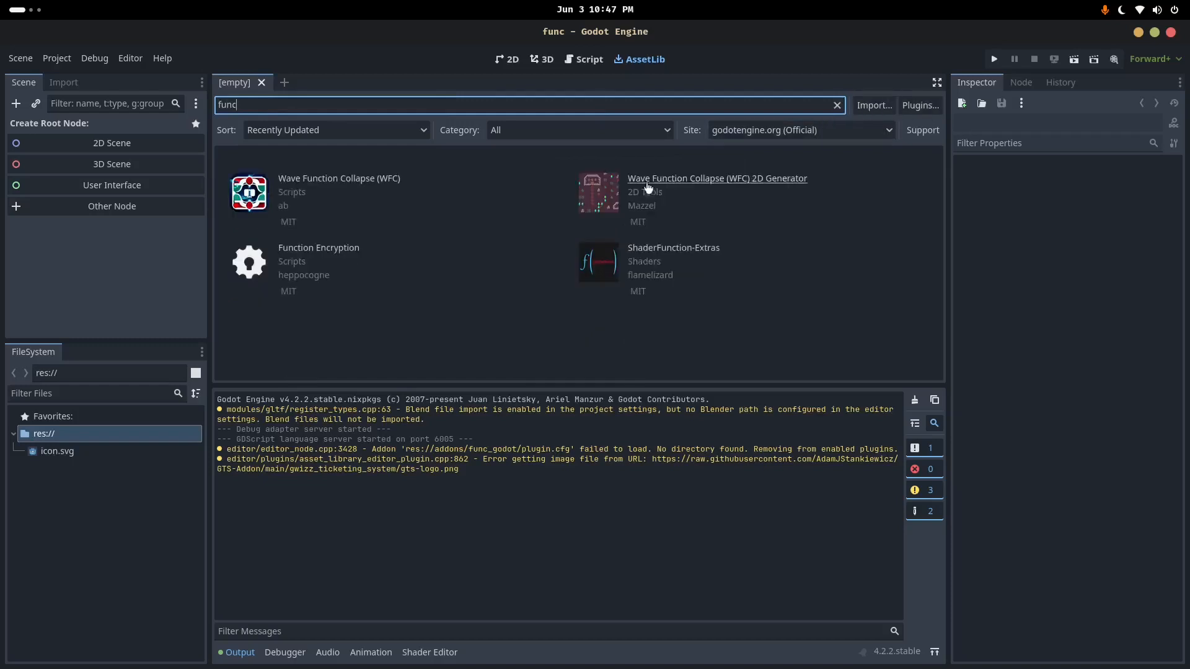
pyautogui.moveTo(498, 243)
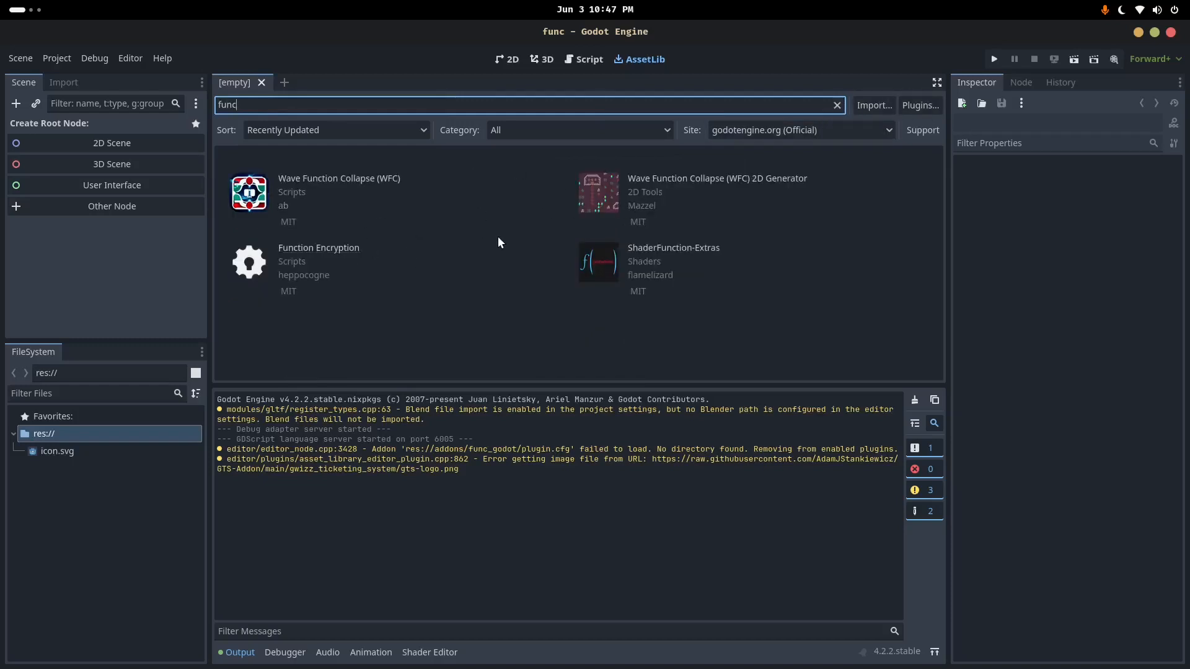
pyautogui.moveTo(402, 230)
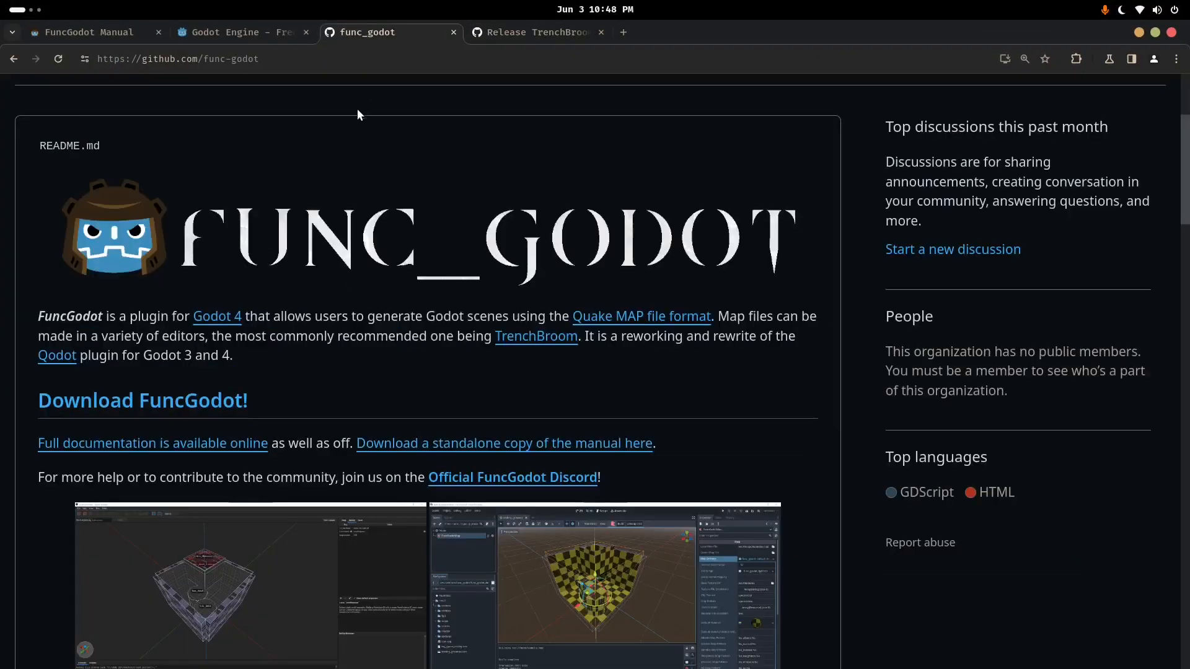
# Check func_godot_plugin's Code download options and open the FuncGodot 2024.1.1 release
pyautogui.scroll(3)
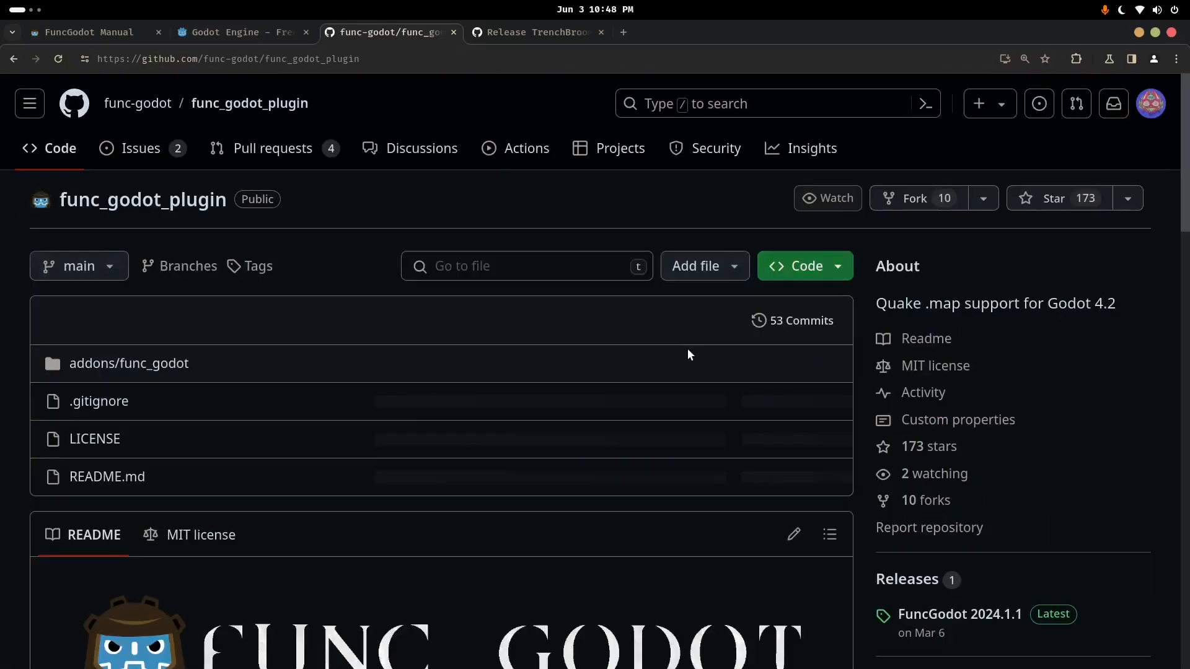
pyautogui.click(803, 266)
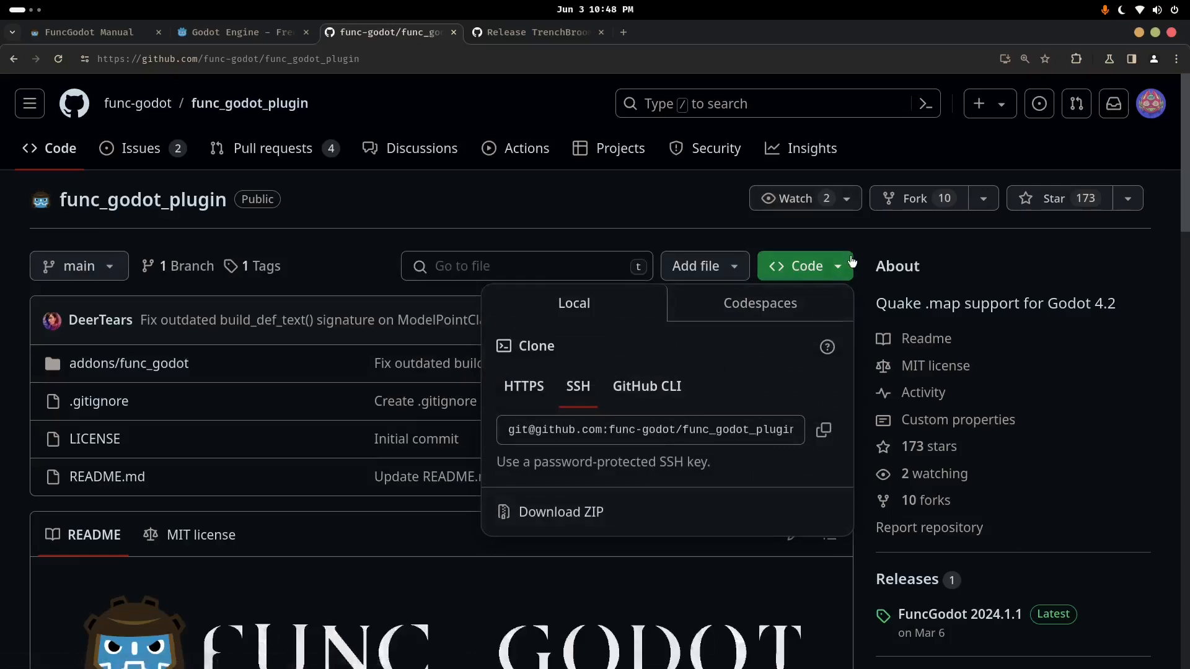
pyautogui.scroll(-3)
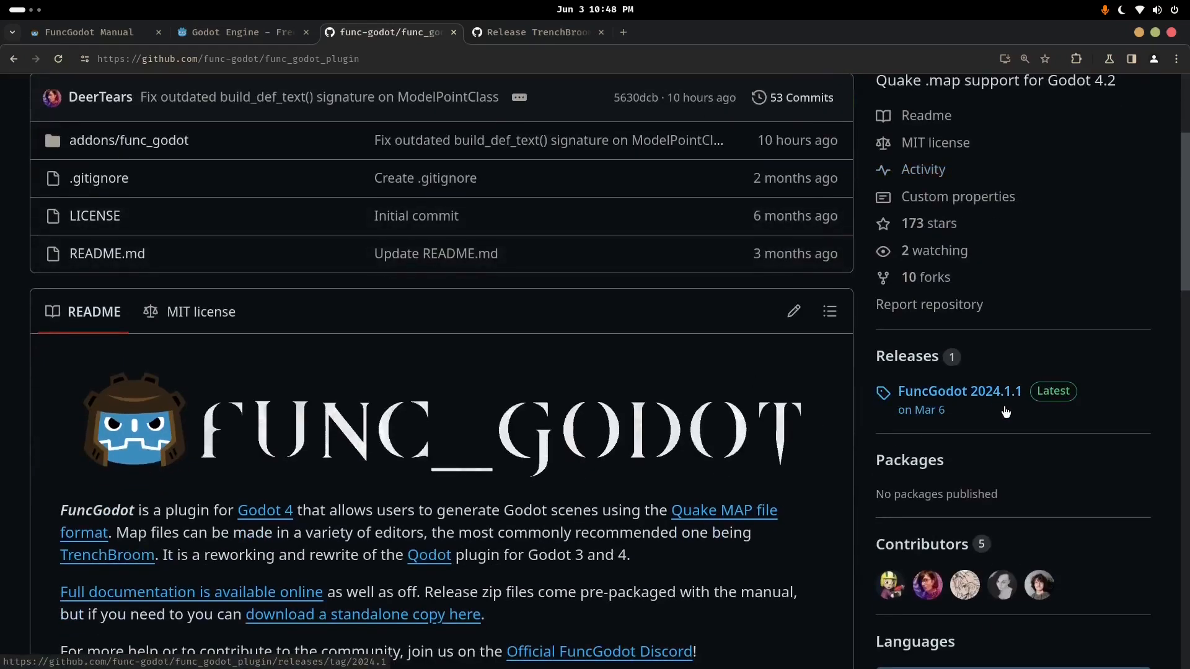
pyautogui.click(959, 391)
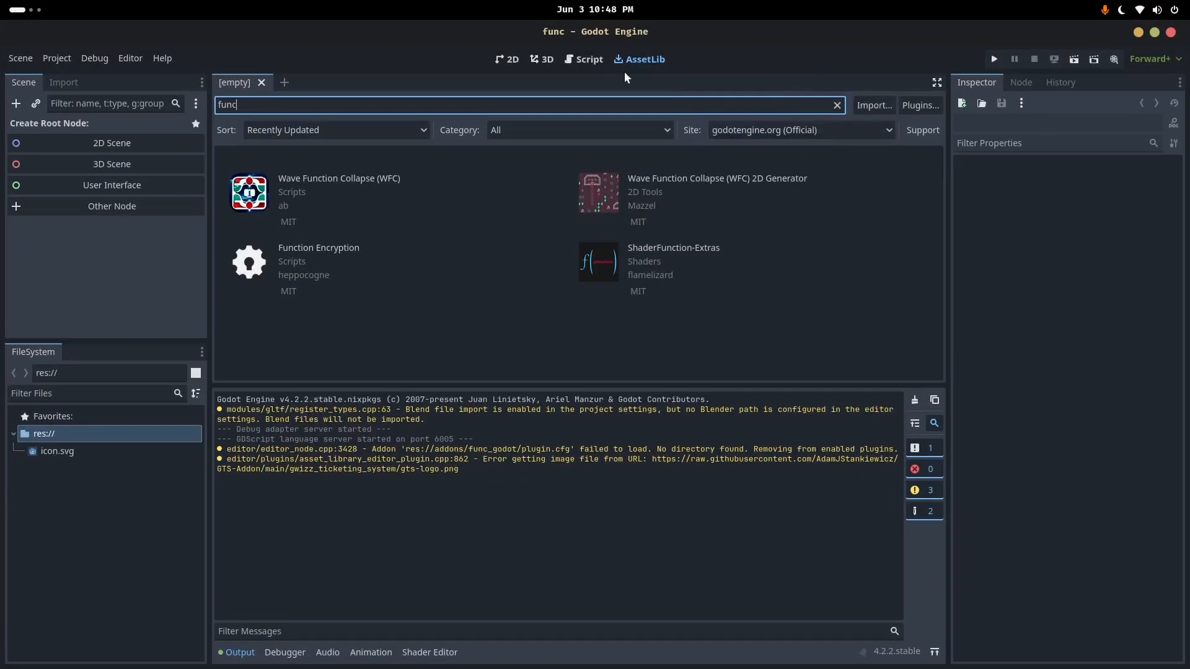
# Import func_godot_2024_1_1.zip through AssetLib and install its files into the project
pyautogui.click(873, 104)
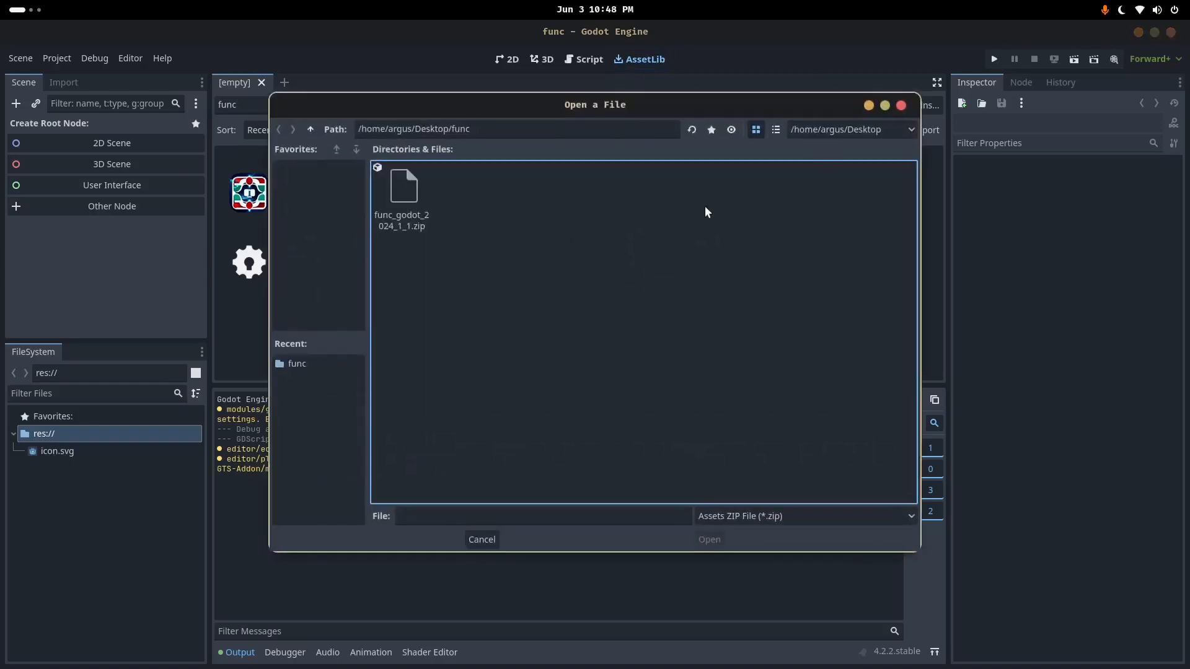
pyautogui.doubleClick(402, 190)
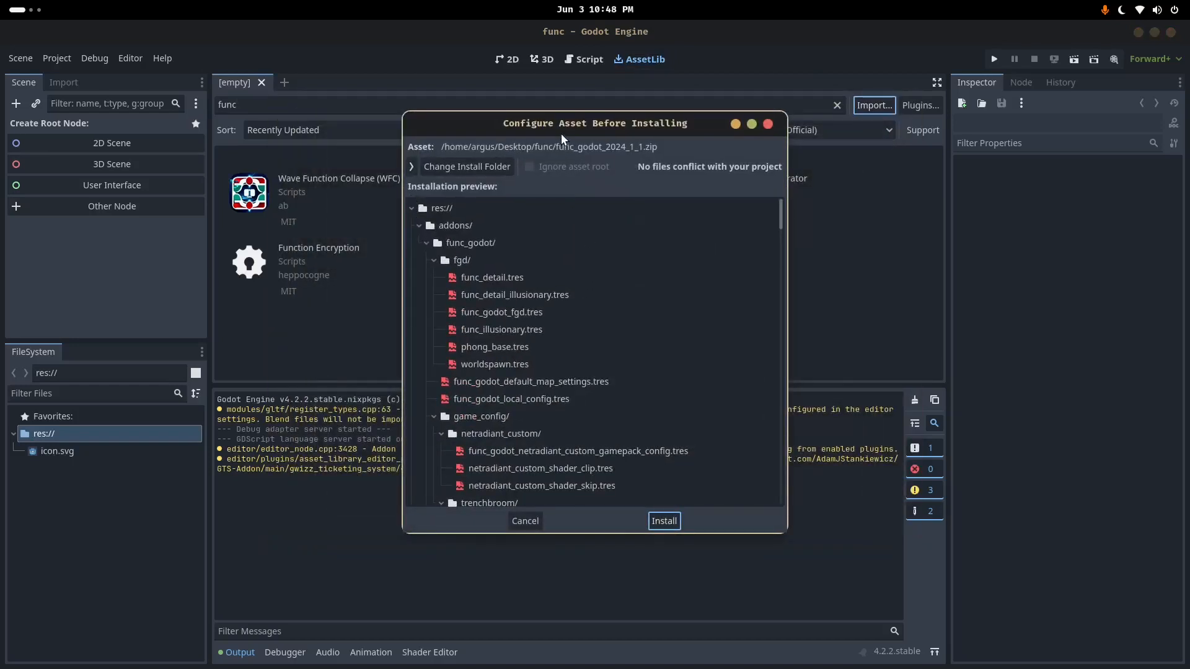
pyautogui.moveTo(569, 141)
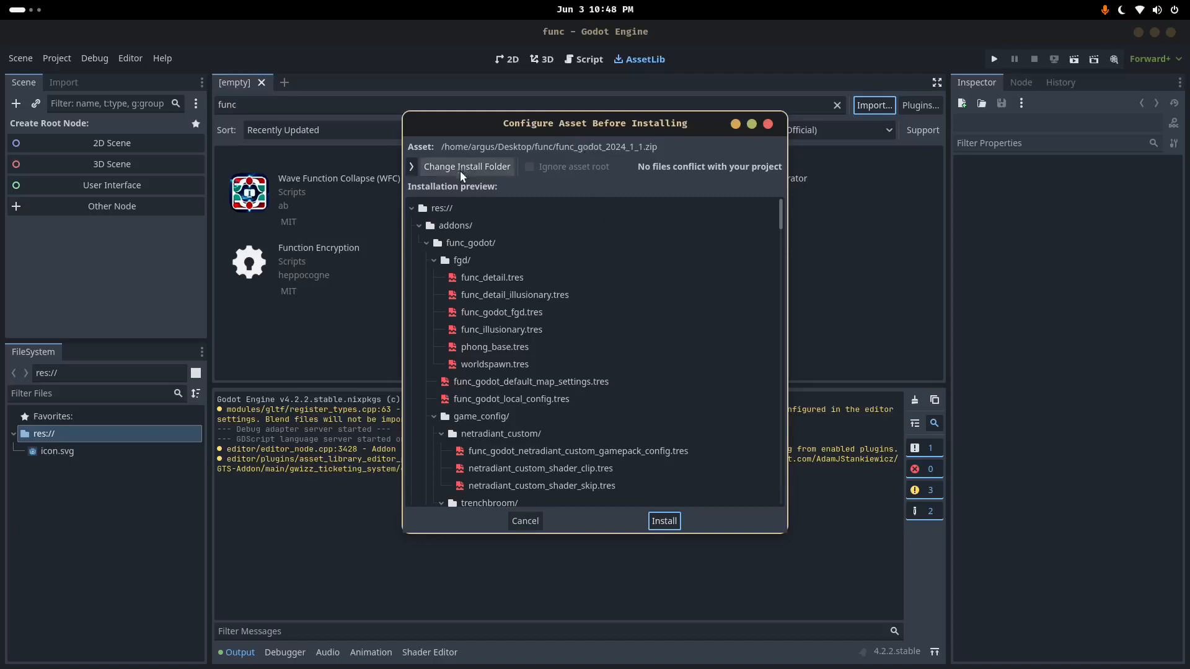
pyautogui.click(412, 209)
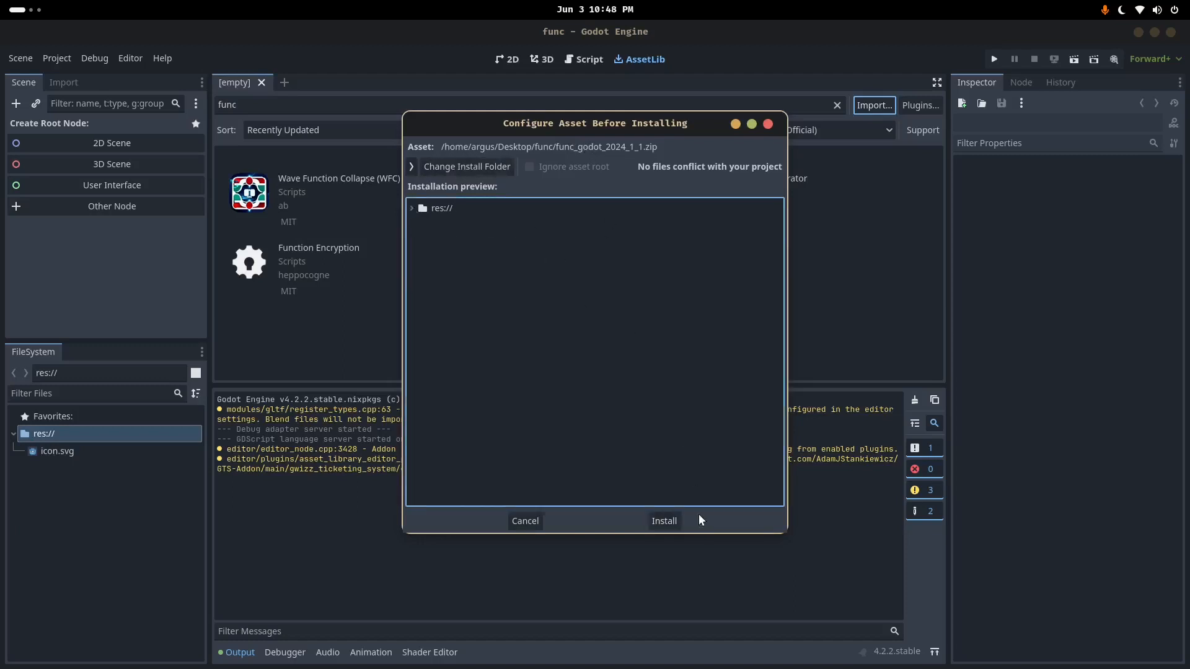
pyautogui.click(663, 520)
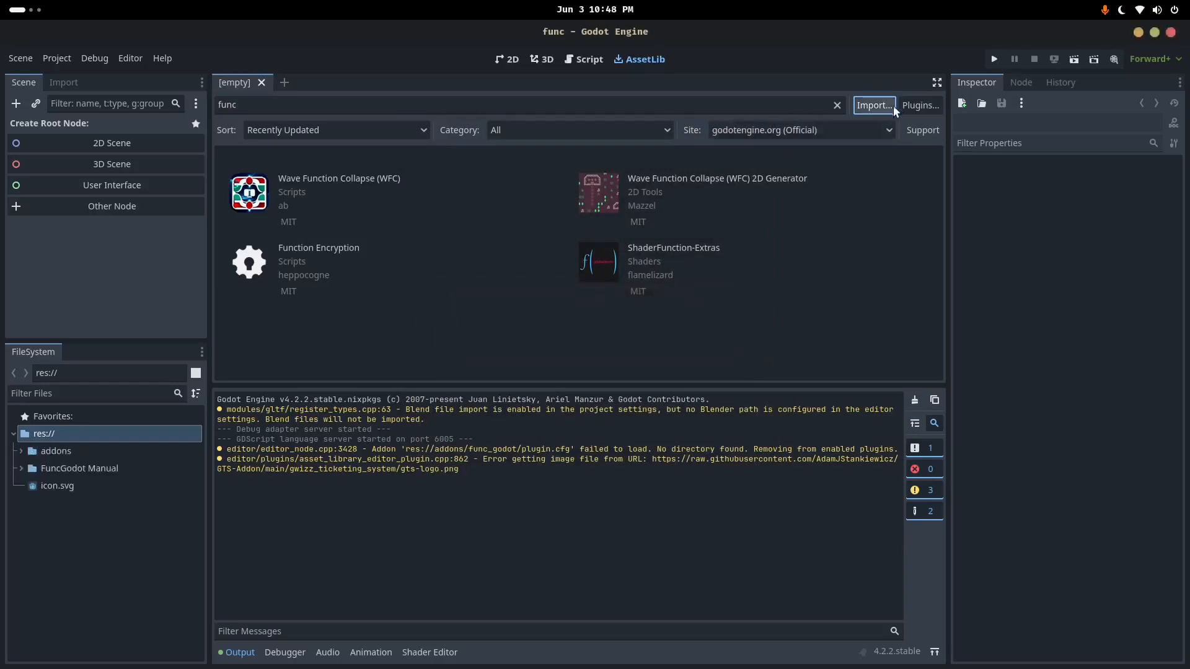
# Enable the FuncGodot plugin and expand the installed addons folder
pyautogui.click(921, 105)
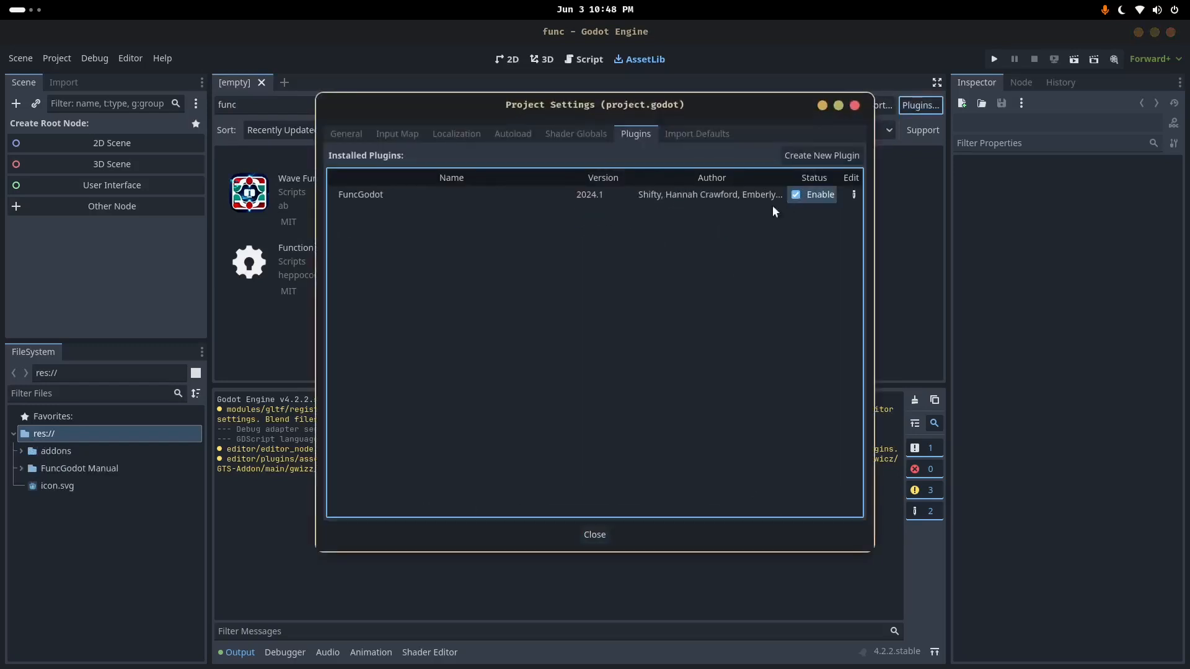
pyautogui.click(594, 534)
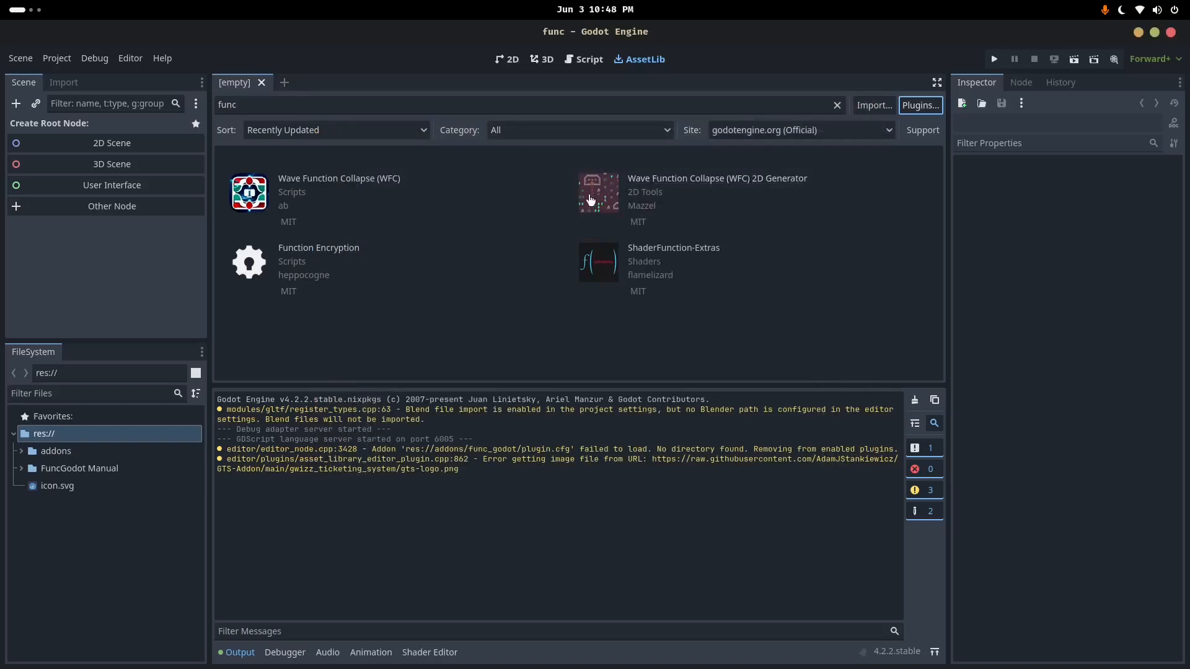
pyautogui.click(20, 451)
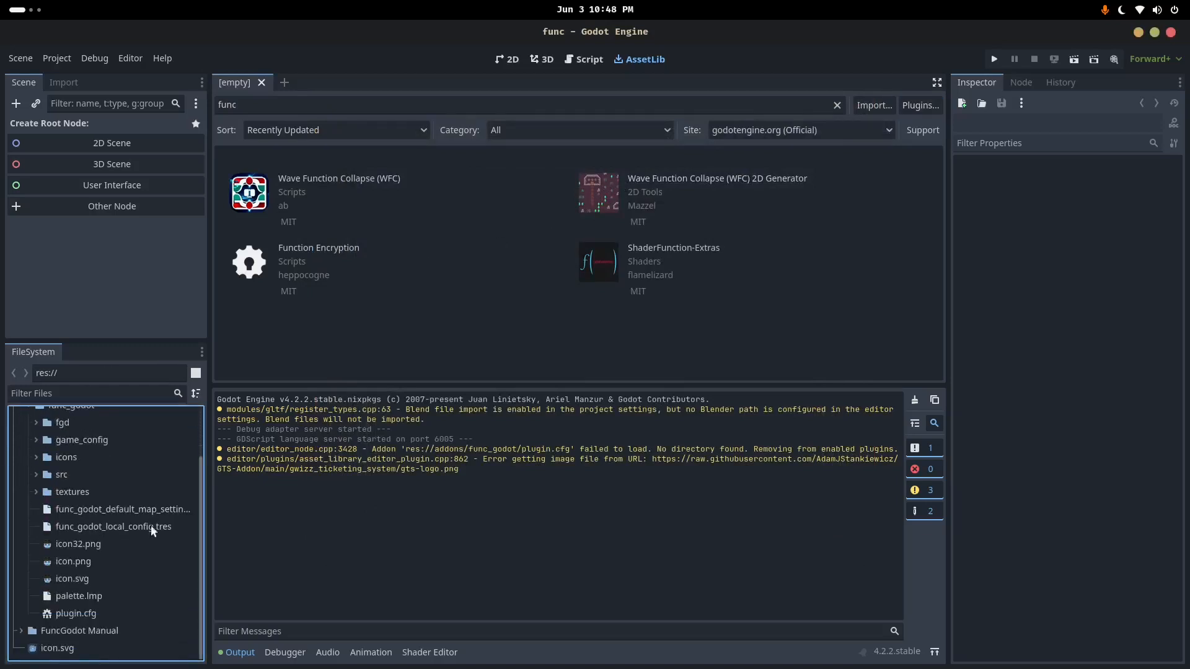
# Open the FuncGodot local config resource and view the 2024.1.1 release assets on GitHub
pyautogui.click(114, 526)
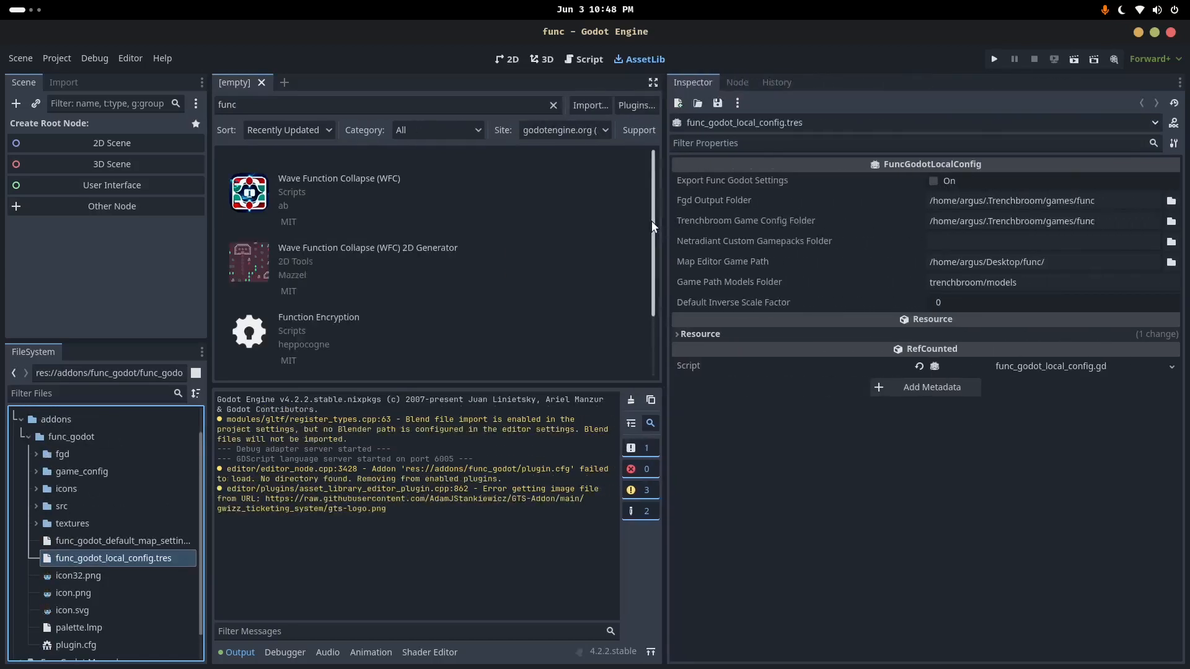
pyautogui.click(1032, 201)
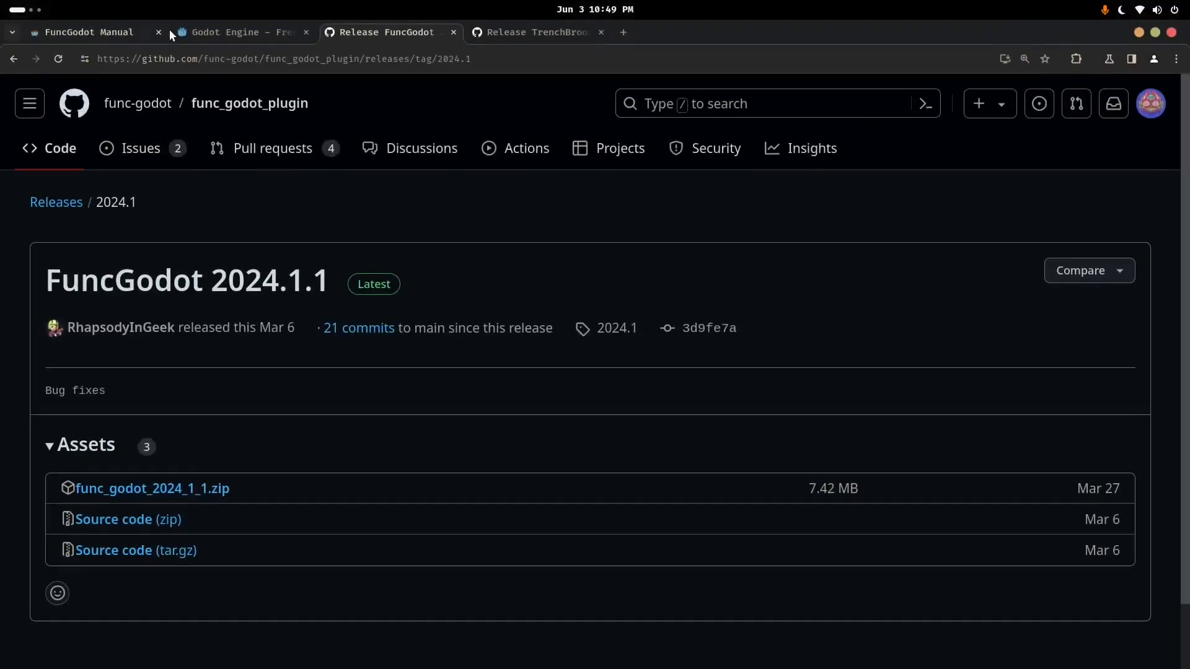
# Read the FuncGodot Manual's Project Configuration section on local config folder settings
pyautogui.click(87, 31)
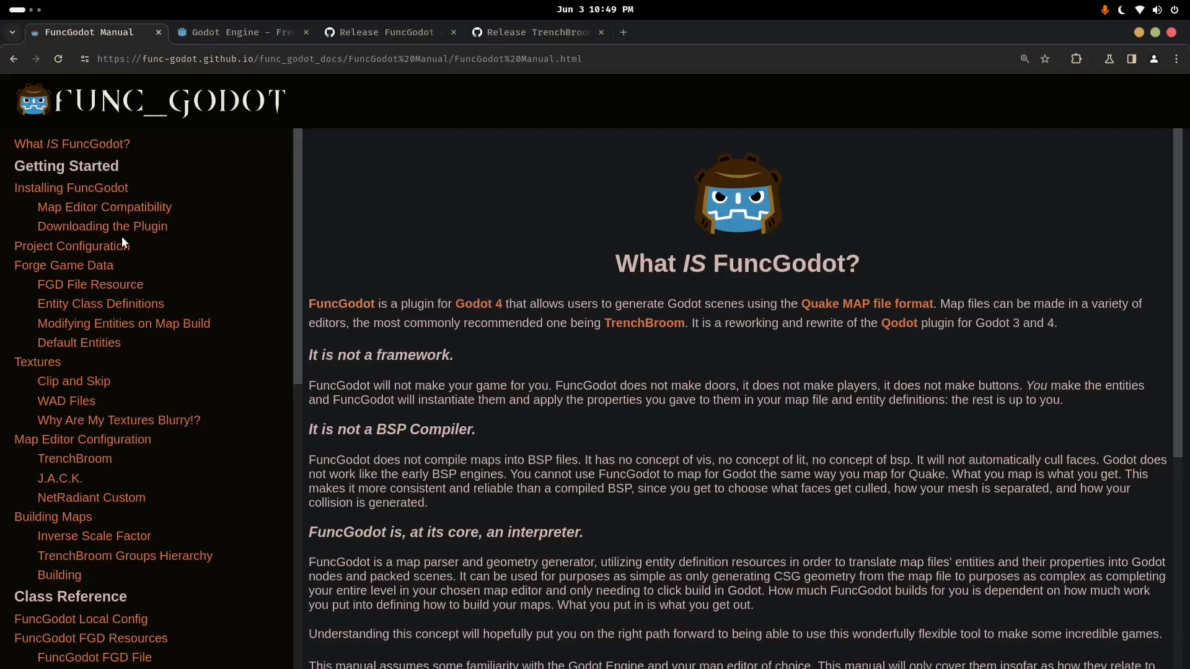
pyautogui.click(71, 246)
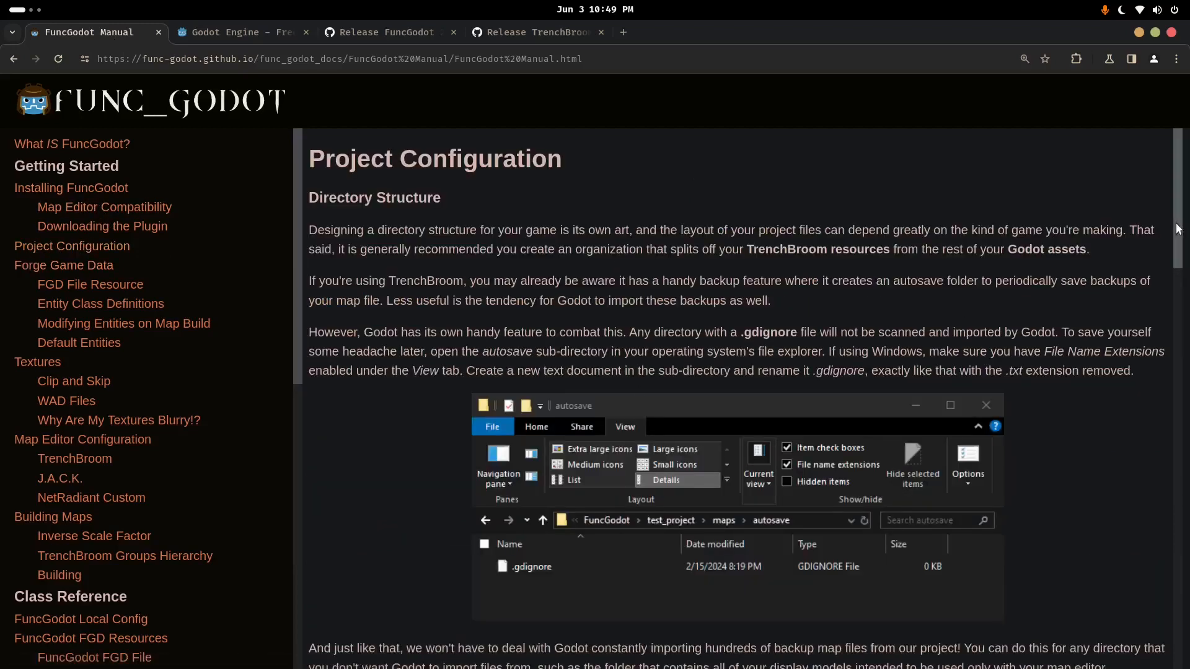
pyautogui.scroll(-3)
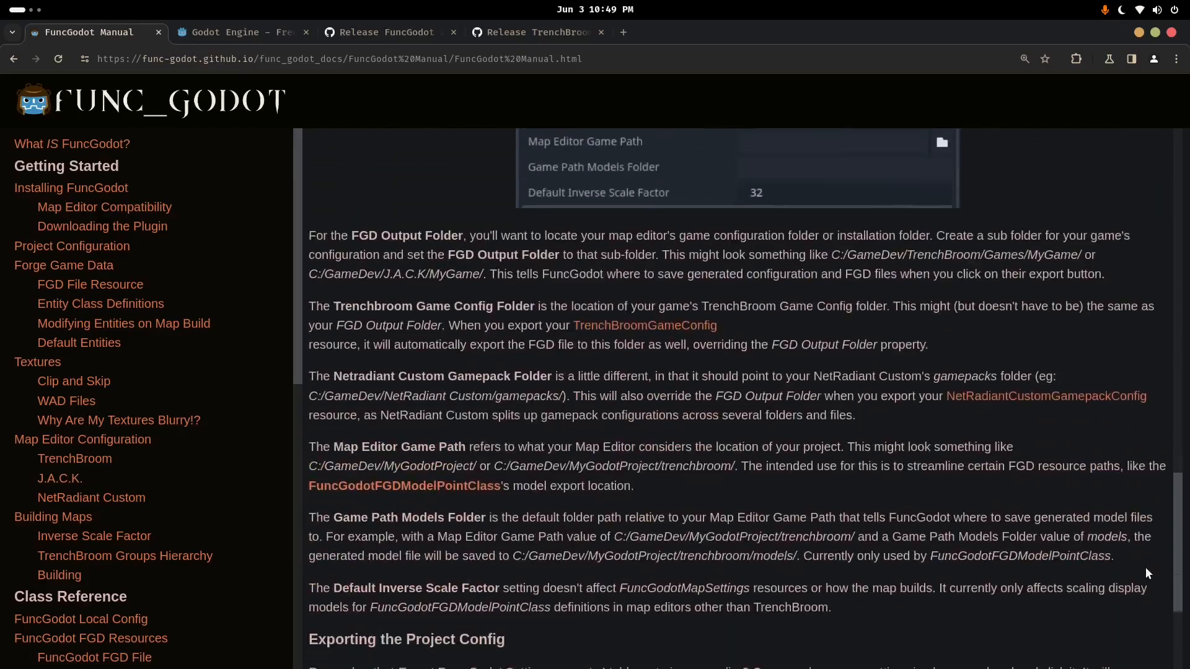
pyautogui.scroll(-3)
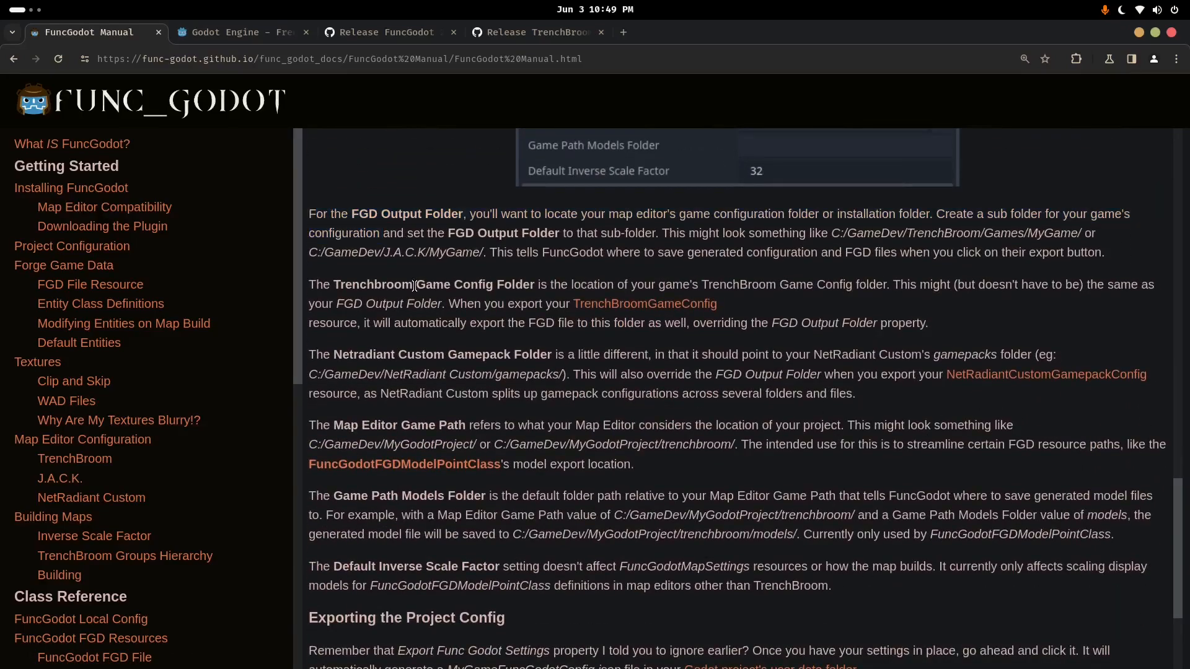
pyautogui.moveTo(514, 425); pyautogui.dragTo(535, 463)
pyautogui.write('trench')
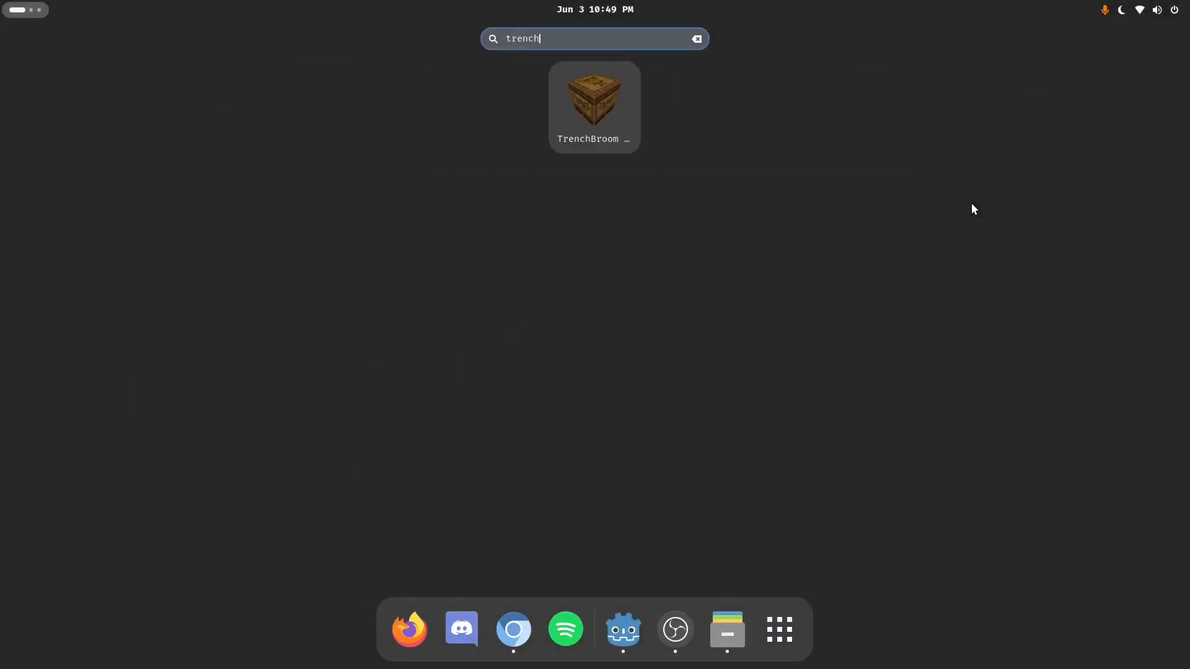
# Launch TrenchBroom, open its preferences, and run pwd in ~/.TrenchBroom/games
pyautogui.click(594, 99)
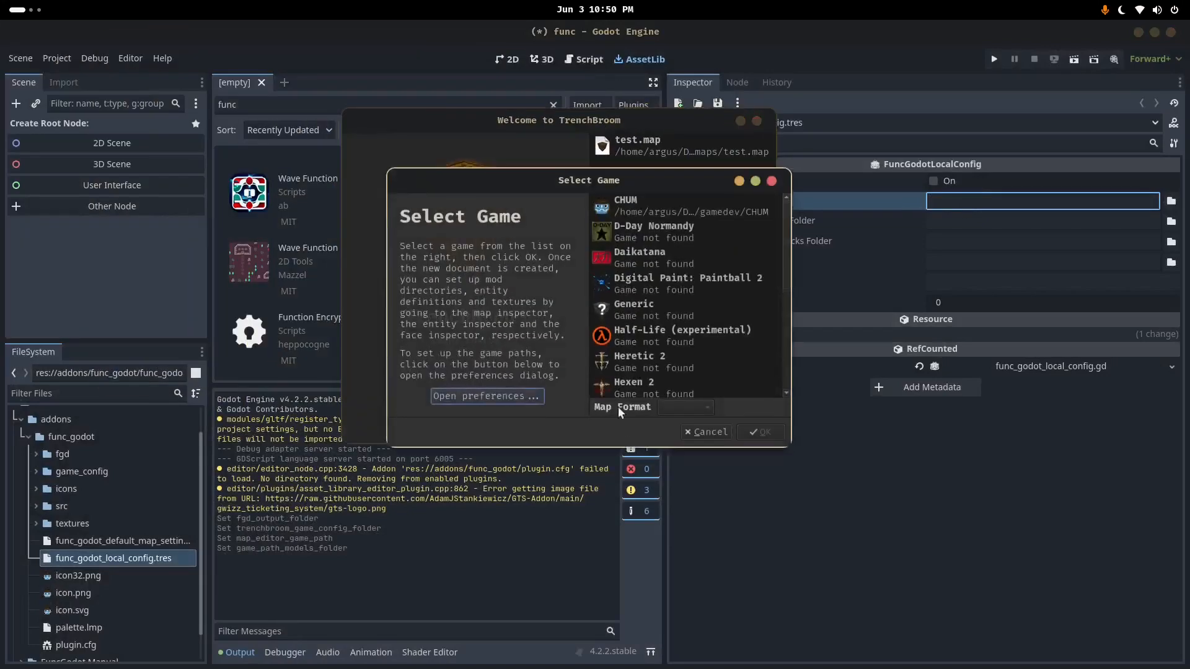
pyautogui.click(485, 395)
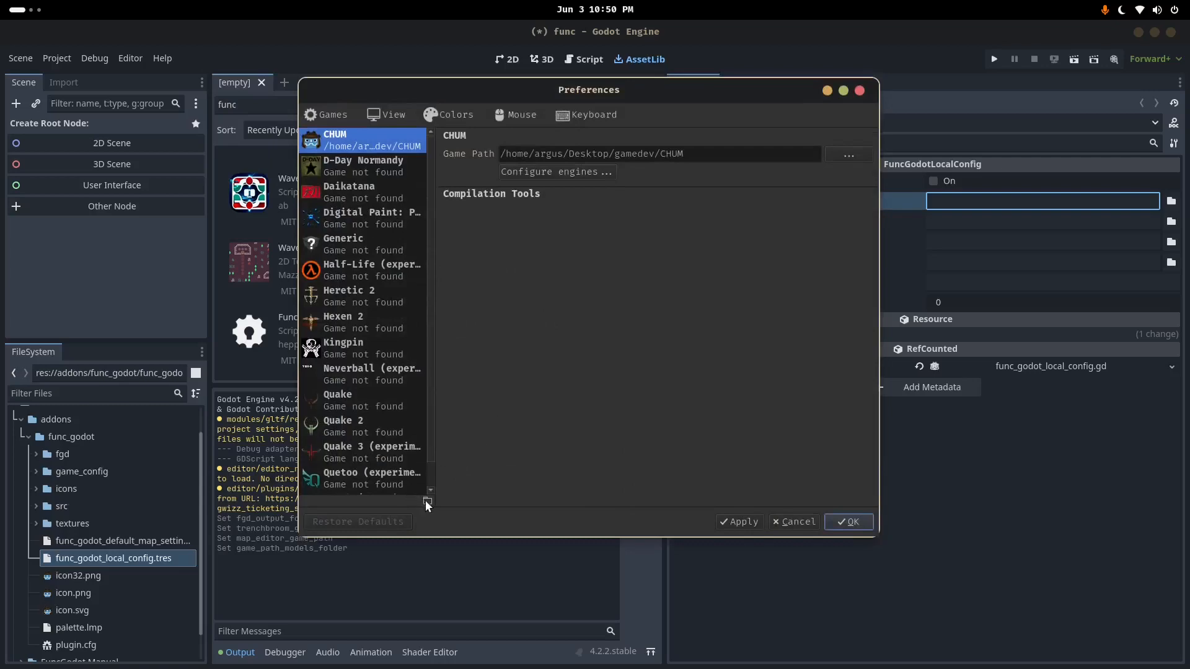
pyautogui.moveTo(429, 503)
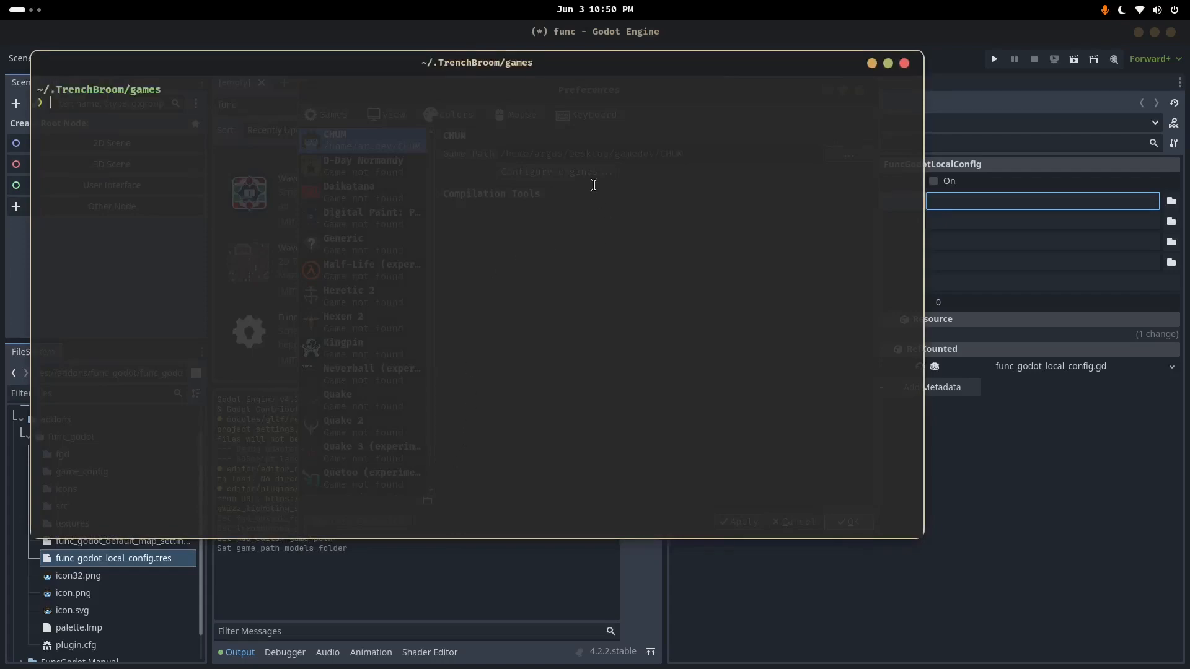
pyautogui.moveTo(503, 78)
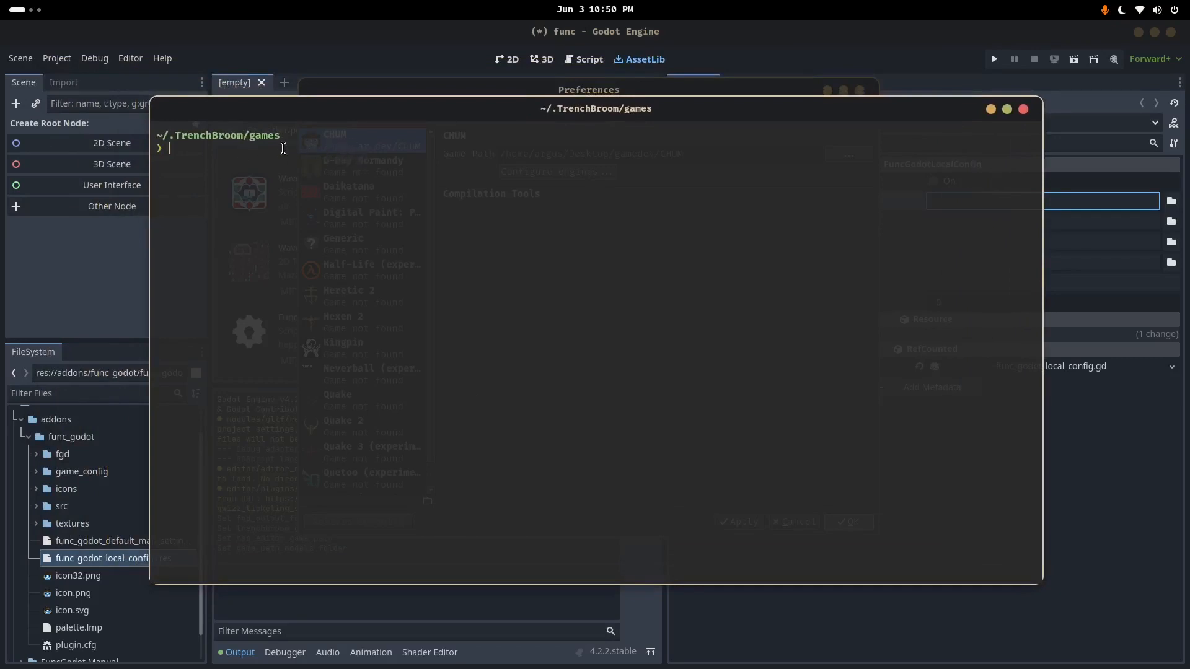
pyautogui.write('pwd')
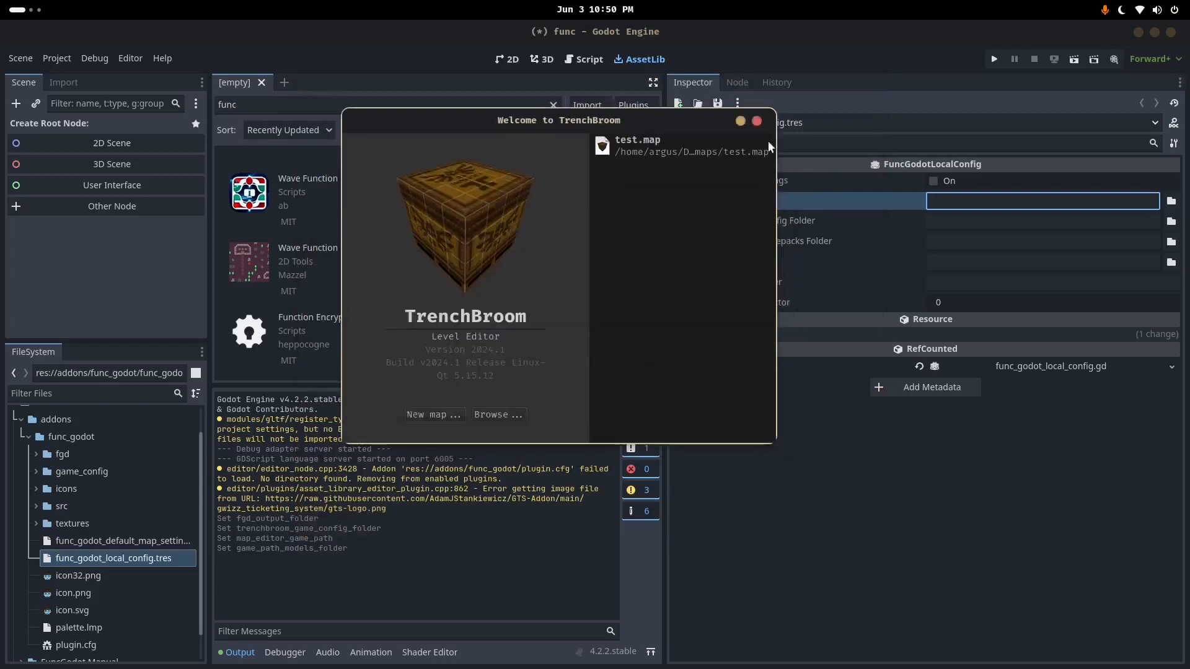
# Set Fgd Output Folder and Trenchbroom Game Config Folder to /home/argus/.TrenchBroom/games/func
pyautogui.click(756, 121)
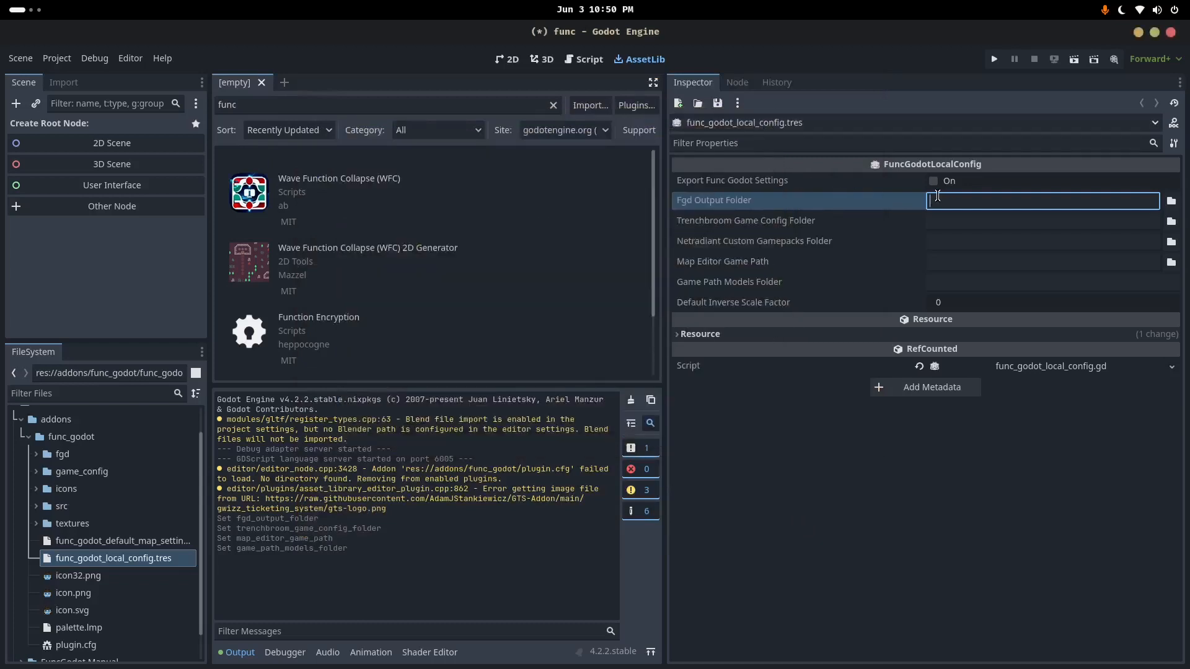
pyautogui.write('/home/argus/.TrenchBroom/games')
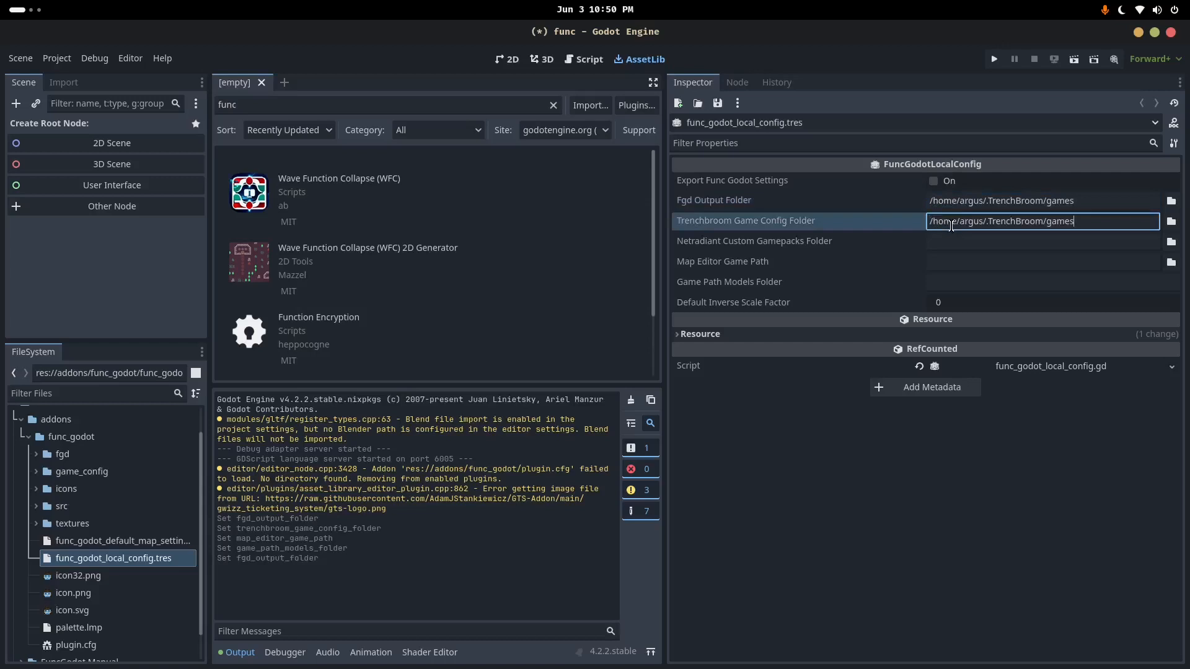
pyautogui.moveTo(755, 229)
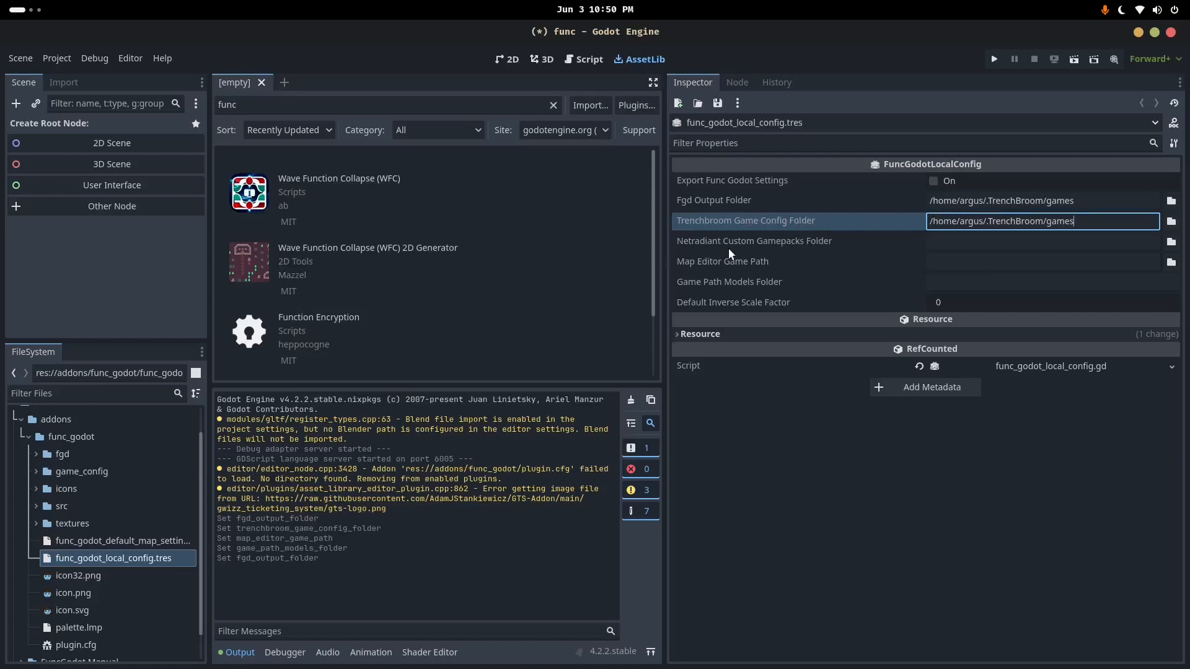
pyautogui.moveTo(777, 230)
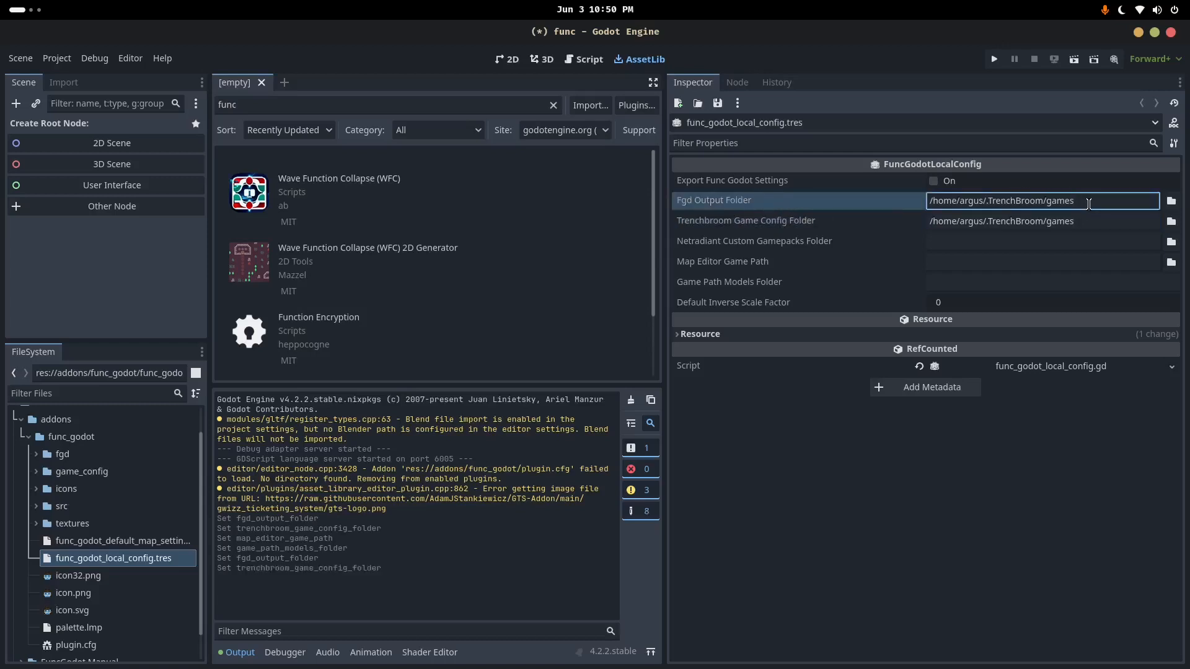
pyautogui.write('/func')
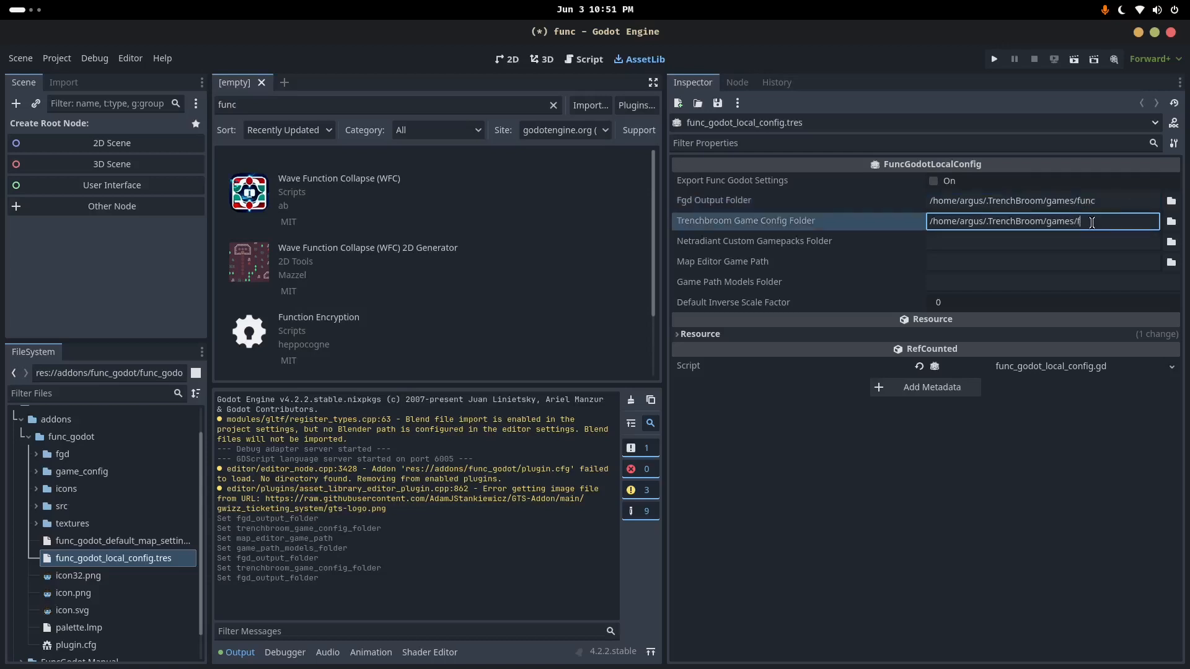
pyautogui.write('unc')
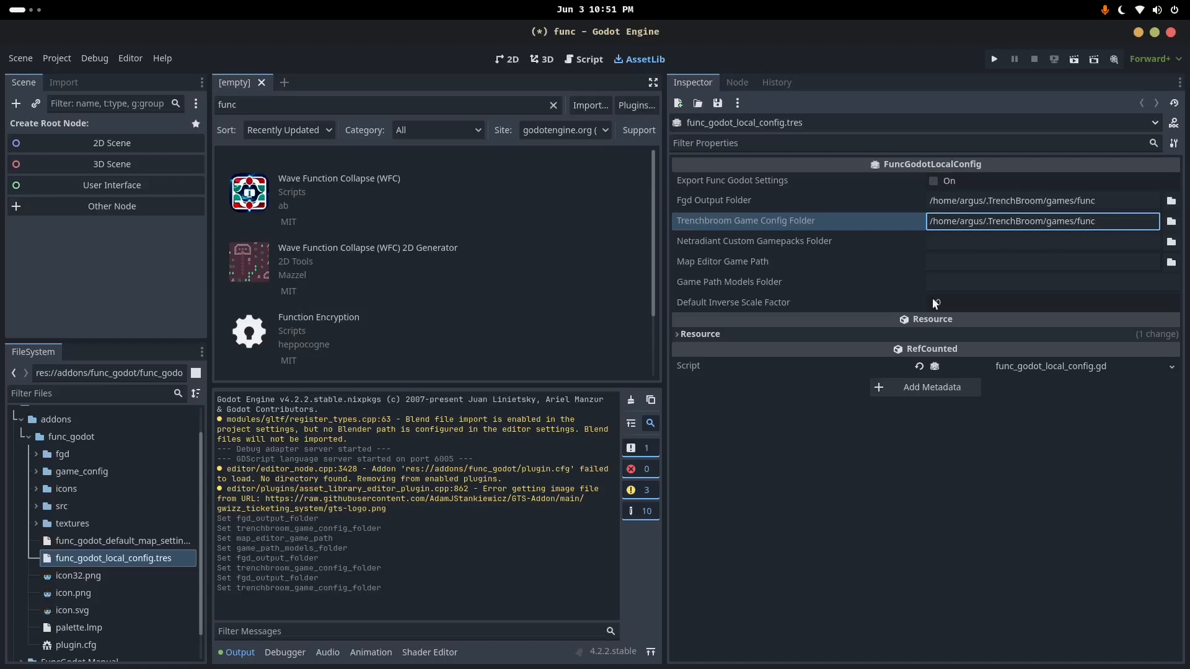
pyautogui.click(1040, 261)
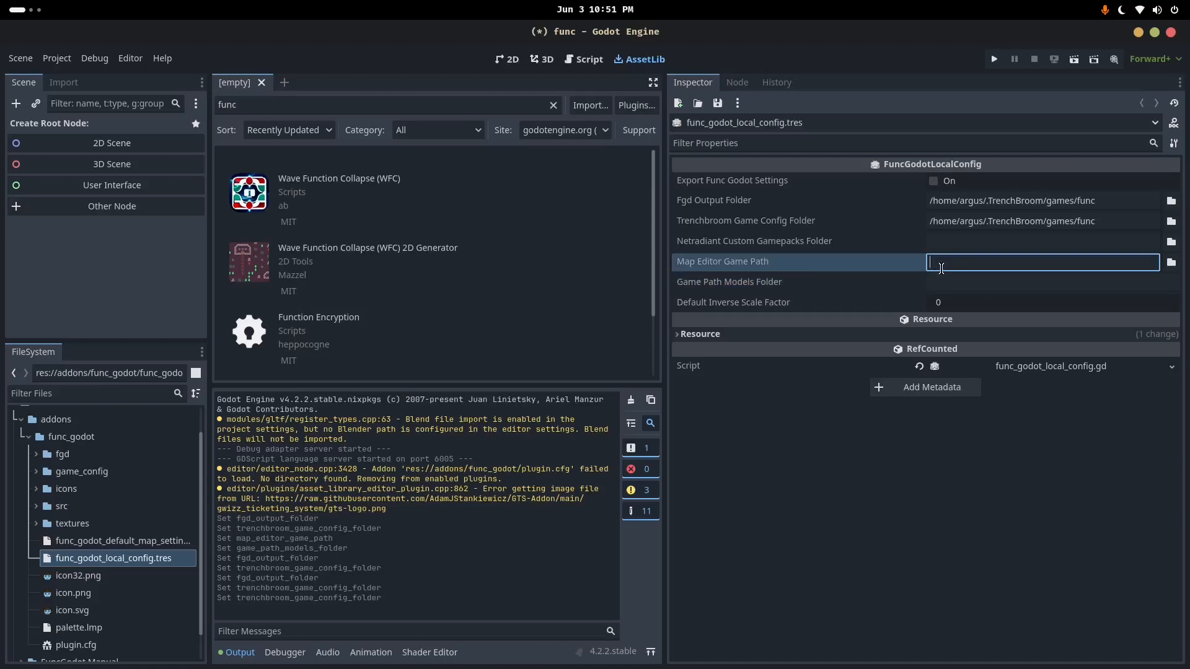
# Enter /home/argus/Desktop/func as the Map Editor Game Path
pyautogui.write('/home')
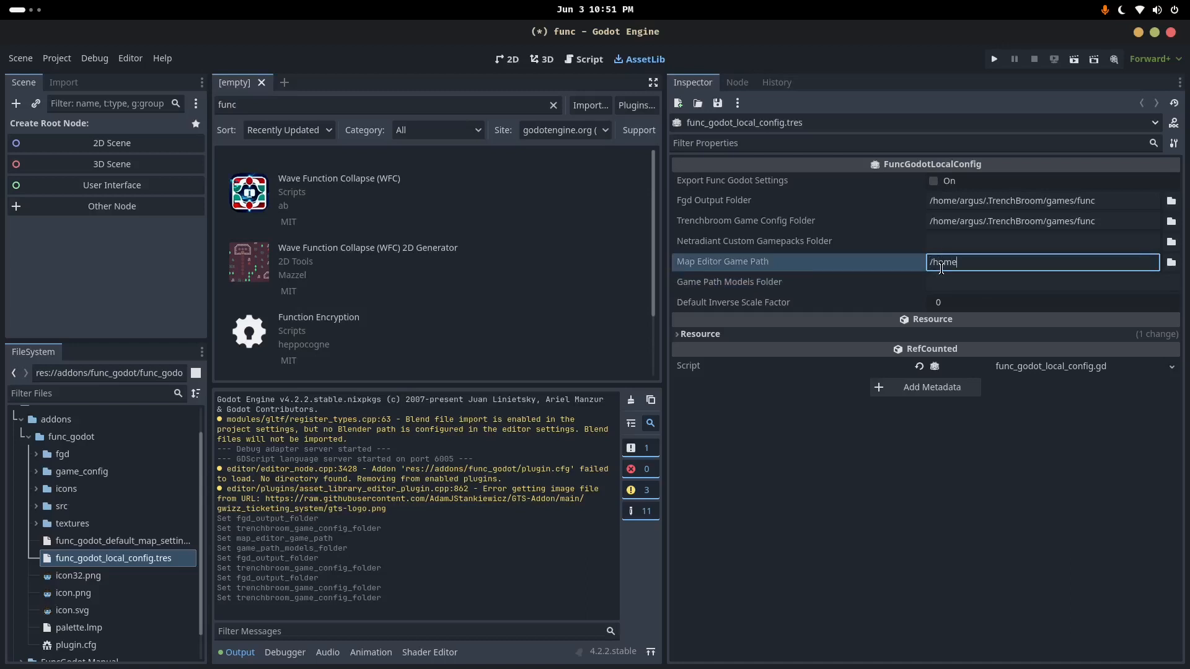
pyautogui.write('/argus/')
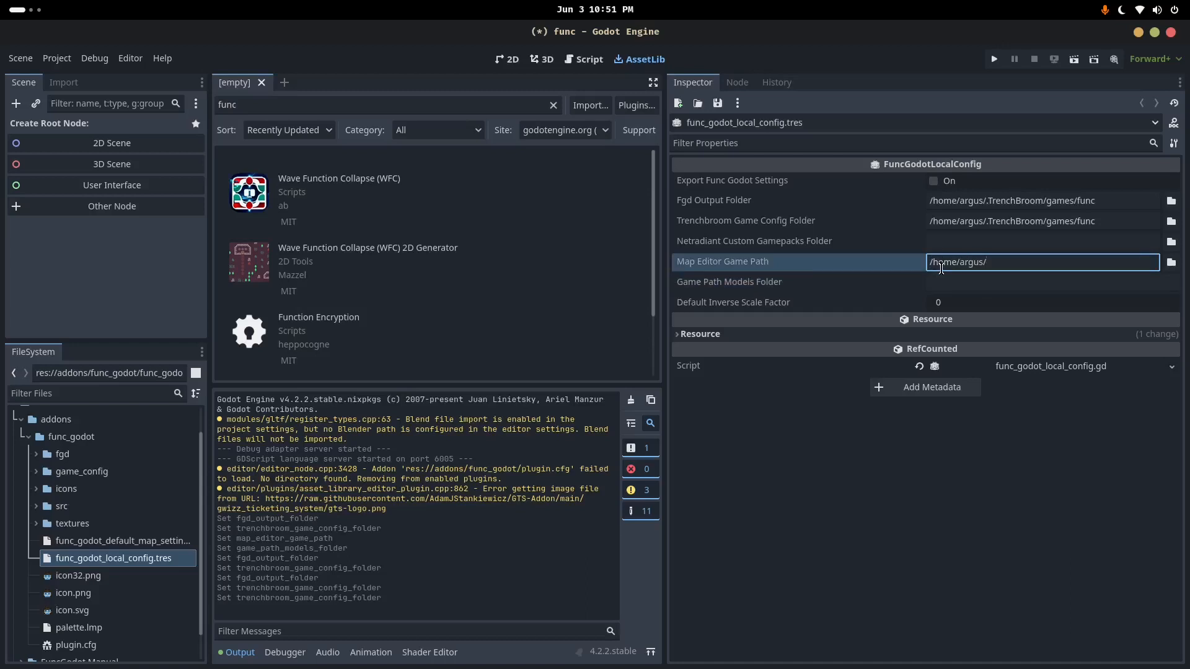
pyautogui.write('Desk')
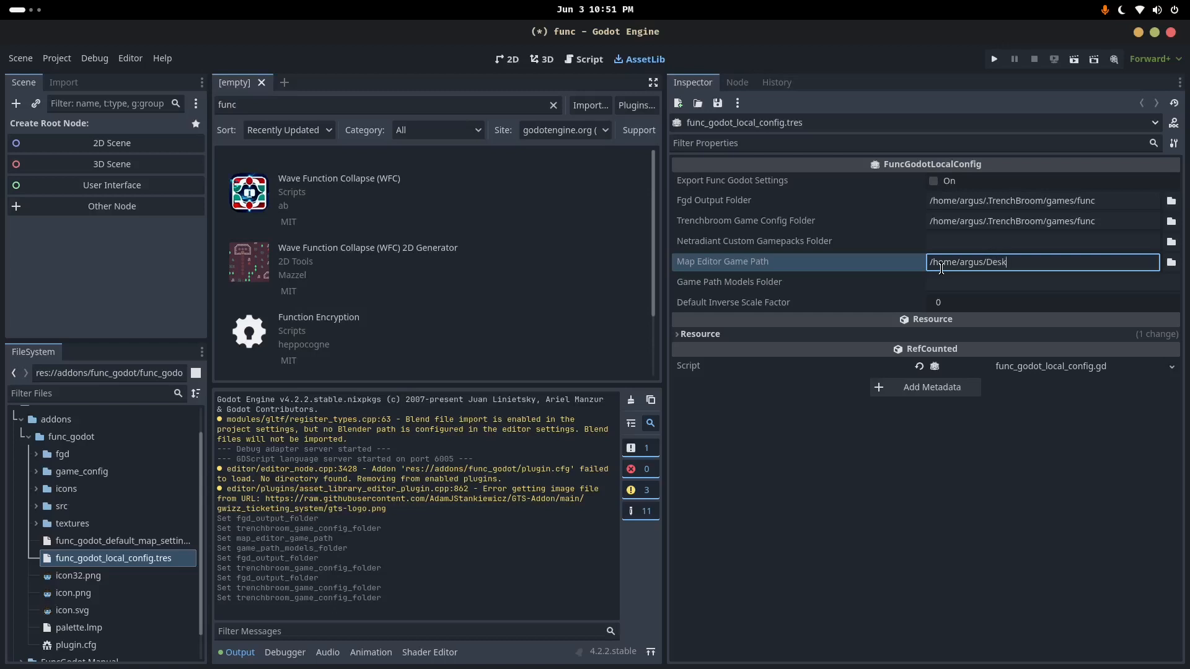
pyautogui.write('top/')
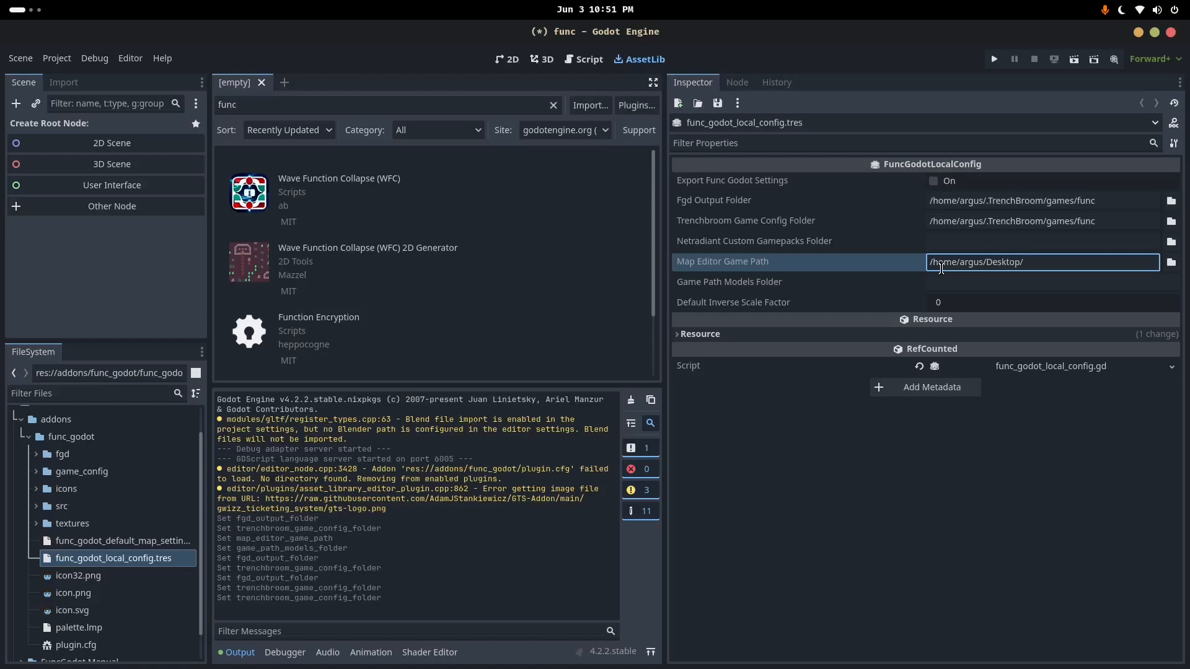
pyautogui.write('func')
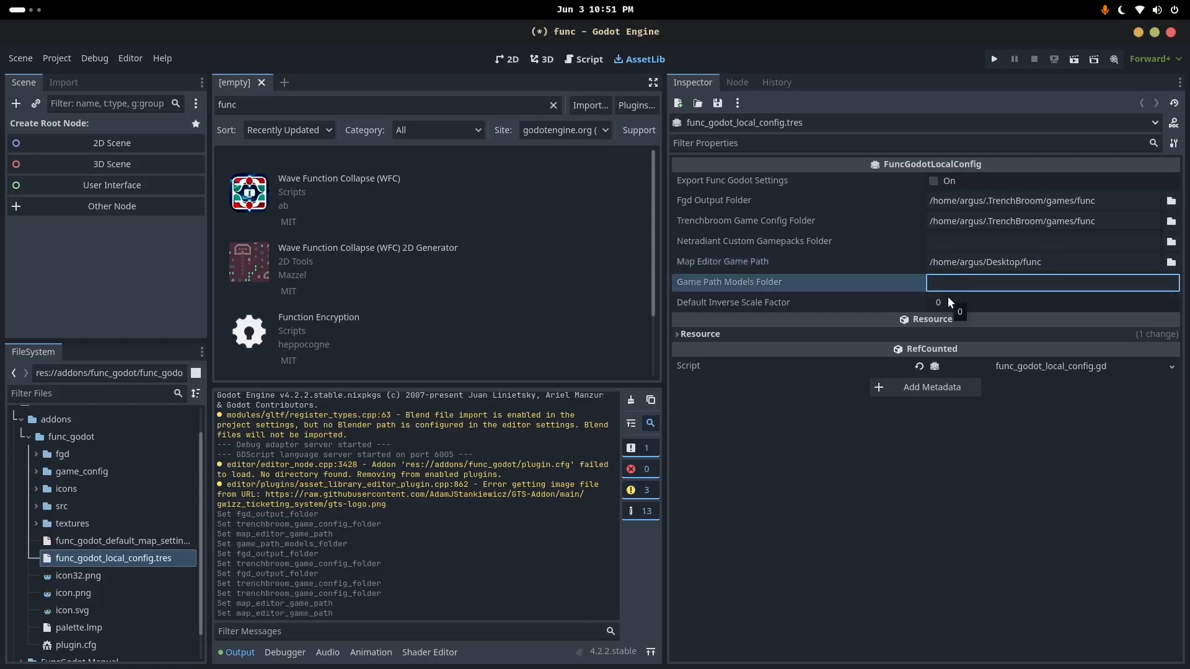
pyautogui.click(1042, 261)
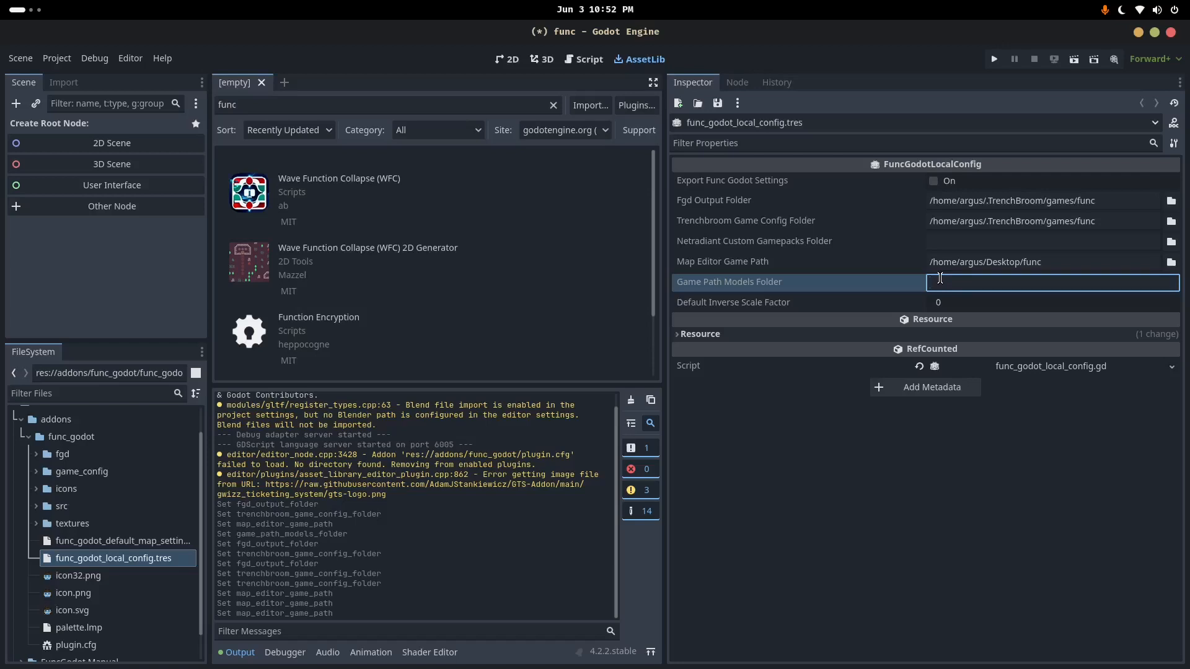
# Enter trenchbroom/models as the Game Path Models Folder in the FuncGodot local config
pyautogui.write('trenchb')
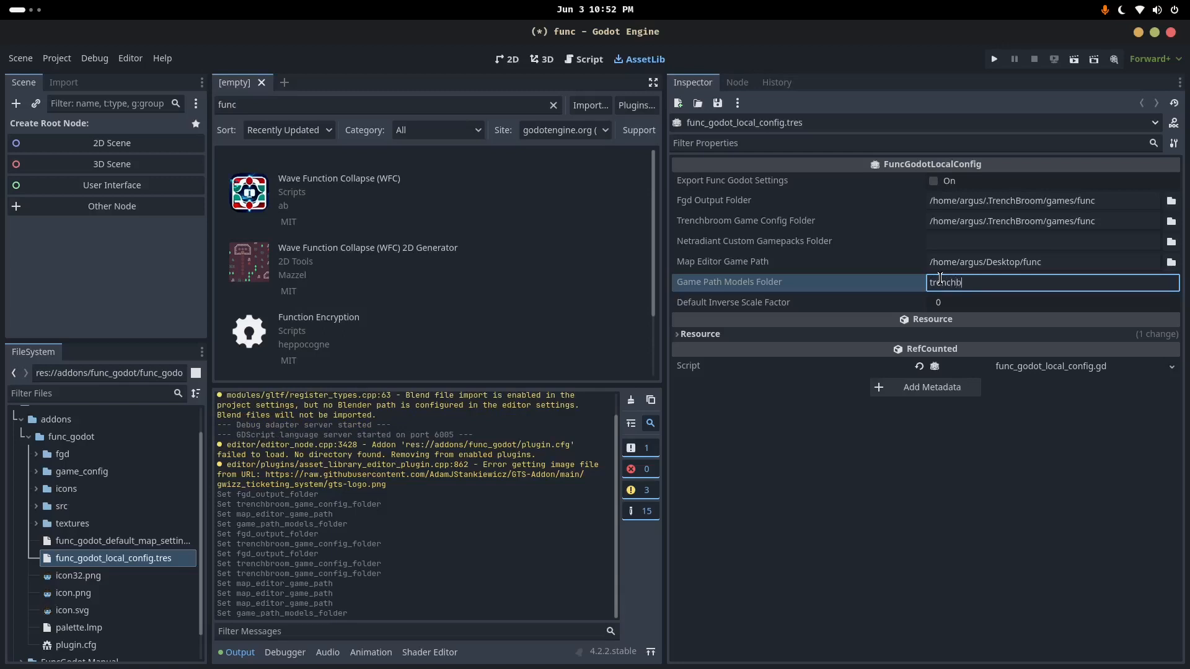
pyautogui.write('room')
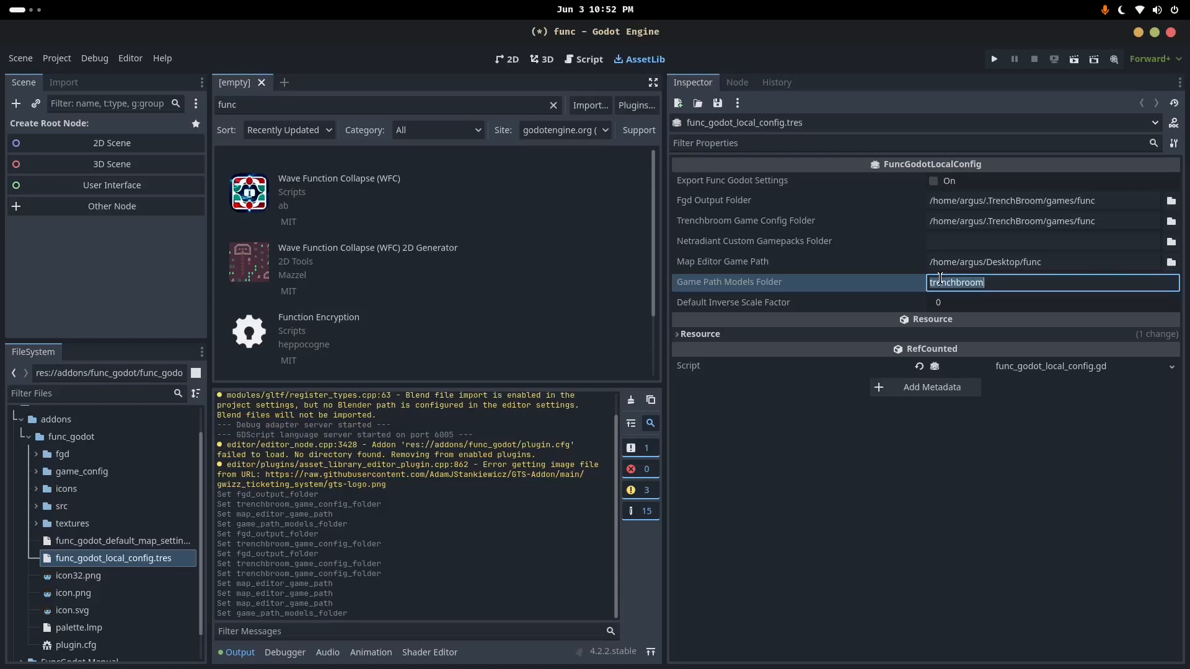
pyautogui.write('quake')
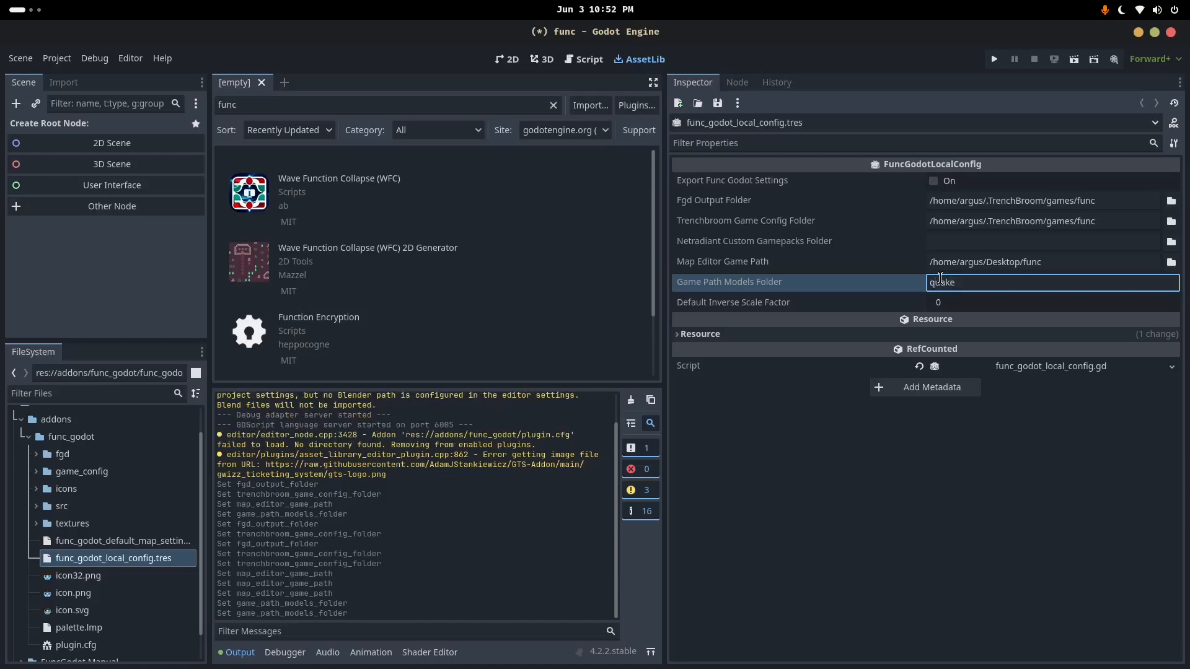
pyautogui.write('trenchbrook')
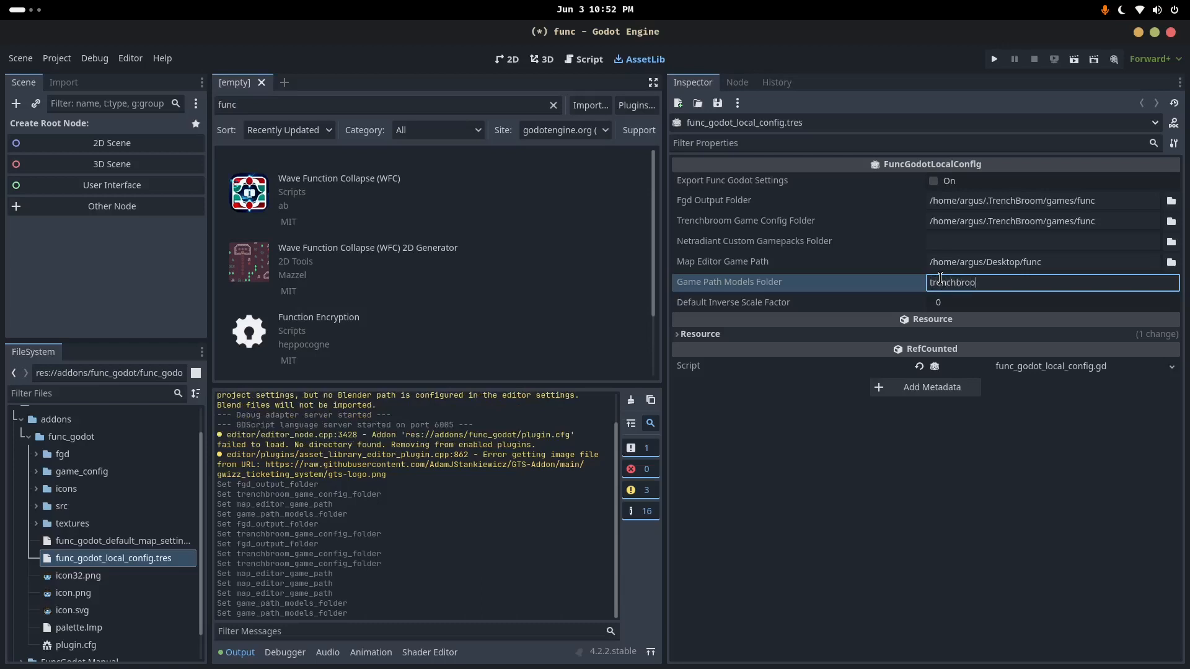
pyautogui.write('m/models')
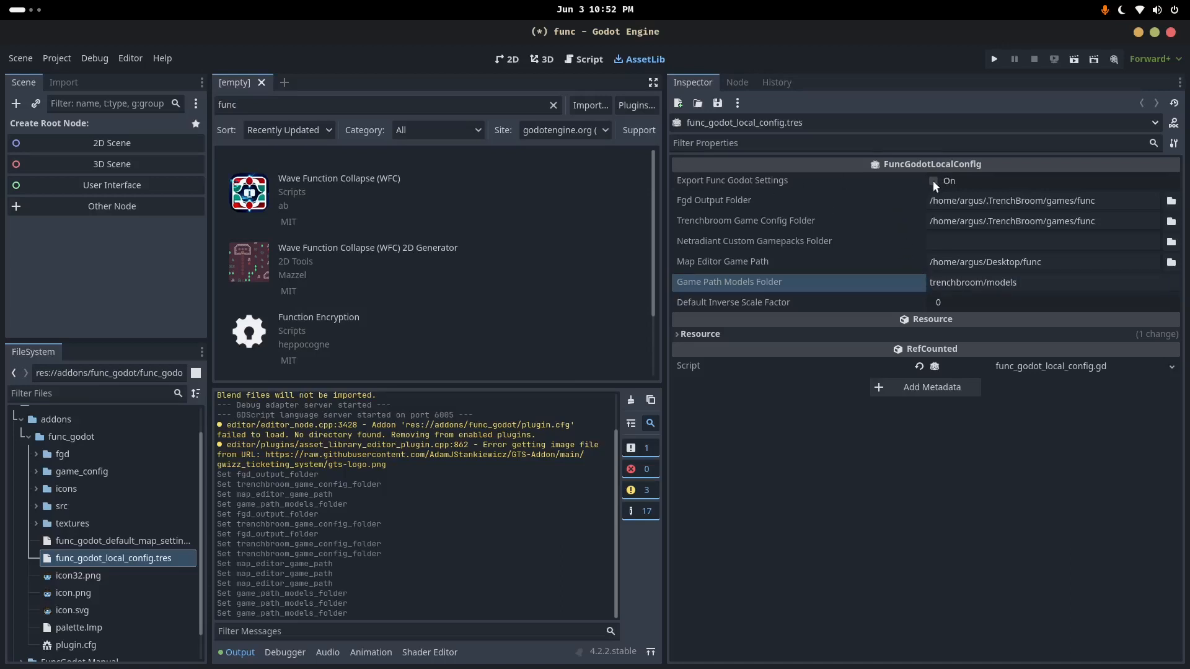
# Tick Export Func Godot Settings to save user://func_FuncGodotConfig.json
pyautogui.click(934, 181)
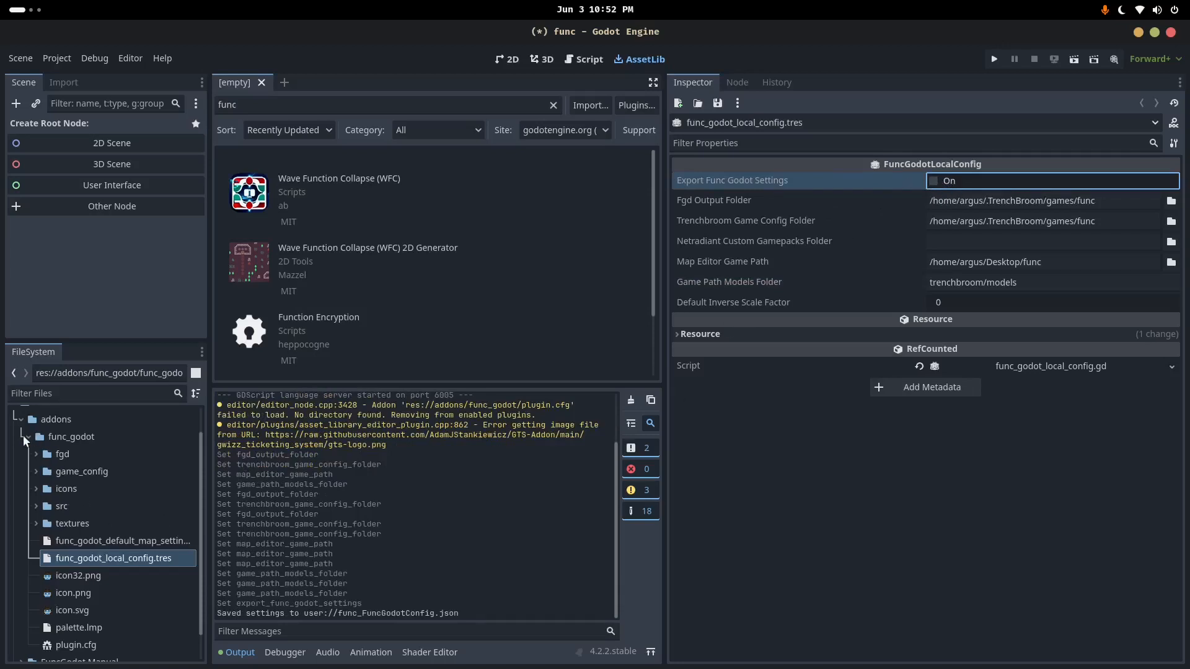
pyautogui.moveTo(266, 569)
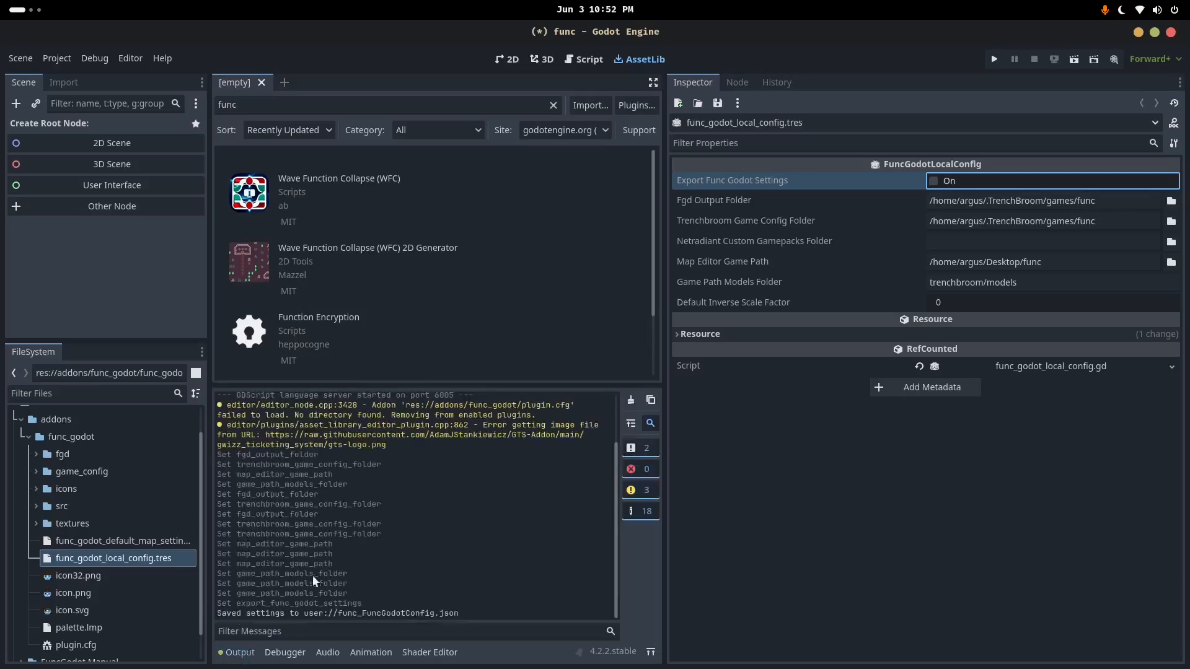
pyautogui.click(933, 180)
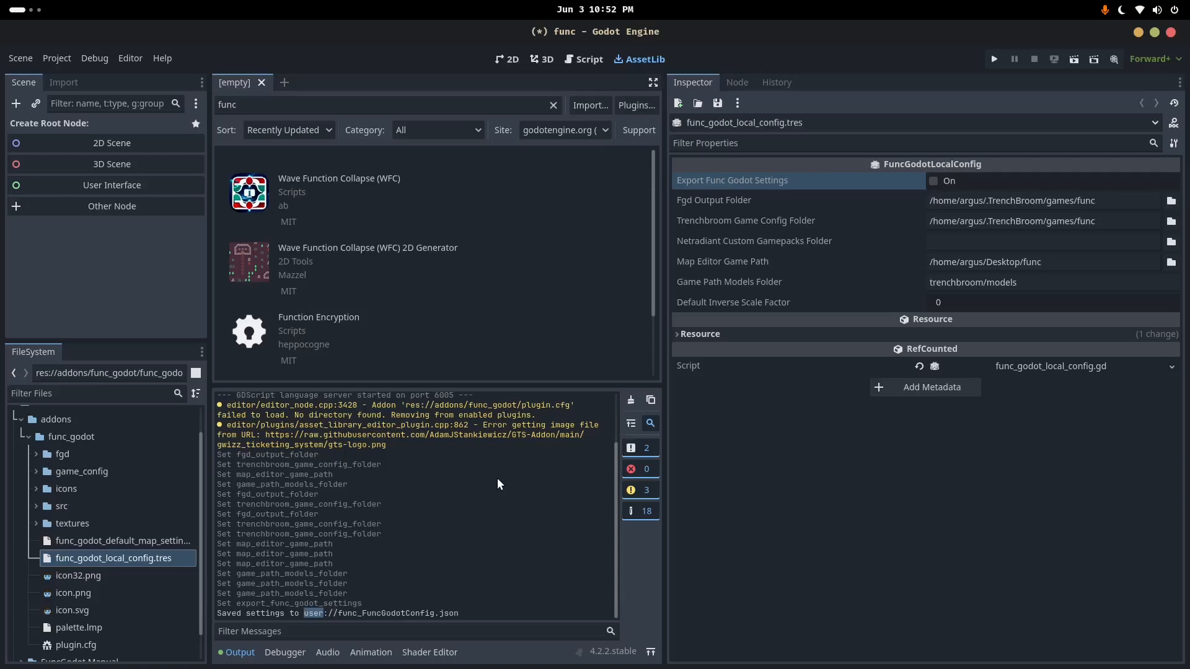
pyautogui.moveTo(24, 444)
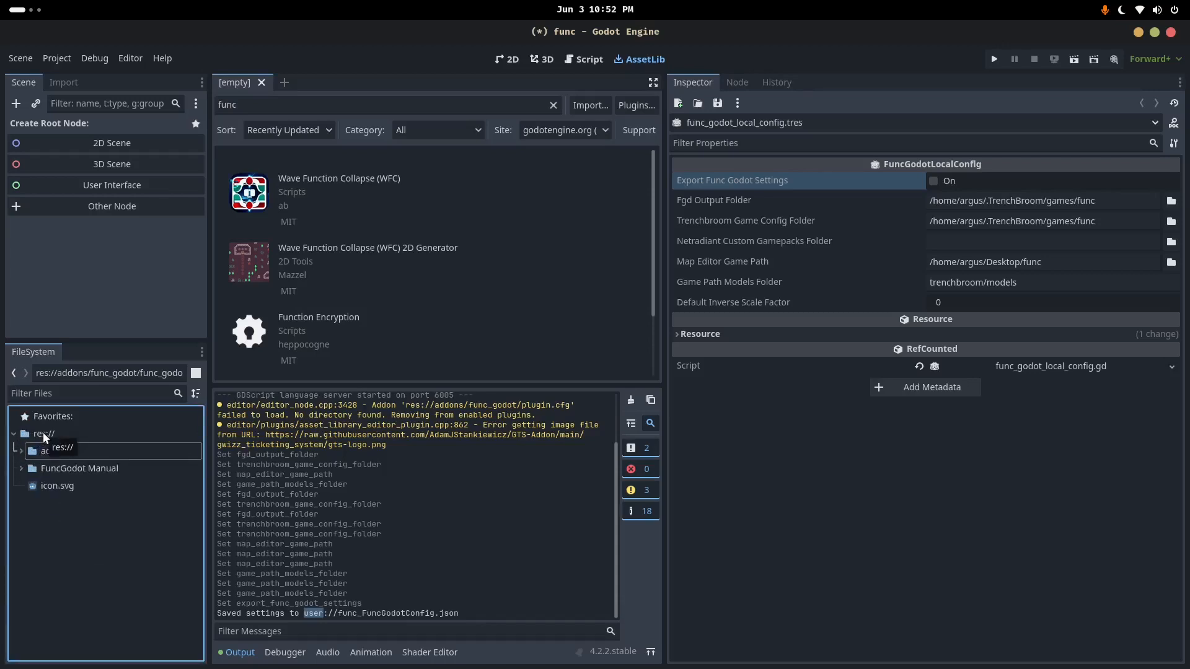
# Create a TrenchBroomGameConfig resource in res:// and save it as trenchbroom_config.tres
pyautogui.rightClick(44, 434)
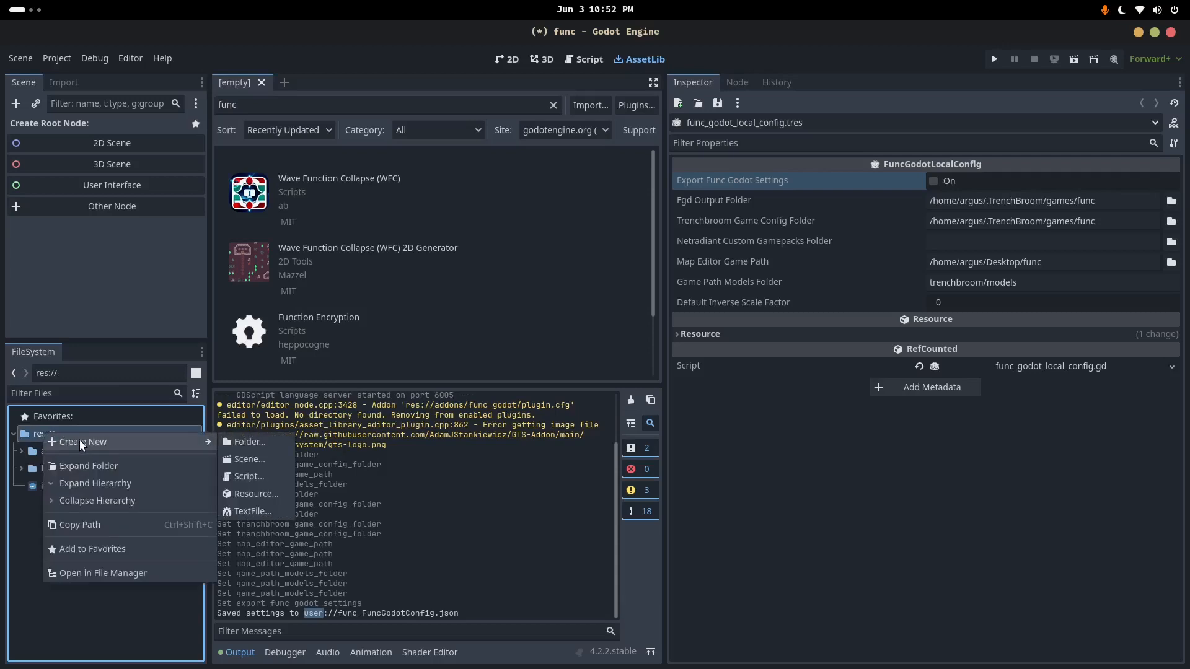
pyautogui.moveTo(88, 445)
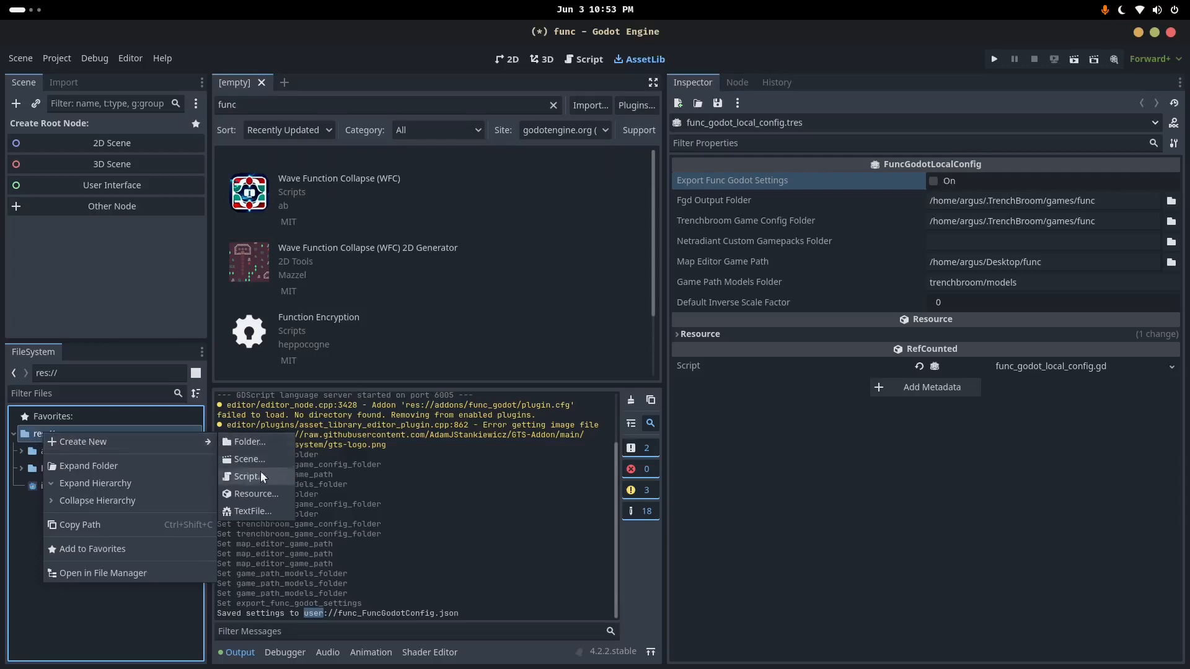
pyautogui.click(256, 493)
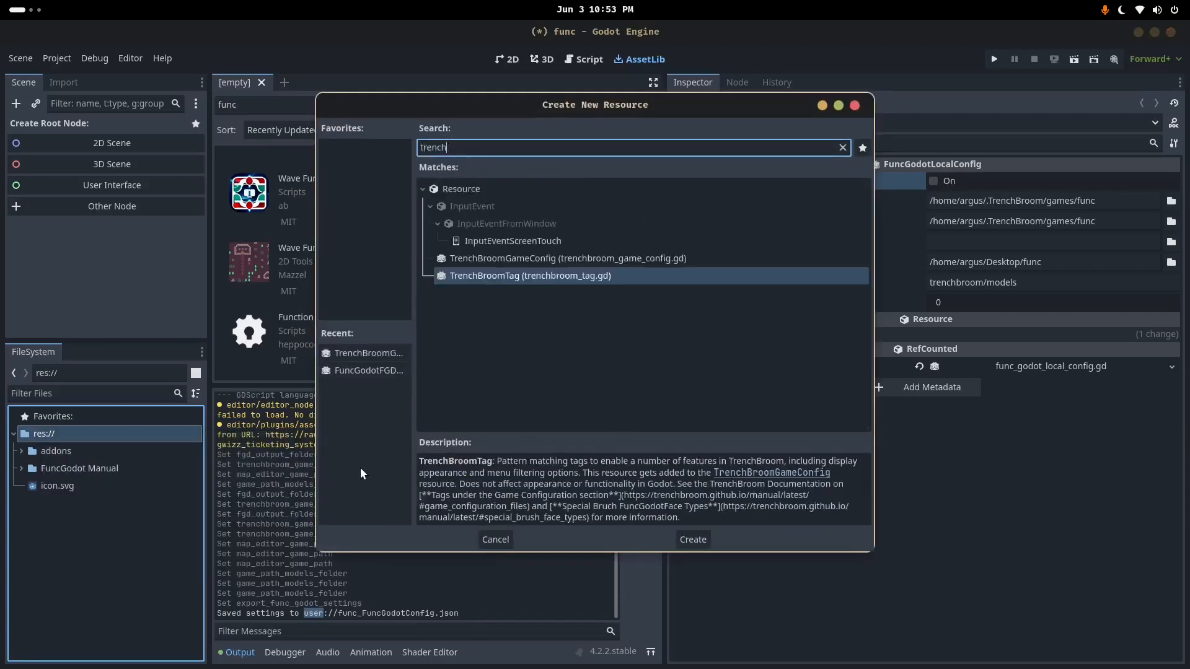
pyautogui.click(691, 539)
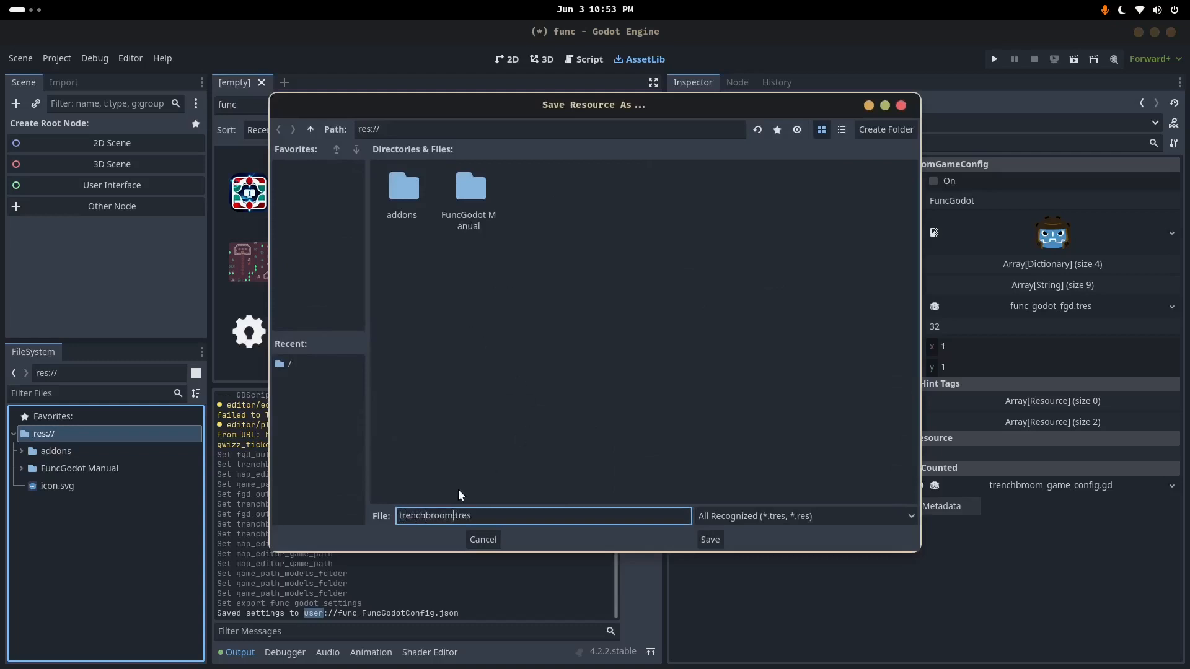
pyautogui.click(707, 539)
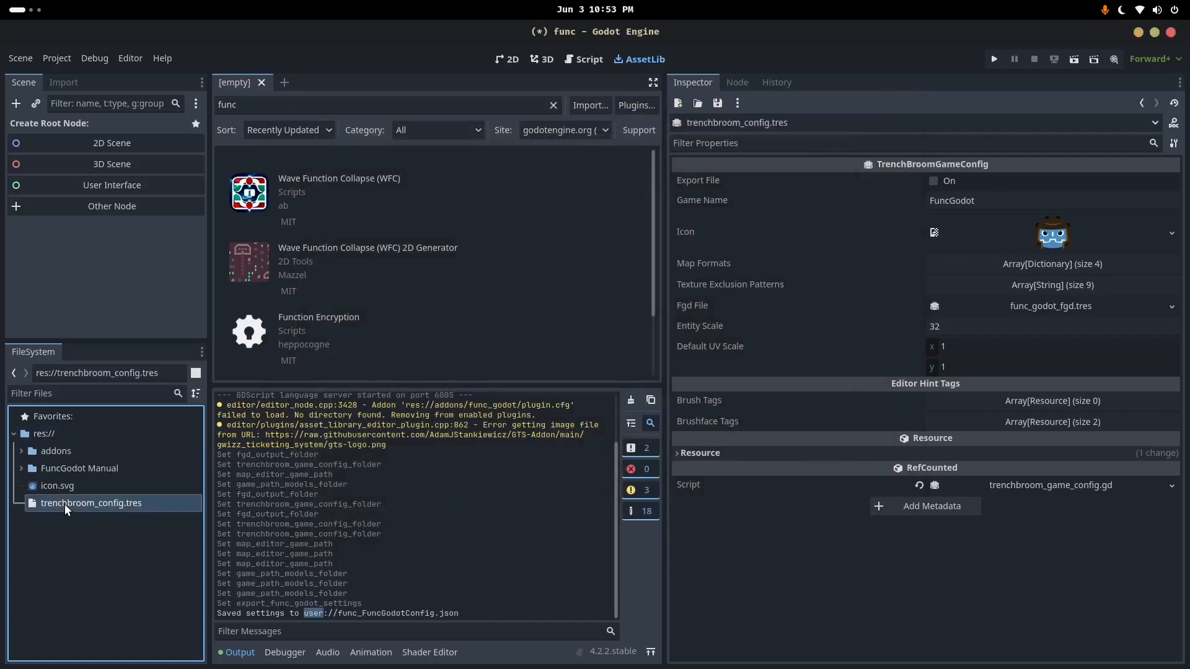
# Change the Game Name of trenchbroom_config.tres from FuncGodot to func
pyautogui.click(986, 201)
pyautogui.write('func')
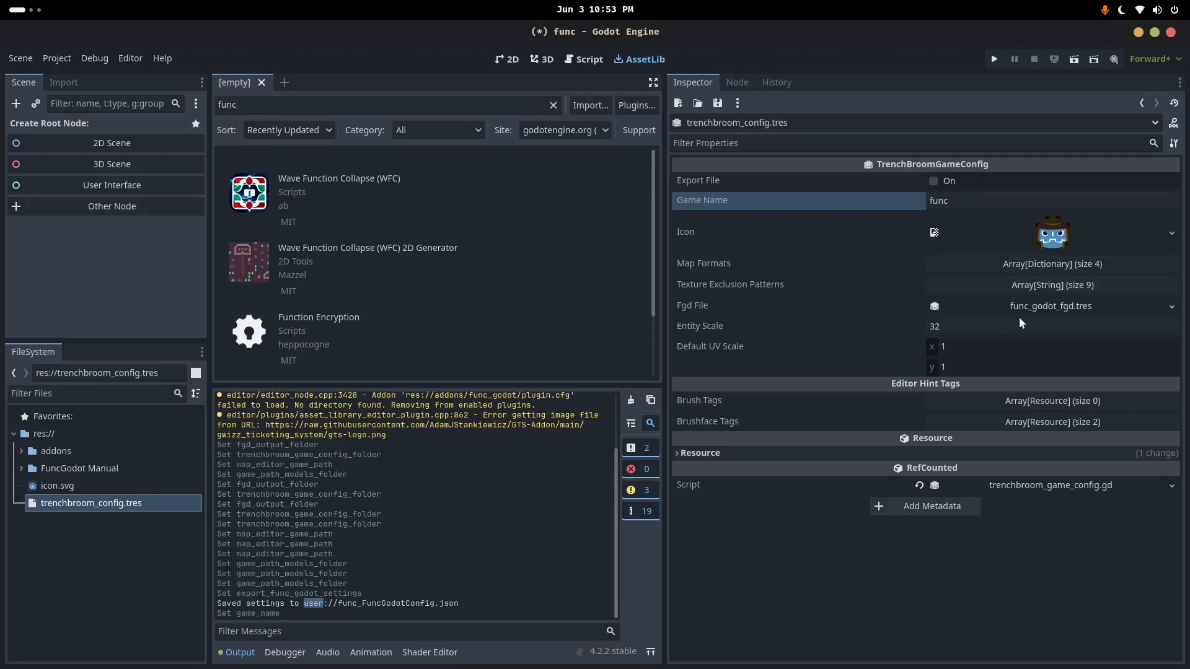
pyautogui.moveTo(959, 176)
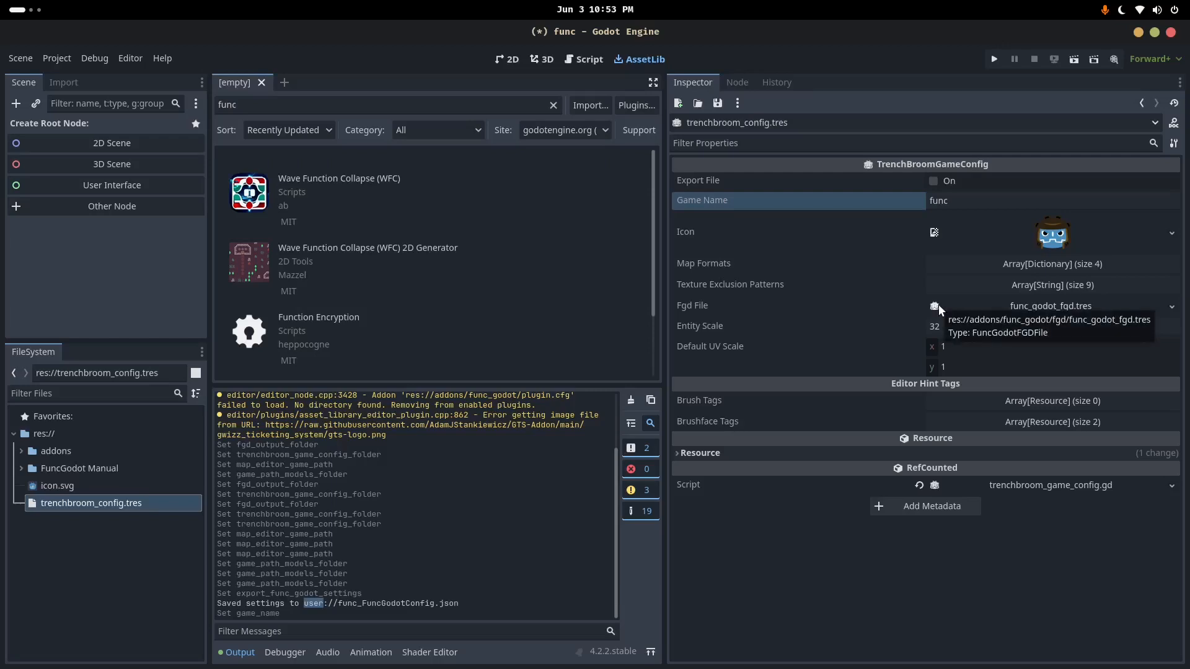
pyautogui.moveTo(1013, 315)
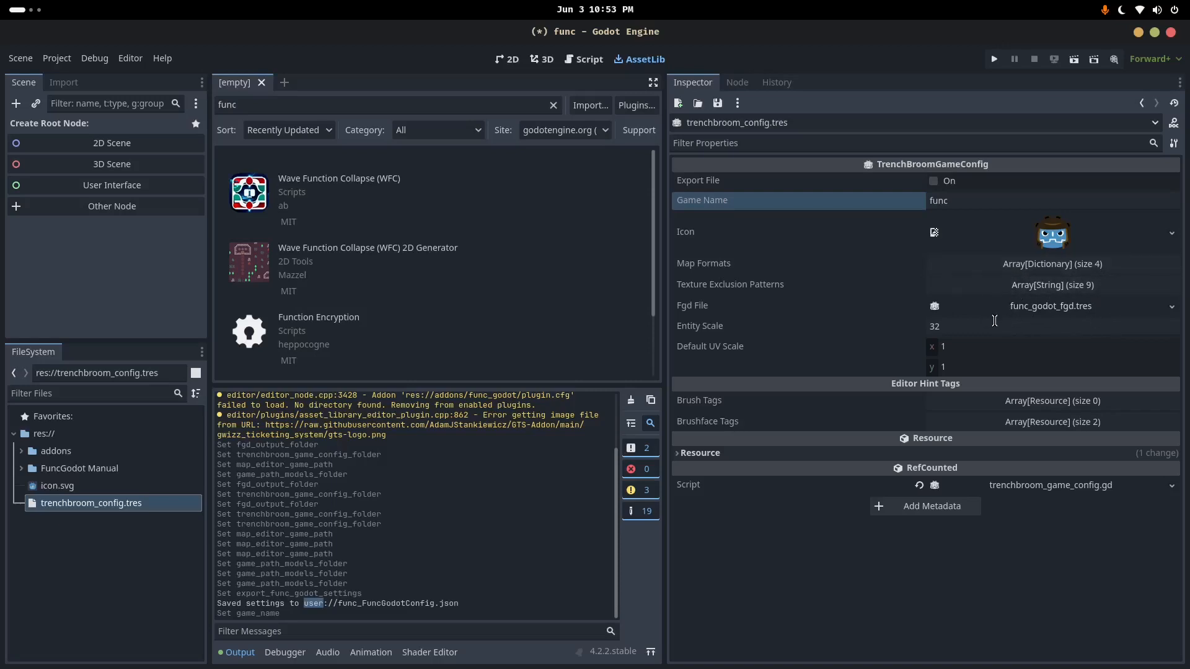
pyautogui.moveTo(994, 316)
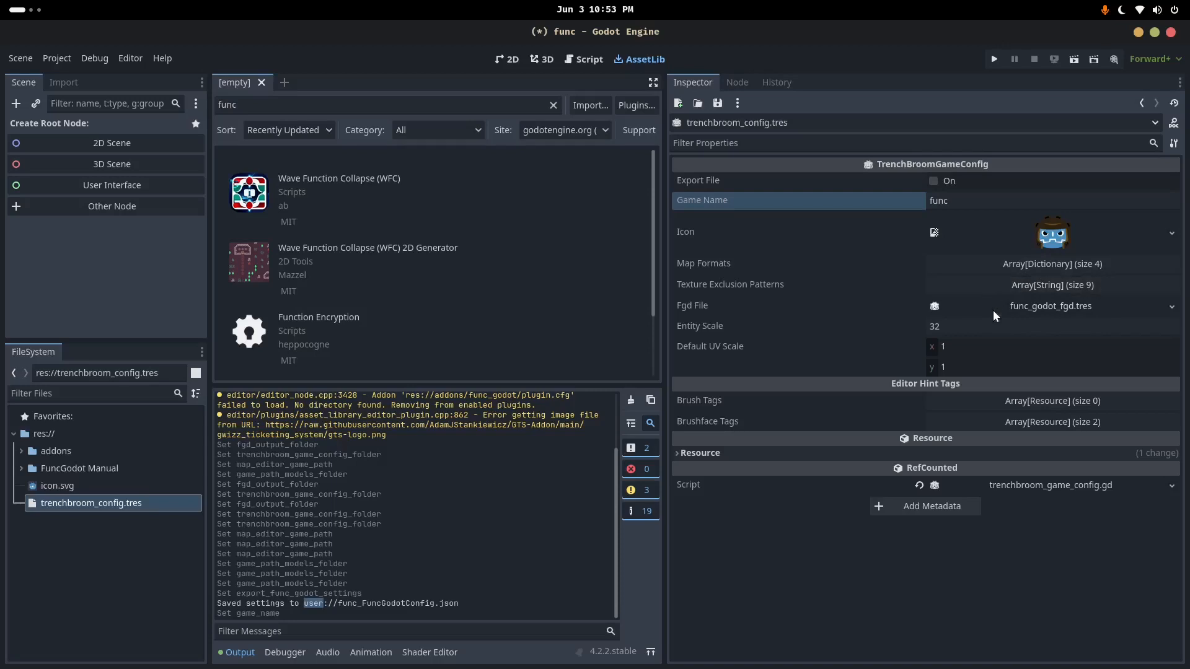
pyautogui.moveTo(990, 321)
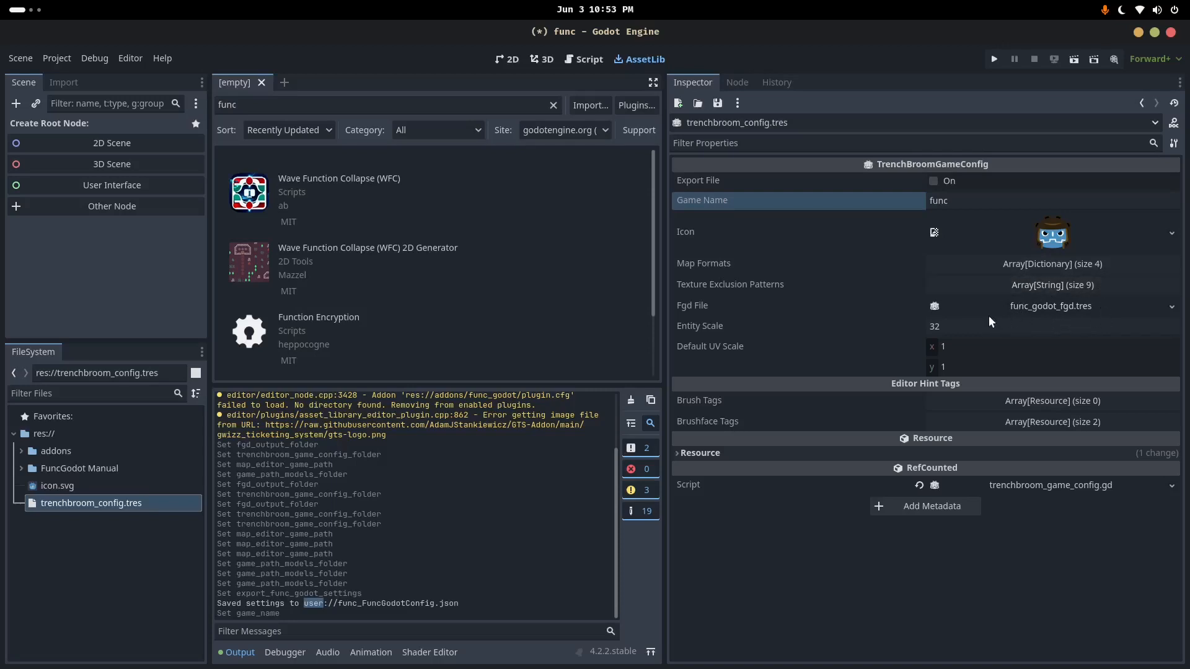
pyautogui.moveTo(1049, 306)
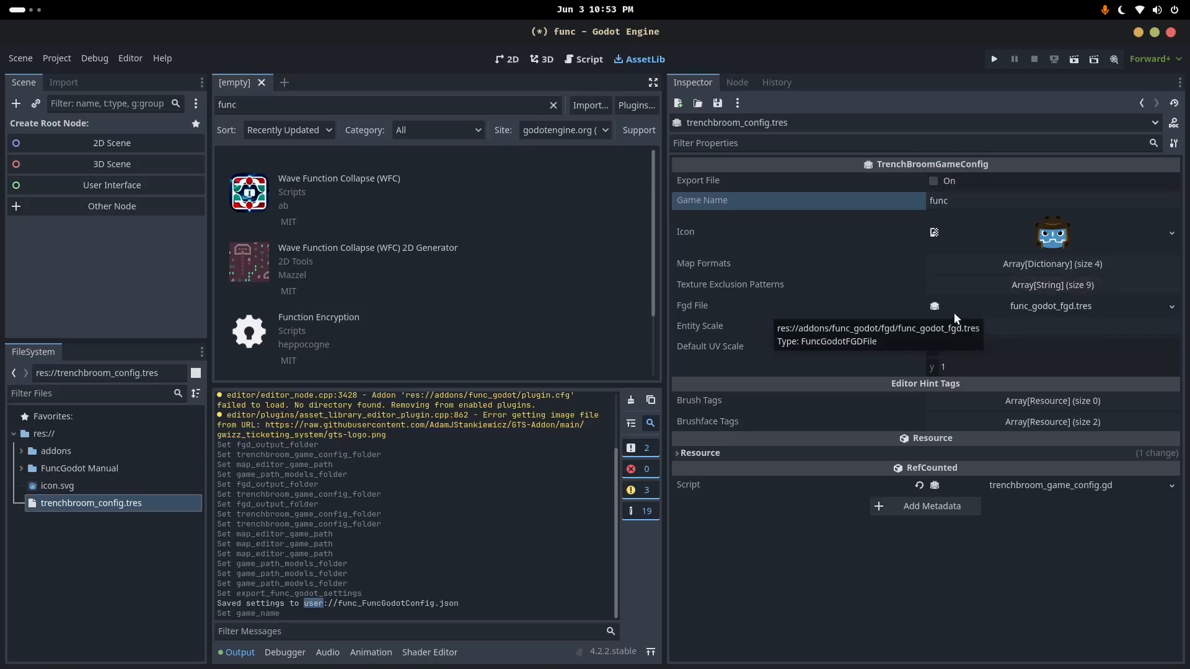
pyautogui.moveTo(934, 307)
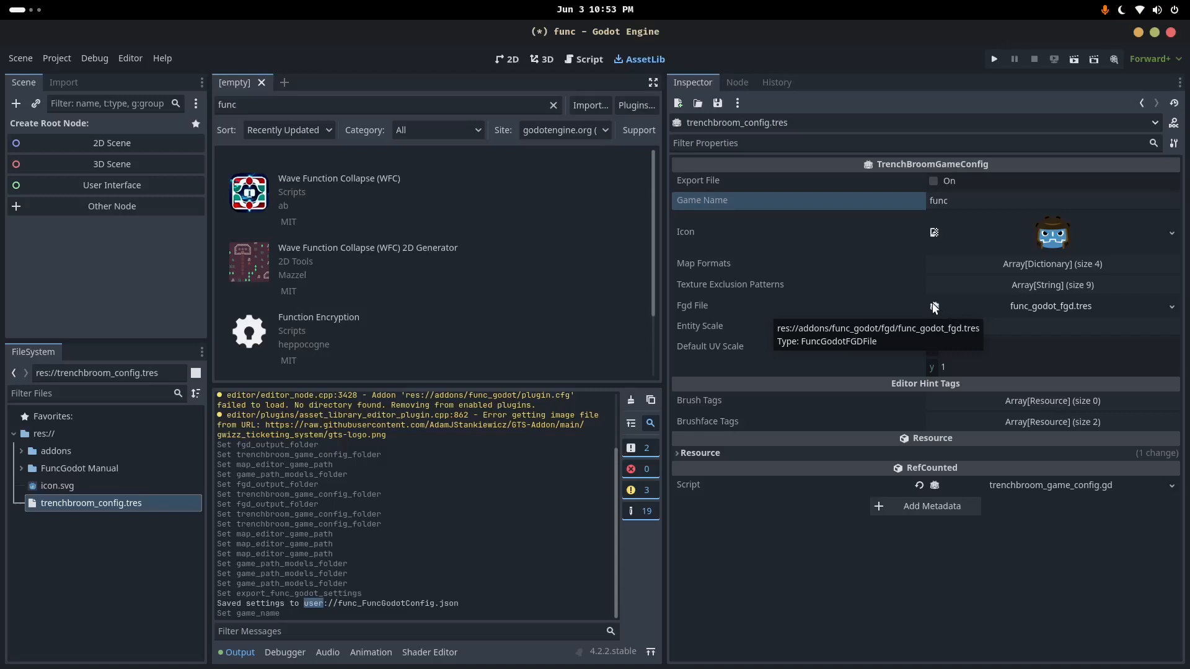
pyautogui.moveTo(935, 309)
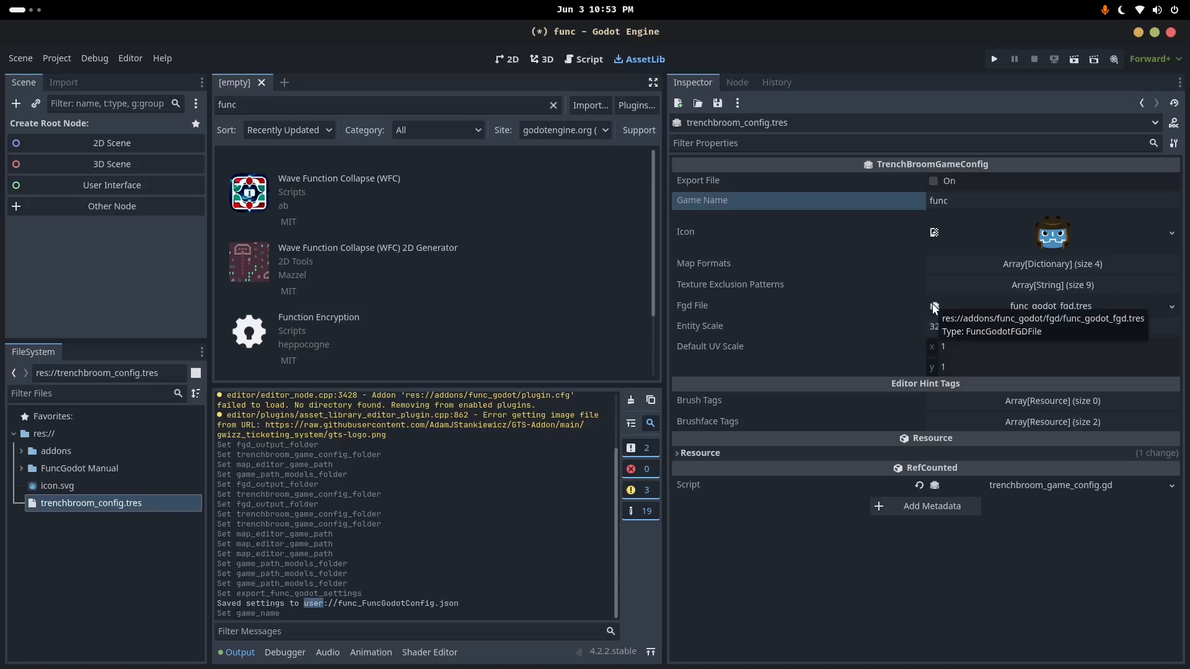
pyautogui.moveTo(1103, 312)
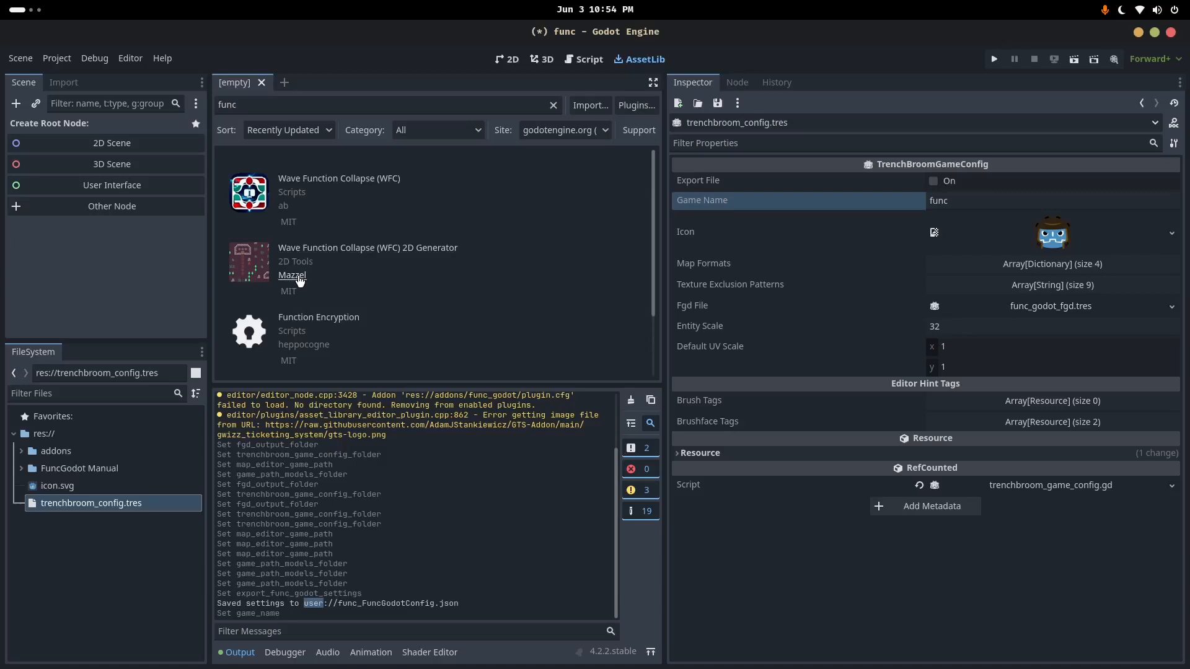
# Create a FuncGodotFGDFile resource in res:// and save it as my_fgd.tres
pyautogui.rightClick(43, 433)
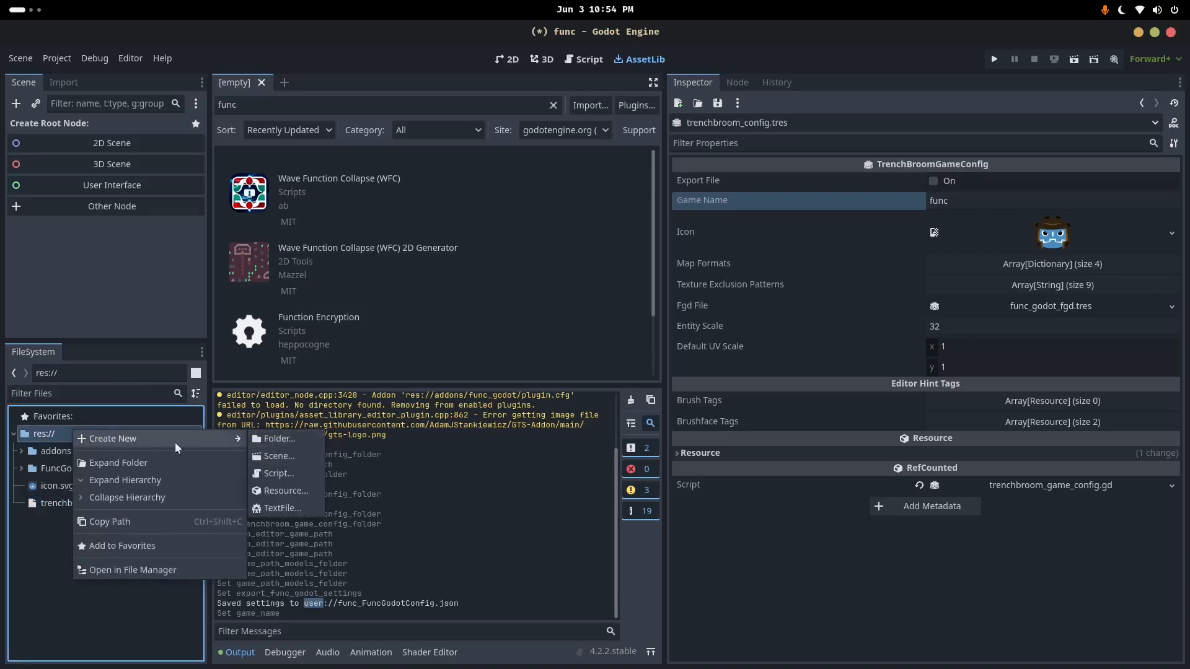
pyautogui.click(286, 491)
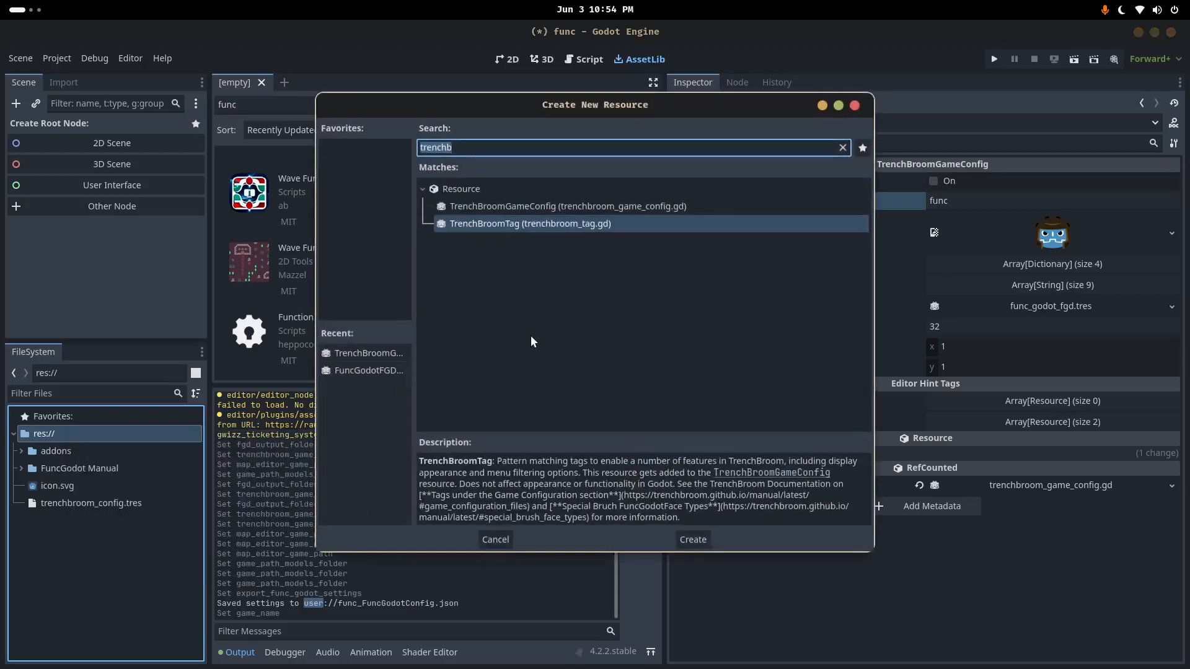
pyautogui.write('fd')
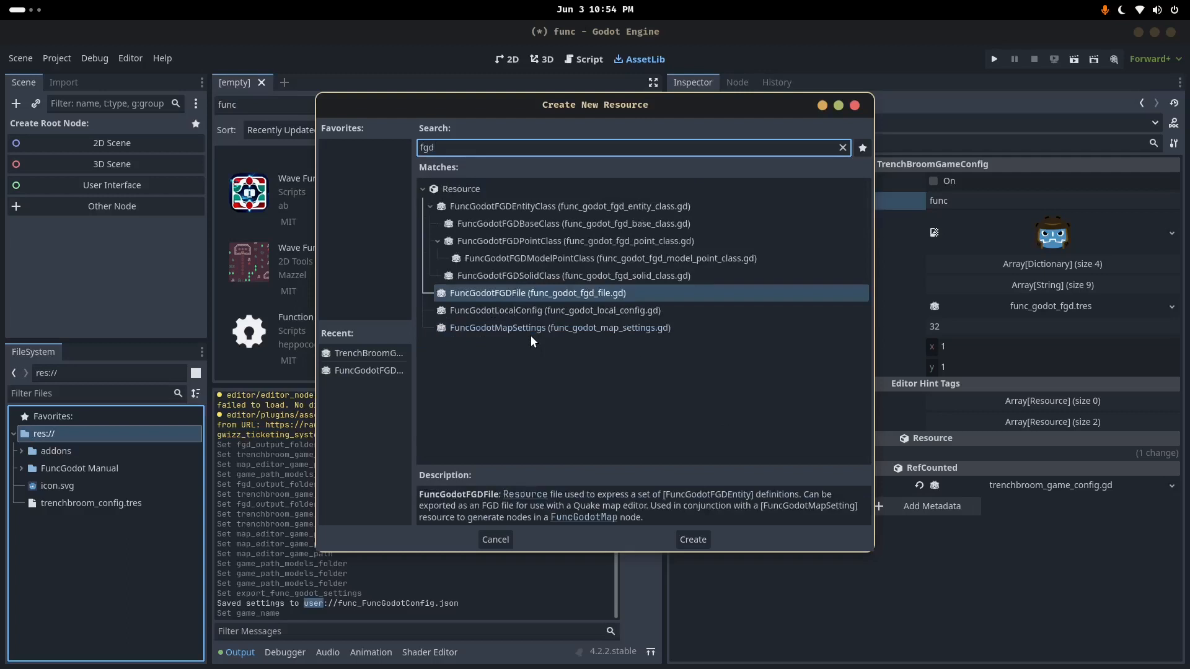
pyautogui.moveTo(533, 302)
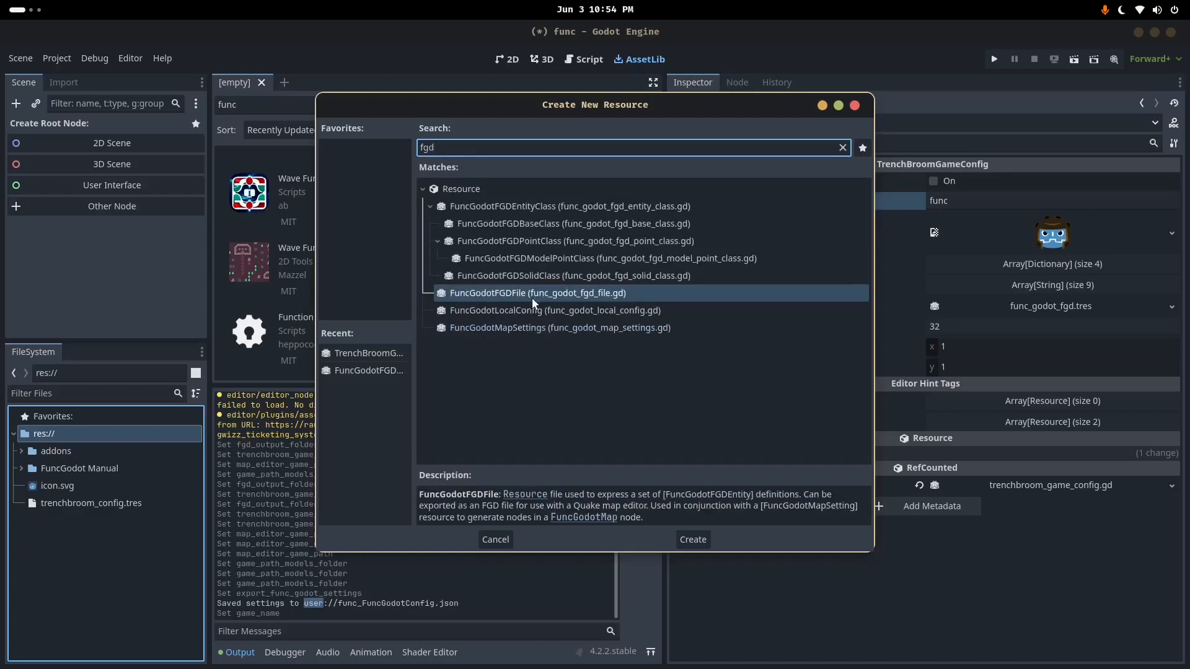
pyautogui.click(691, 540)
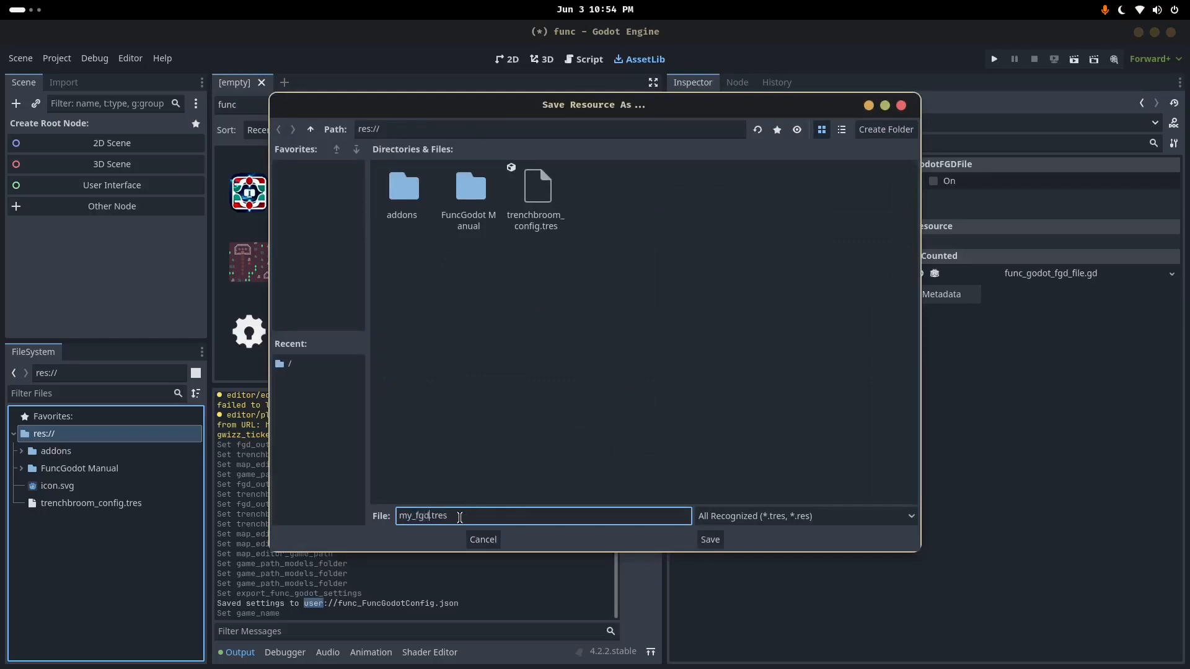
pyautogui.click(708, 540)
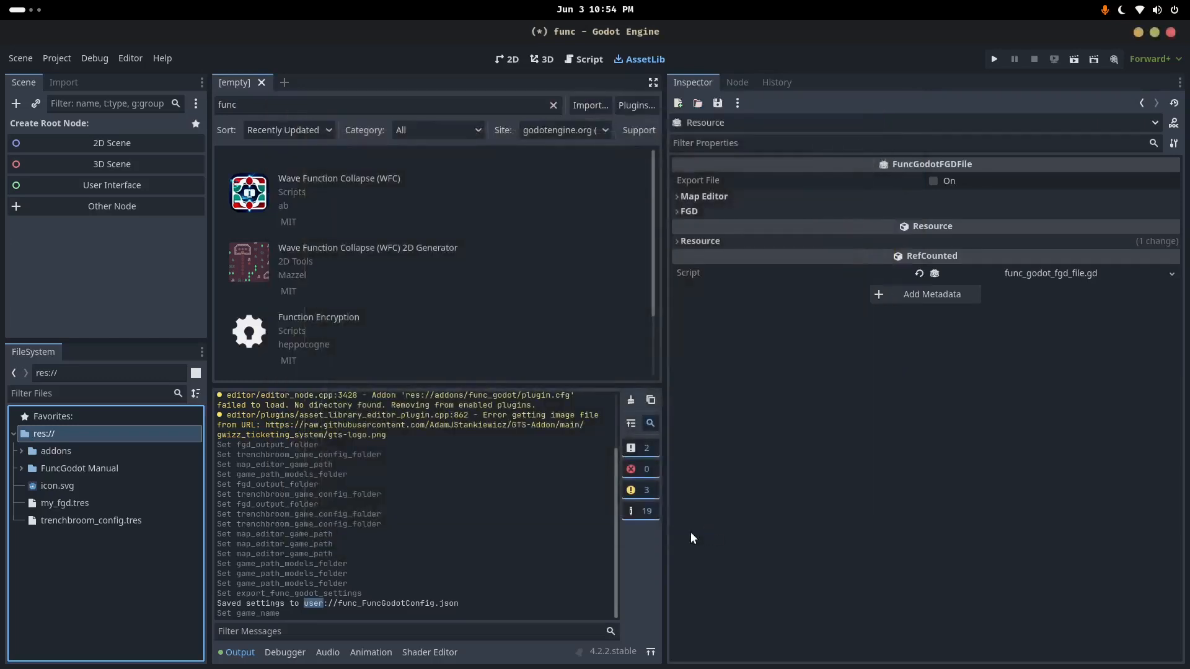
# Select my_fgd.tres and set its Fgd Name to func
pyautogui.click(64, 503)
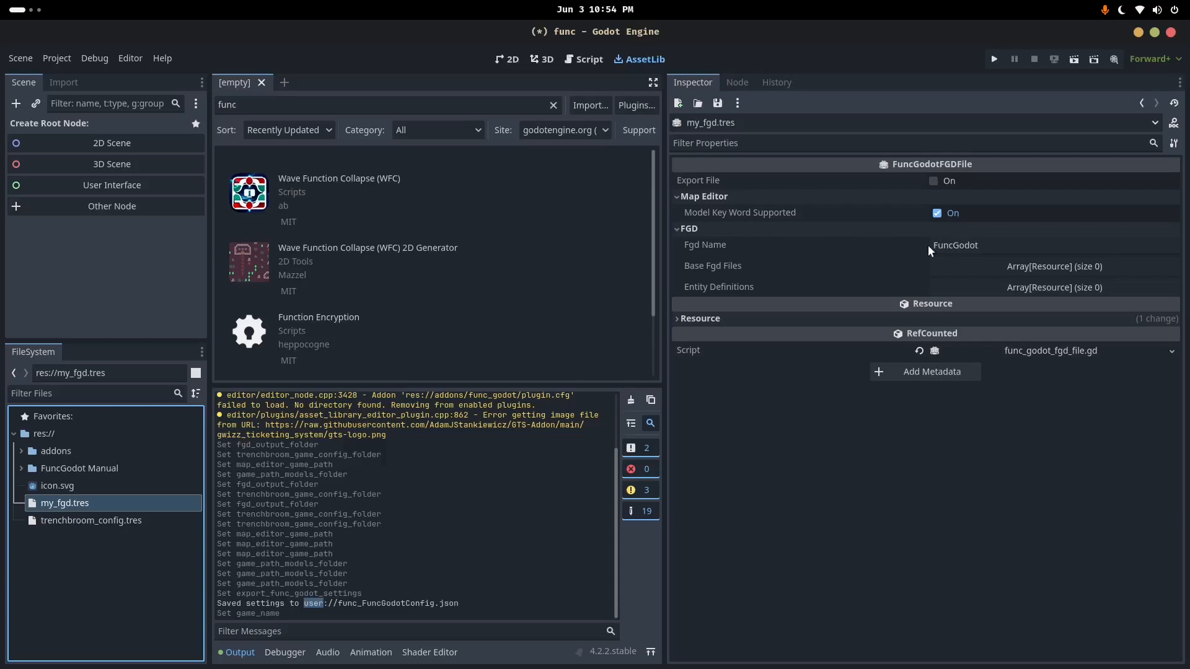
pyautogui.click(986, 245)
pyautogui.write('f')
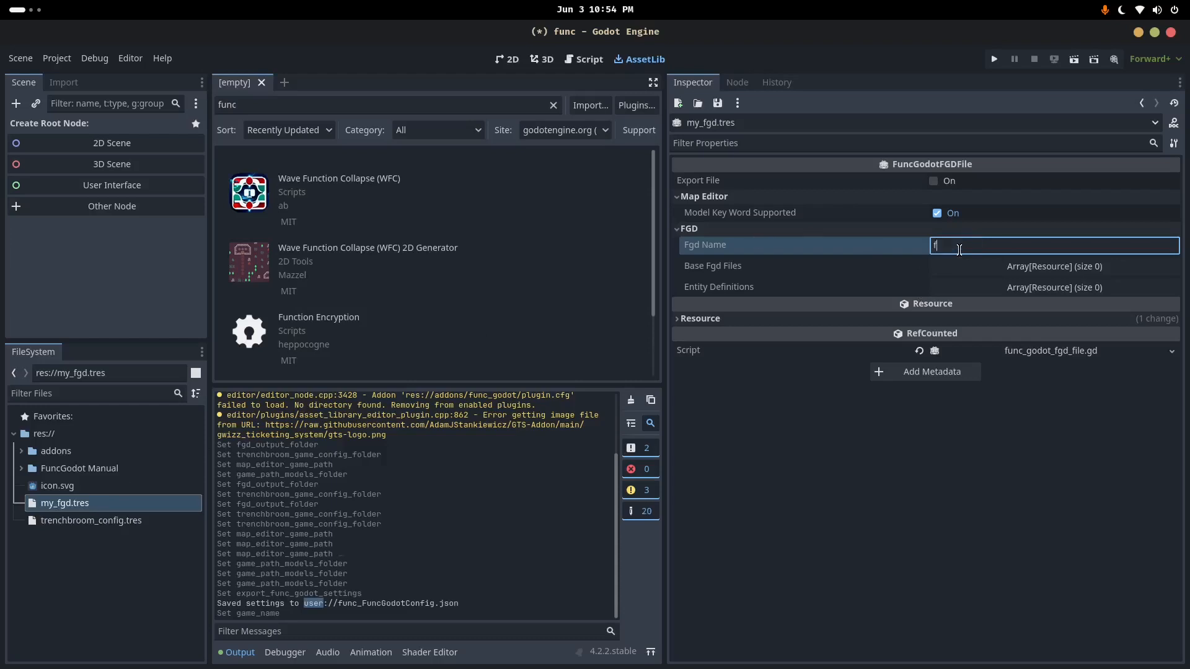
pyautogui.write('unc')
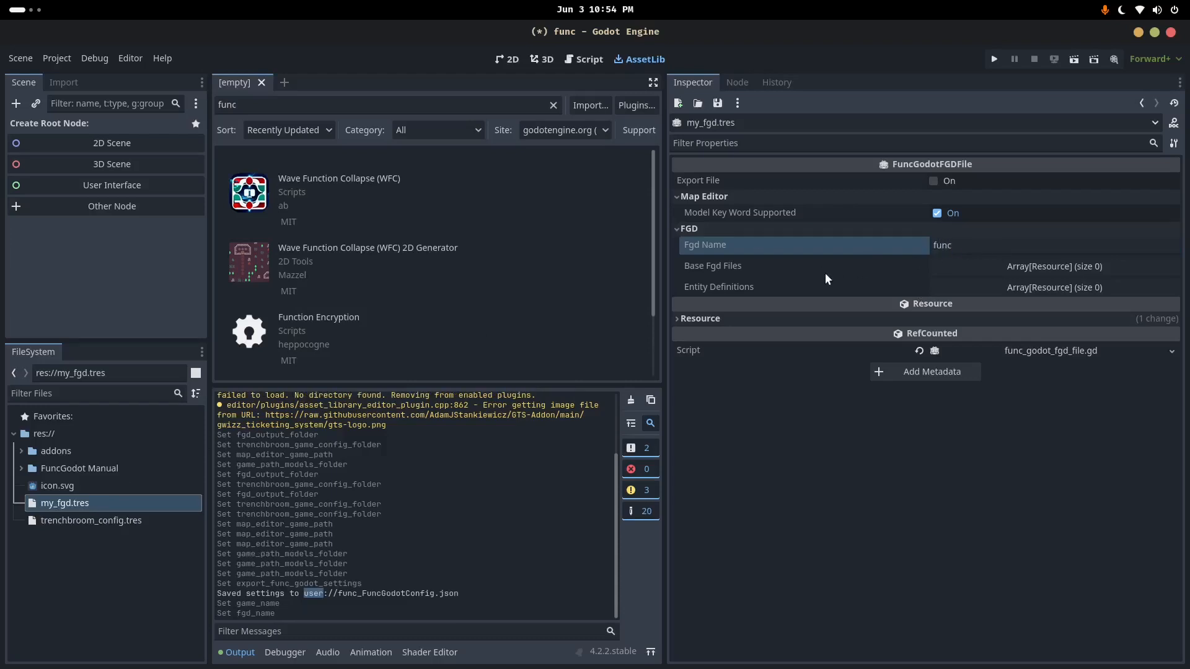
pyautogui.moveTo(908, 277)
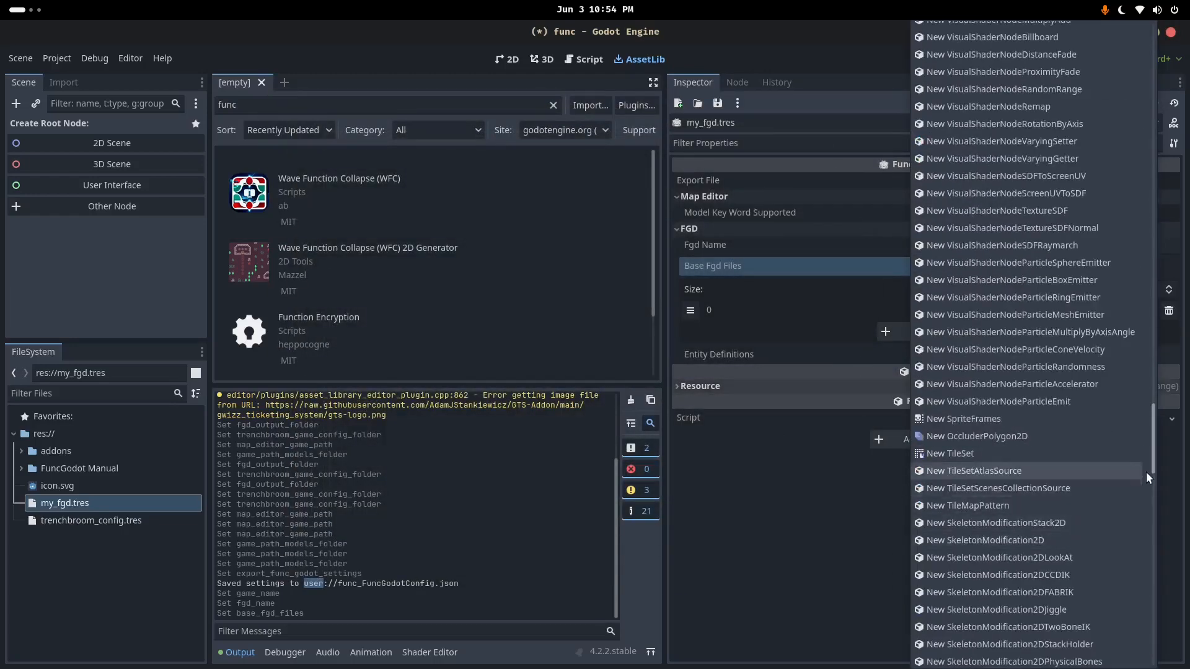
# Load addons/func_godot/fgd/func_godot_fgd.tres as the single Base Fgd Files entry
pyautogui.scroll(-3)
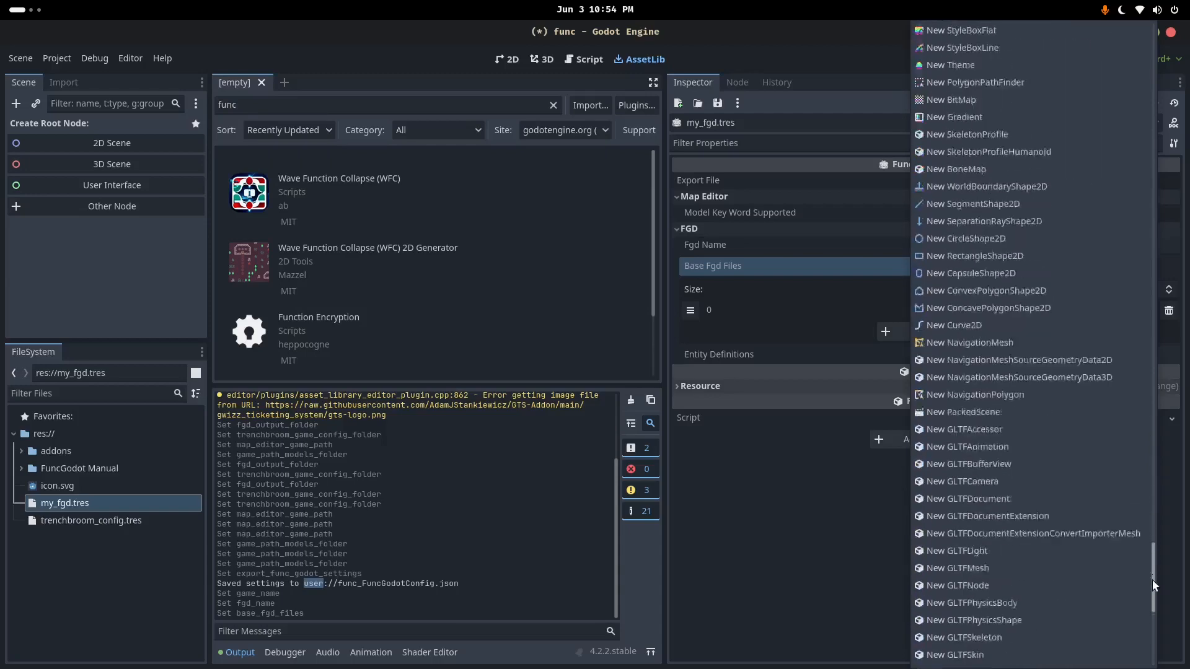
pyautogui.scroll(-3)
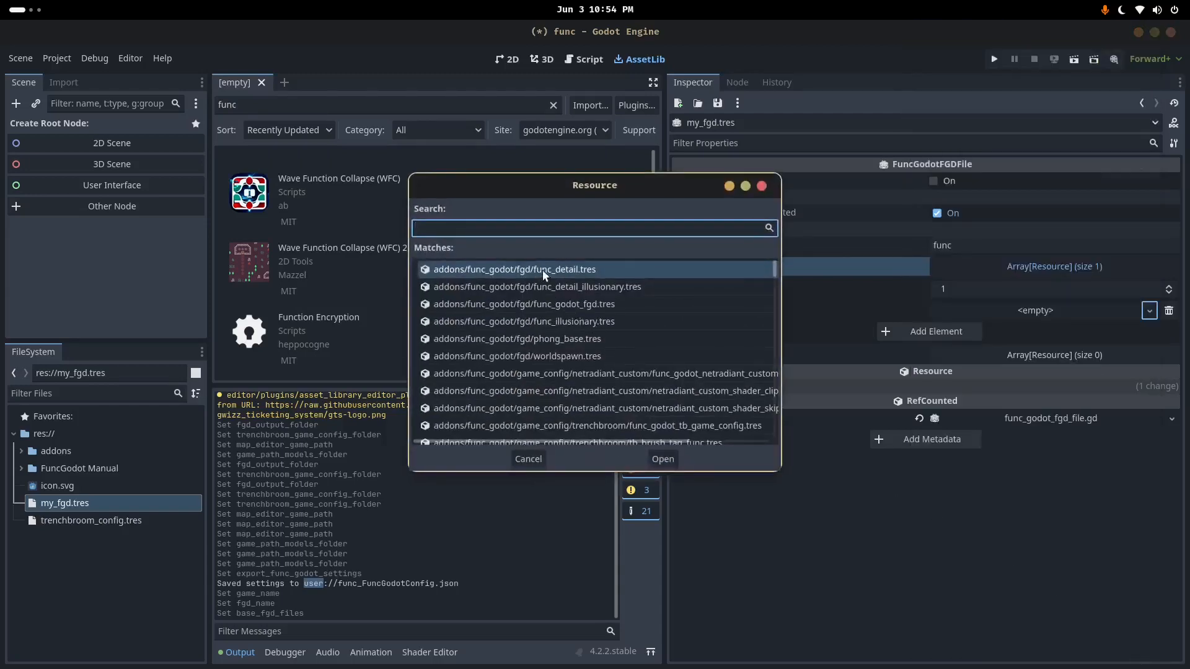
pyautogui.click(524, 304)
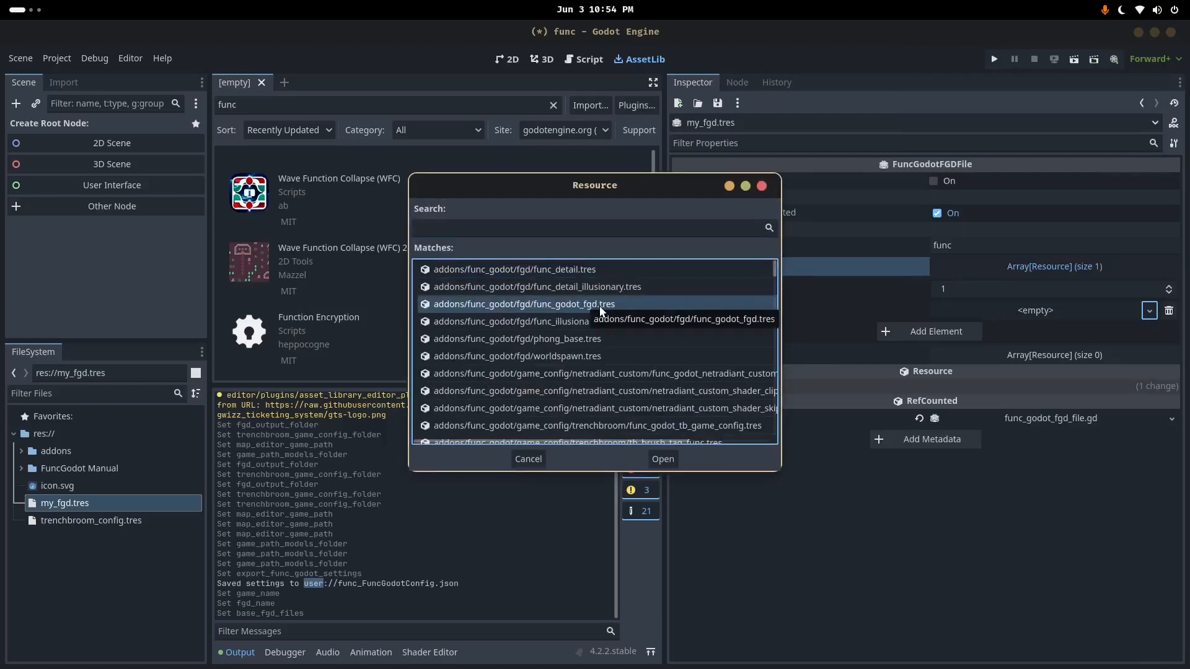
pyautogui.click(660, 459)
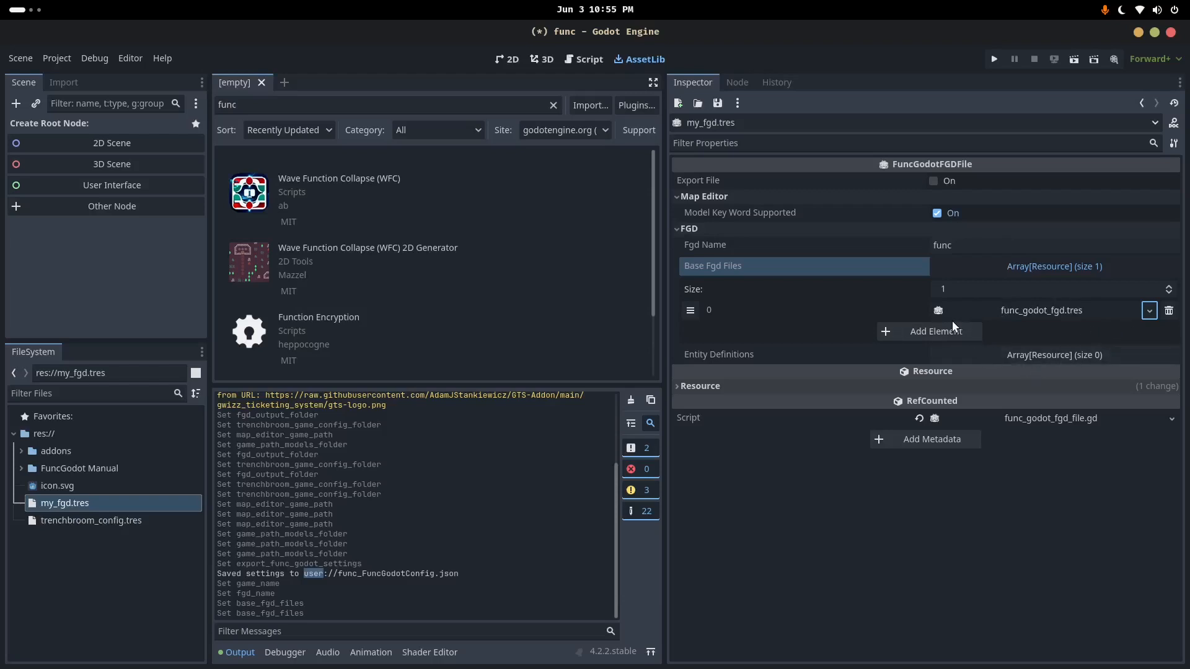
pyautogui.moveTo(934, 180)
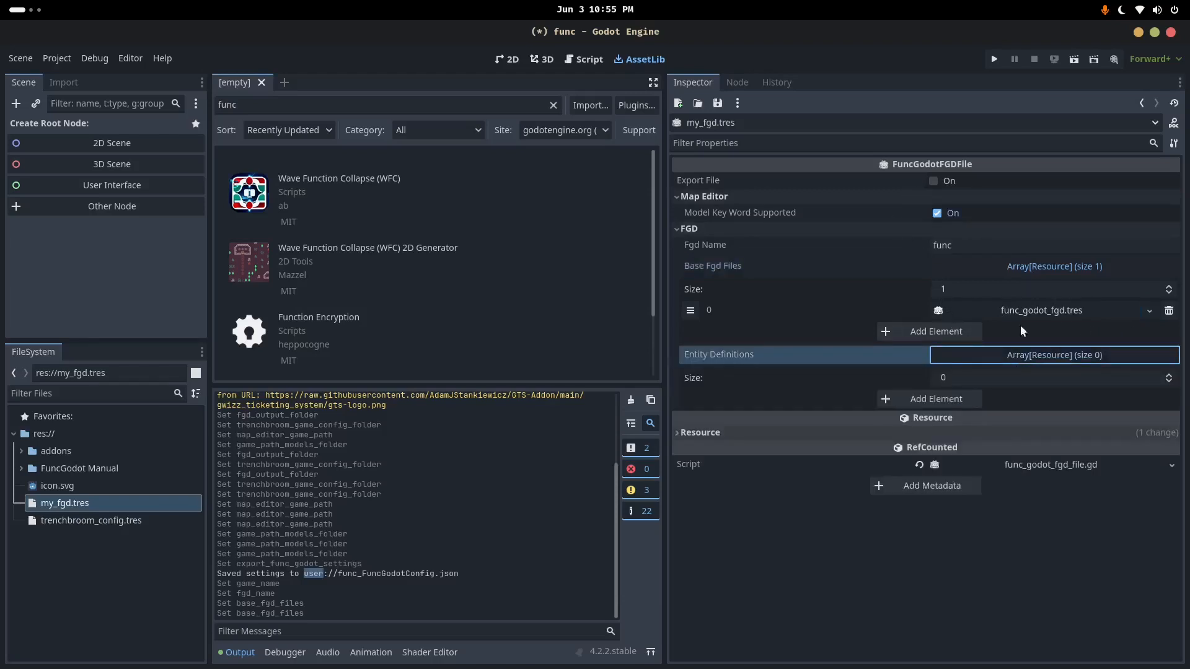
pyautogui.moveTo(951, 311)
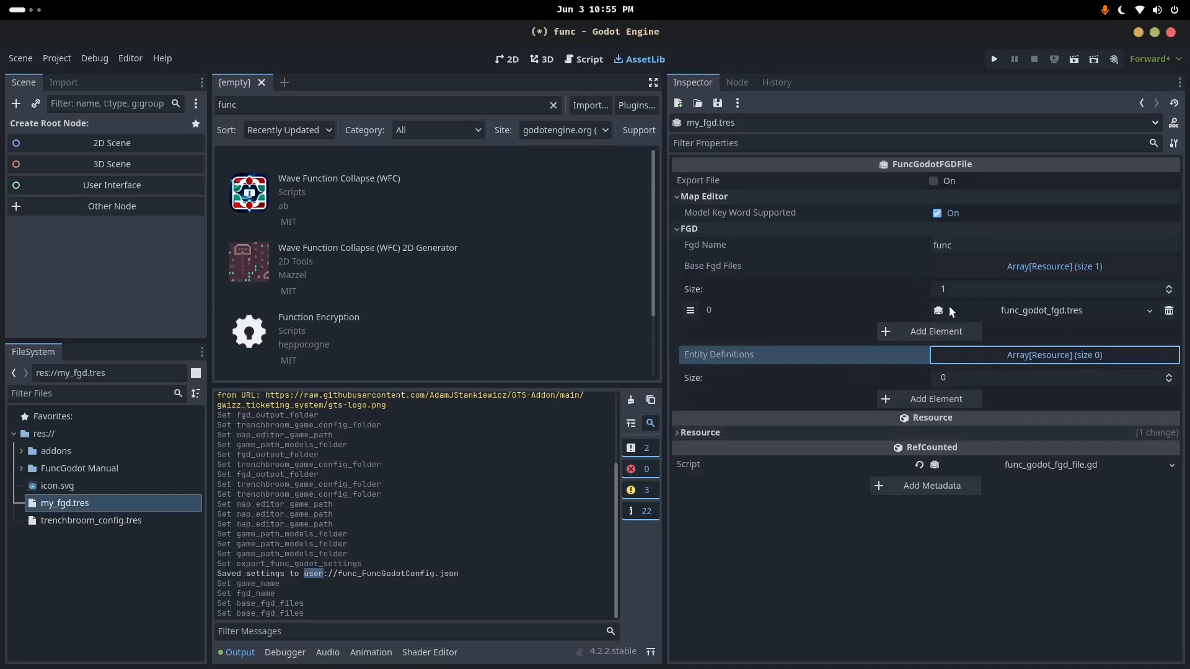
# Export func.fgd to TrenchBroom's games/func folder, switch to 3D, and reselect my_fgd.tres
pyautogui.click(936, 310)
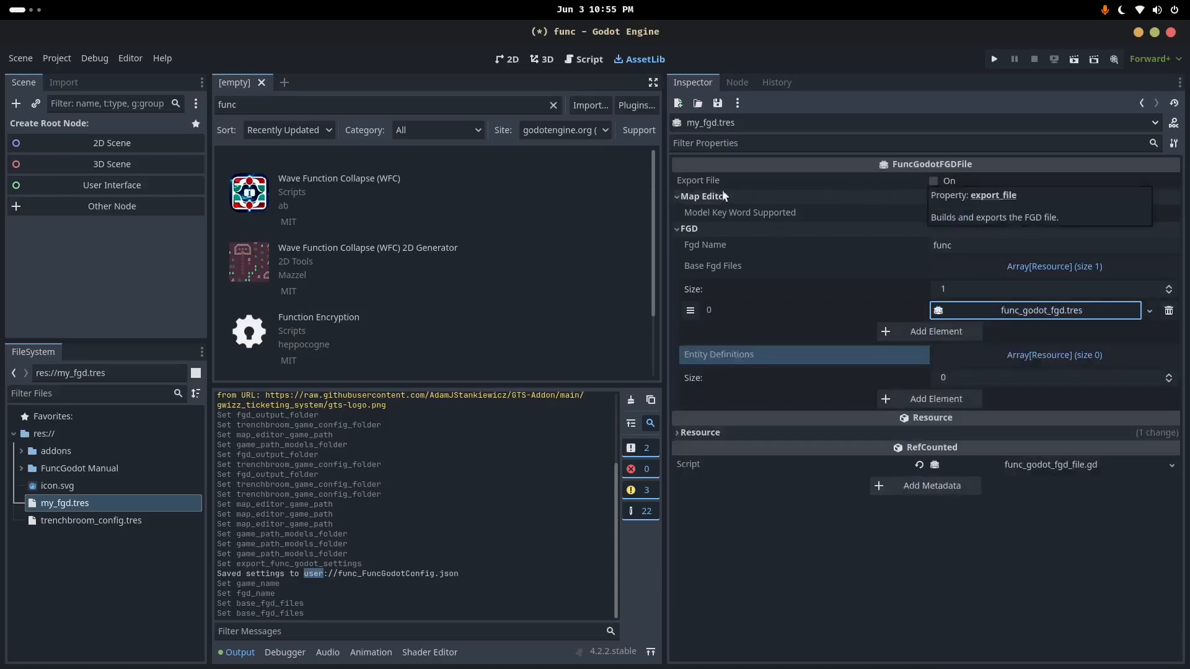
pyautogui.click(933, 180)
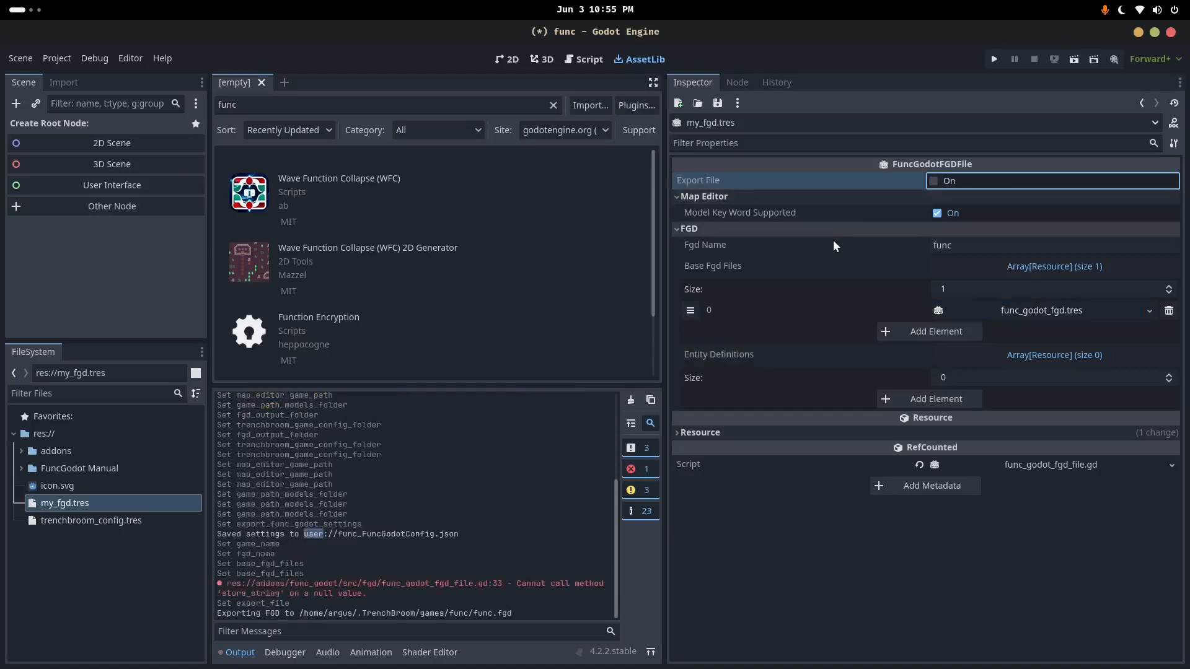
pyautogui.moveTo(423, 571)
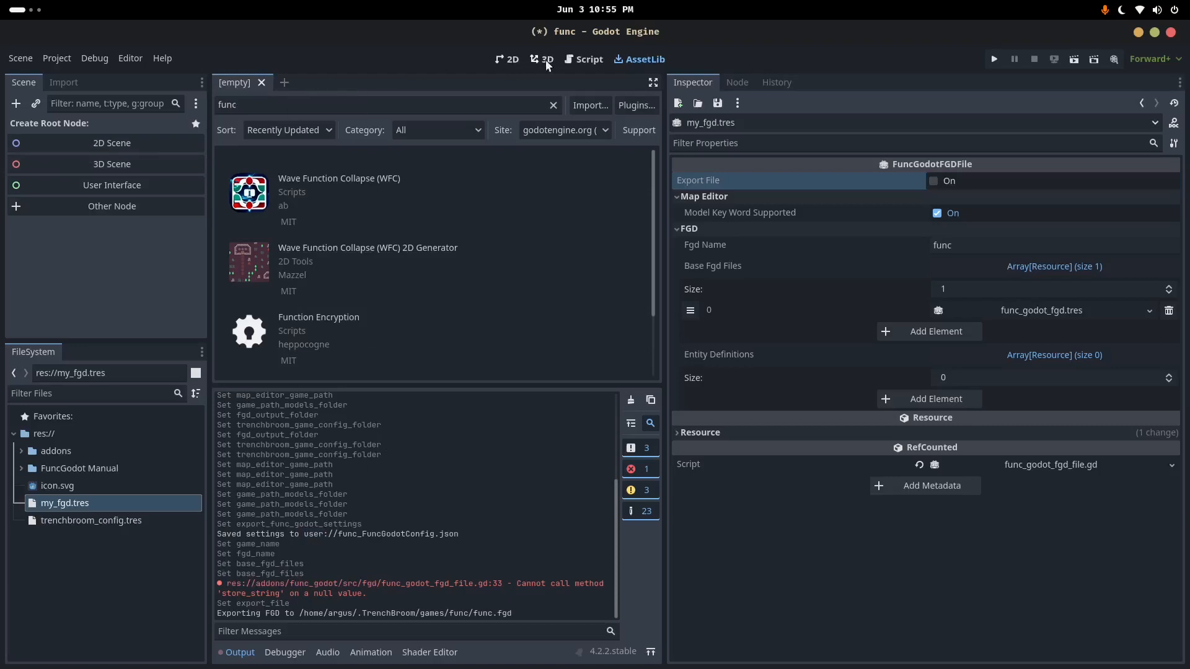
pyautogui.click(542, 60)
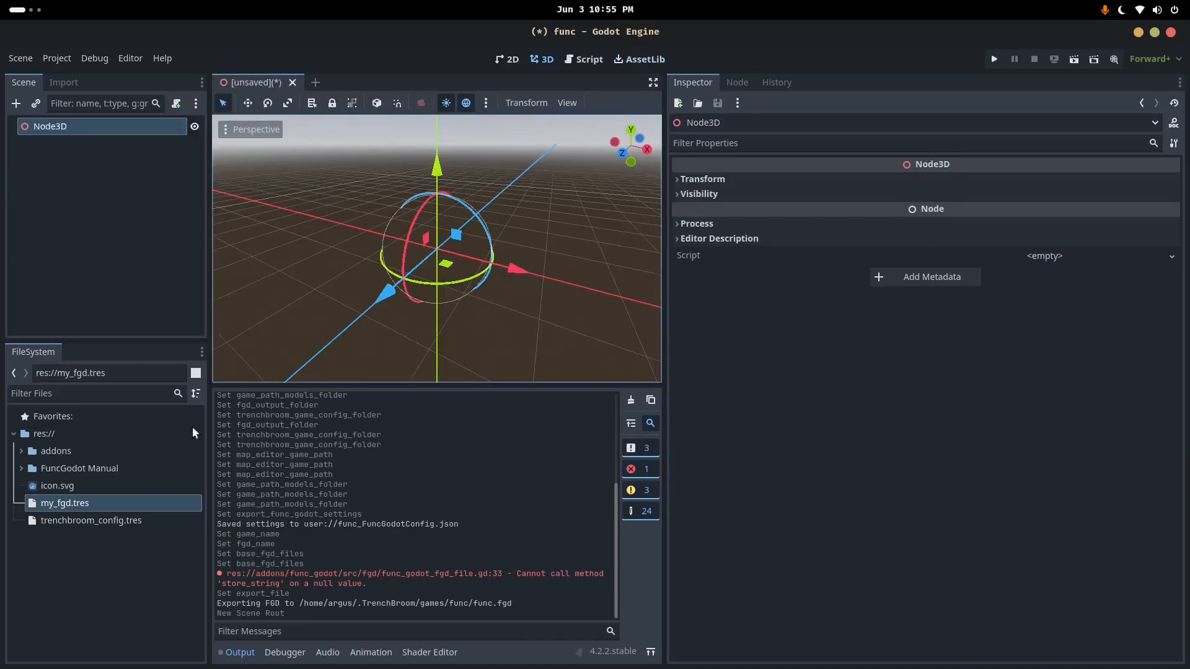
pyautogui.click(65, 503)
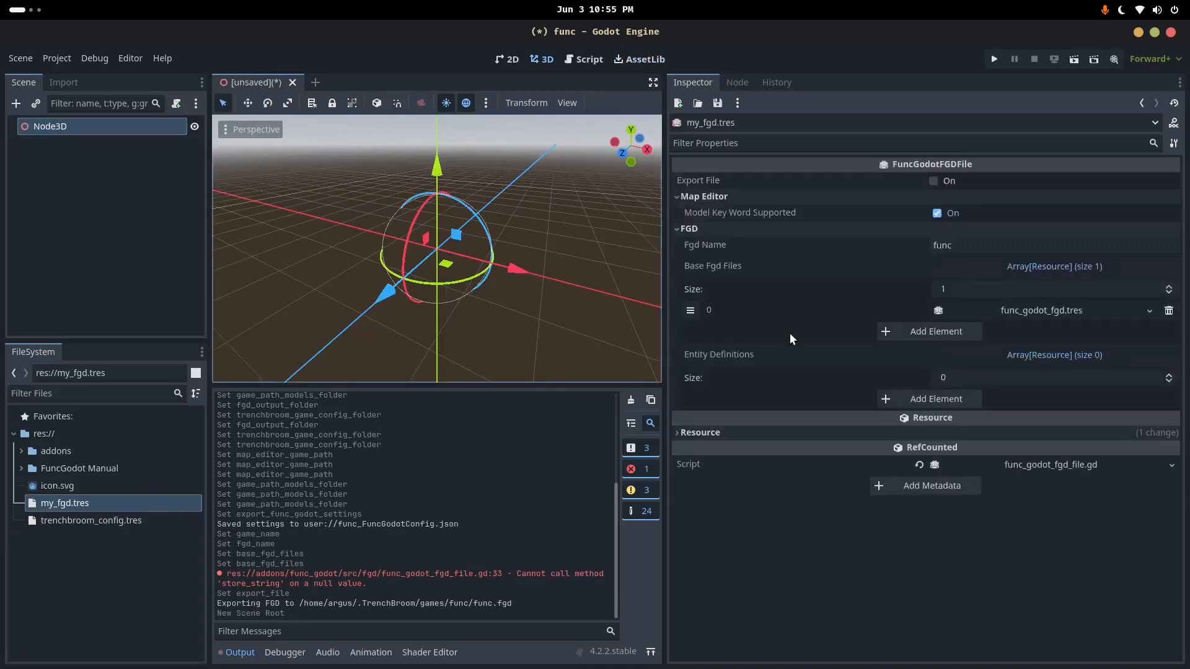
# Assign my_fgd.tres as trenchbroom_config.tres's Fgd File and export the game config
pyautogui.click(91, 520)
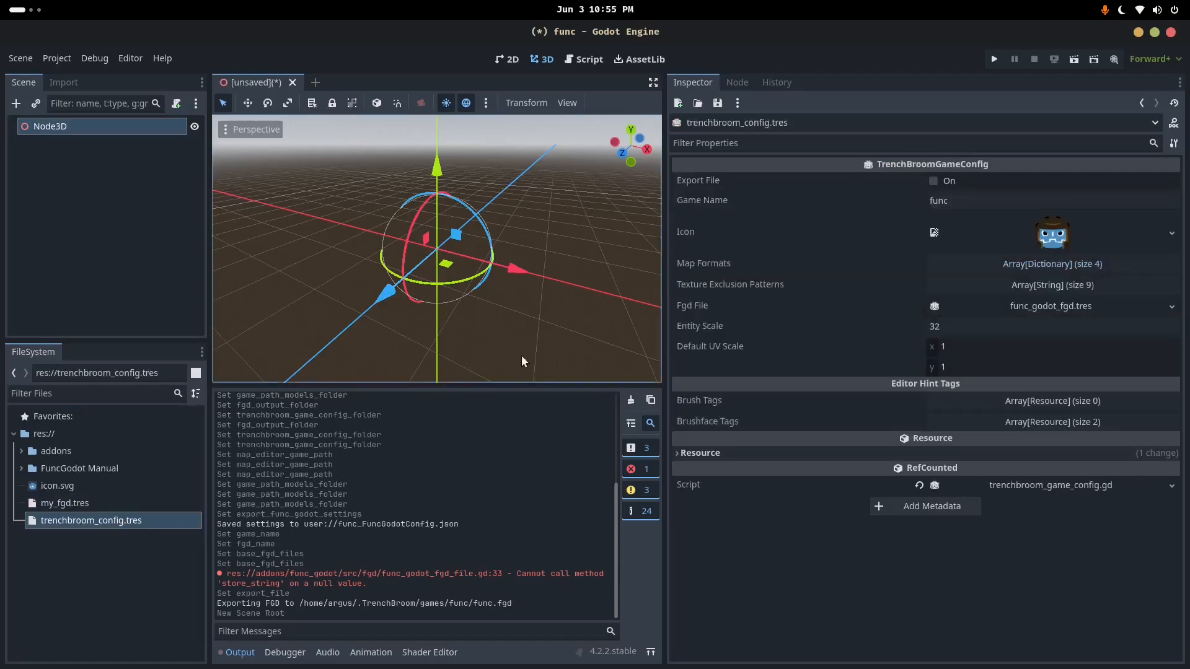
pyautogui.moveTo(65, 503)
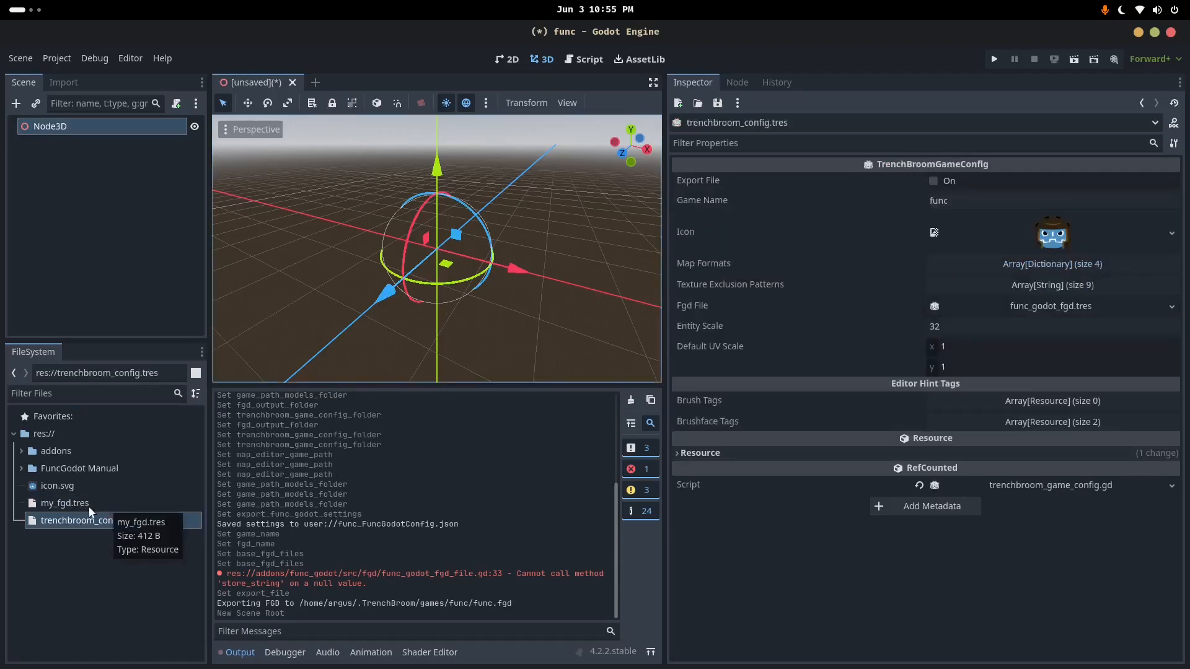
pyautogui.click(92, 521)
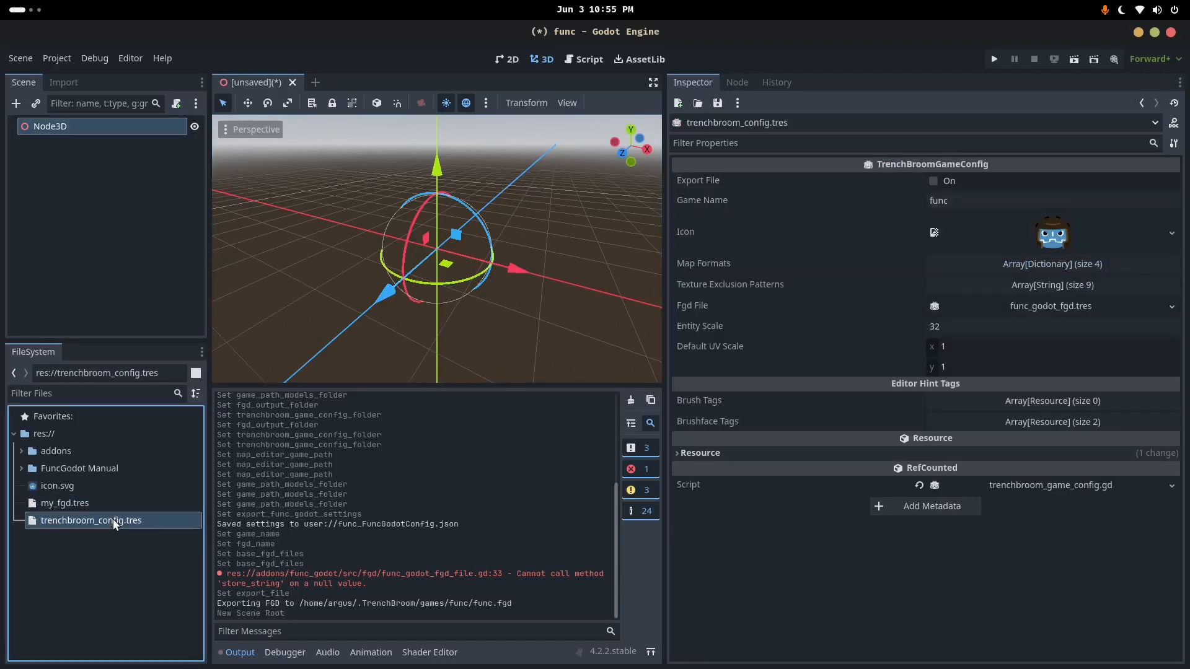
pyautogui.moveTo(117, 504)
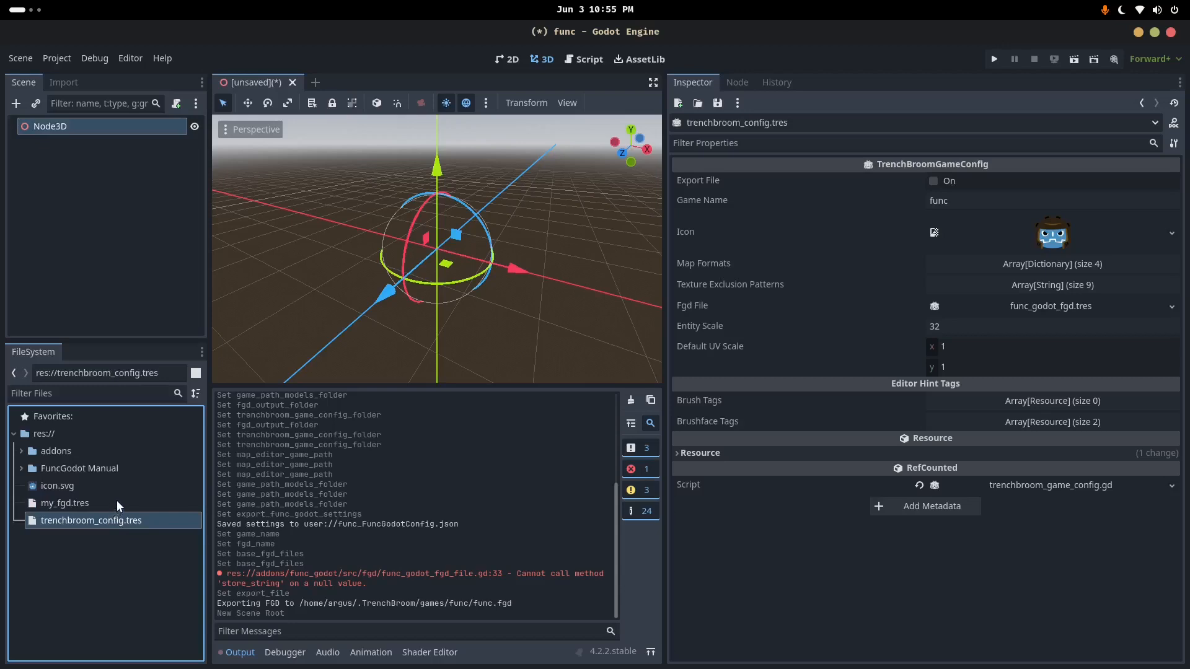
pyautogui.moveTo(196, 490)
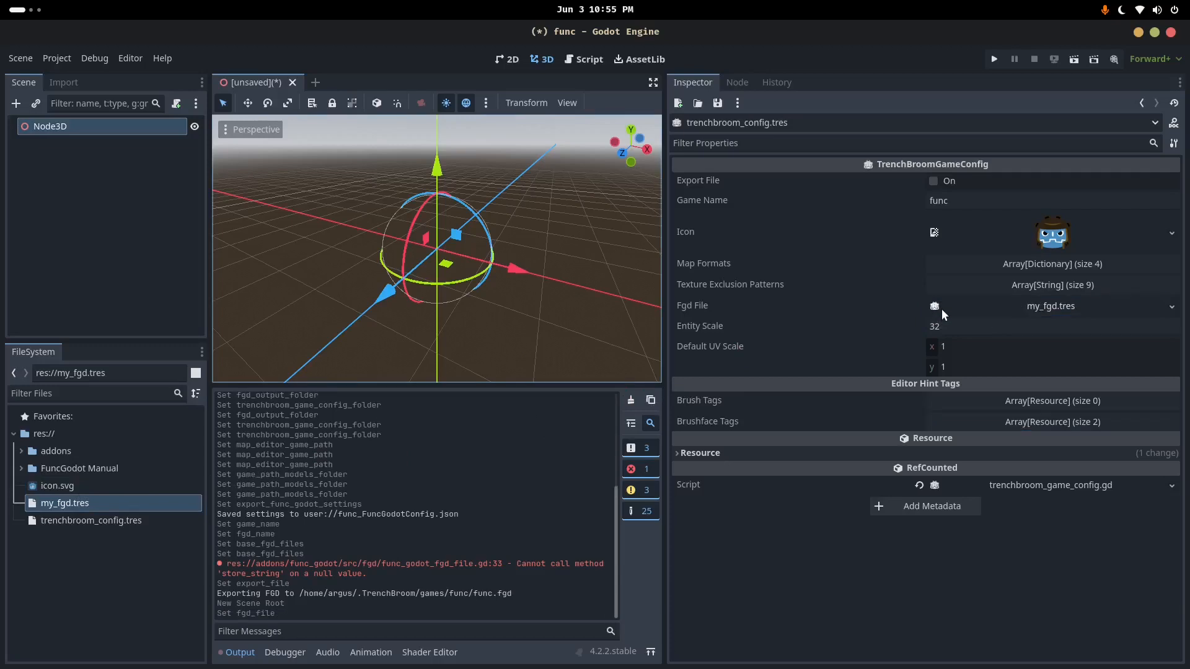
pyautogui.moveTo(889, 327)
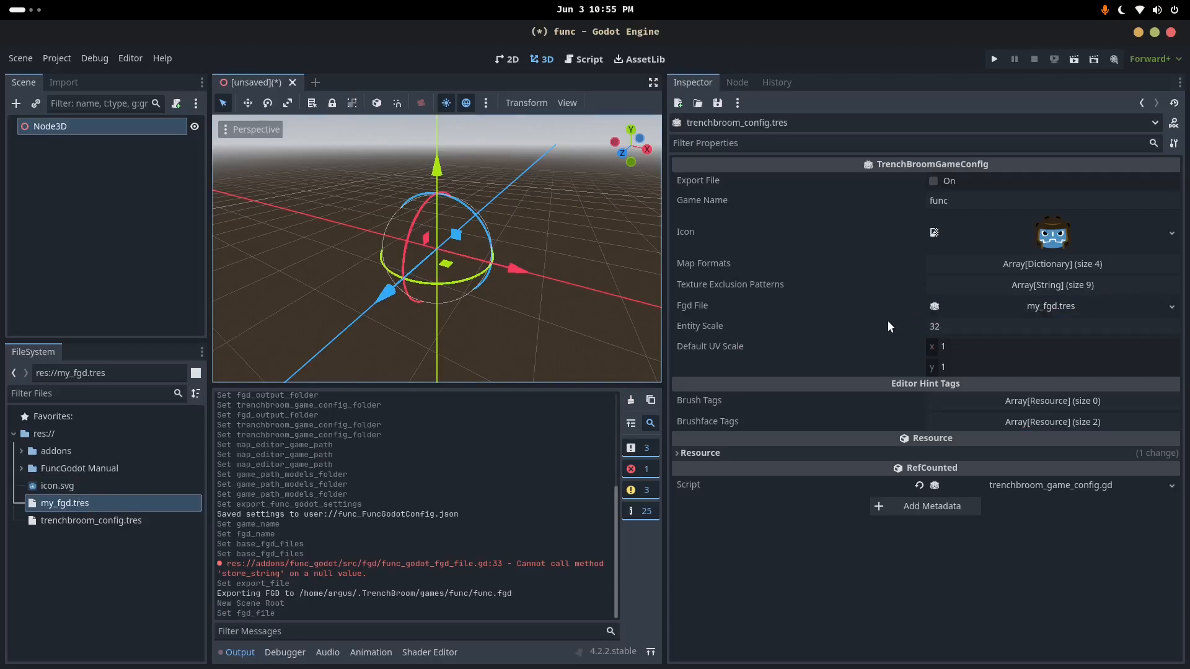
pyautogui.click(934, 180)
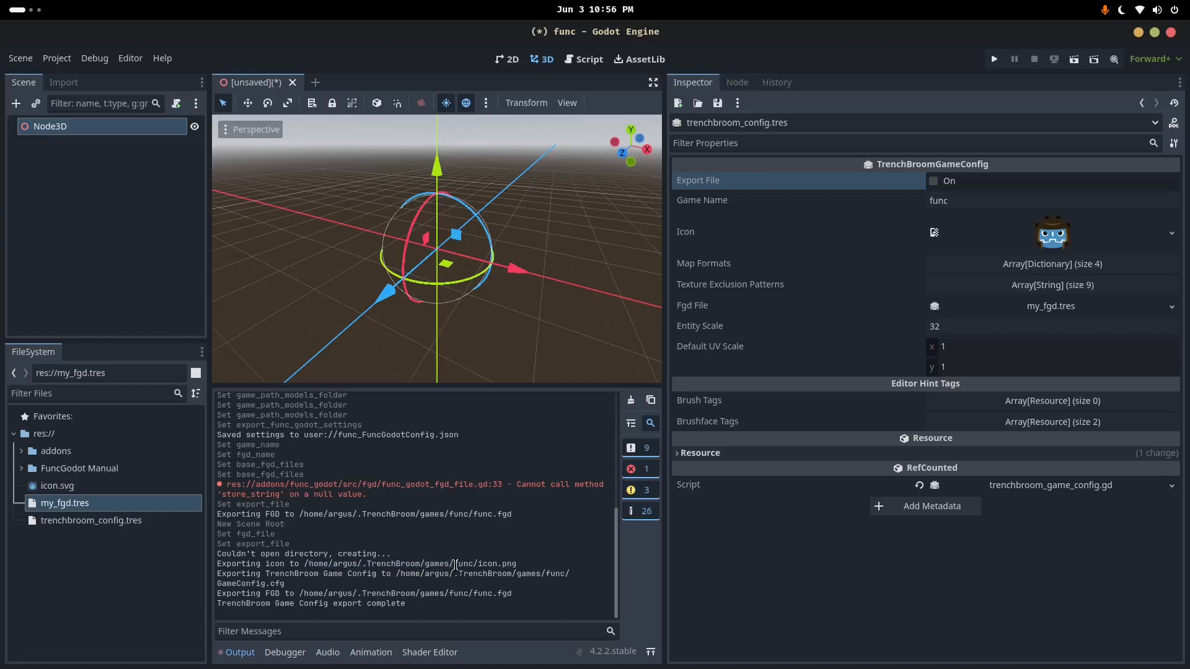
# Check the Output log path confirming the config files exported to games/func
pyautogui.doubleClick(463, 563)
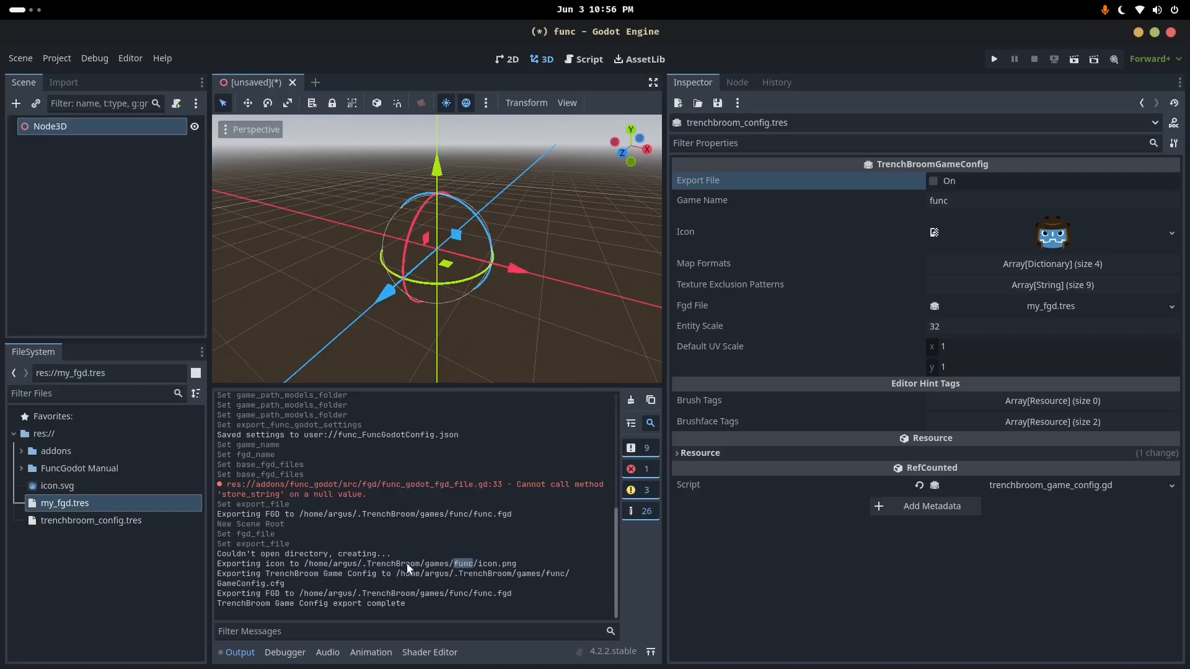
pyautogui.moveTo(314, 584)
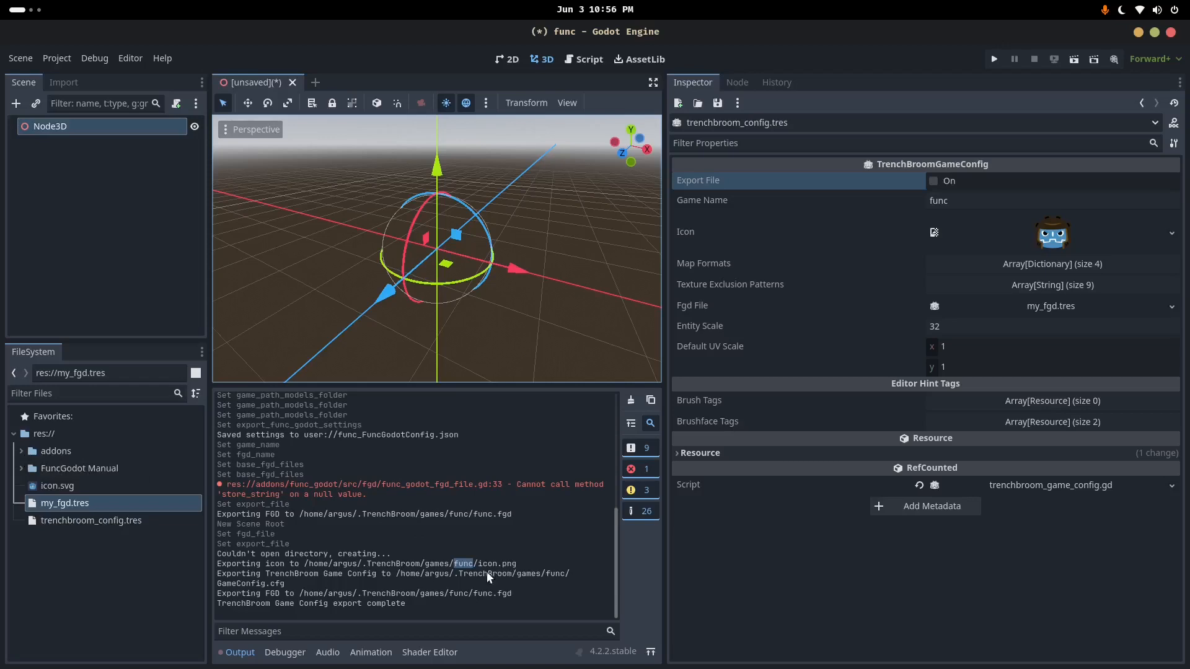
pyautogui.moveTo(536, 572)
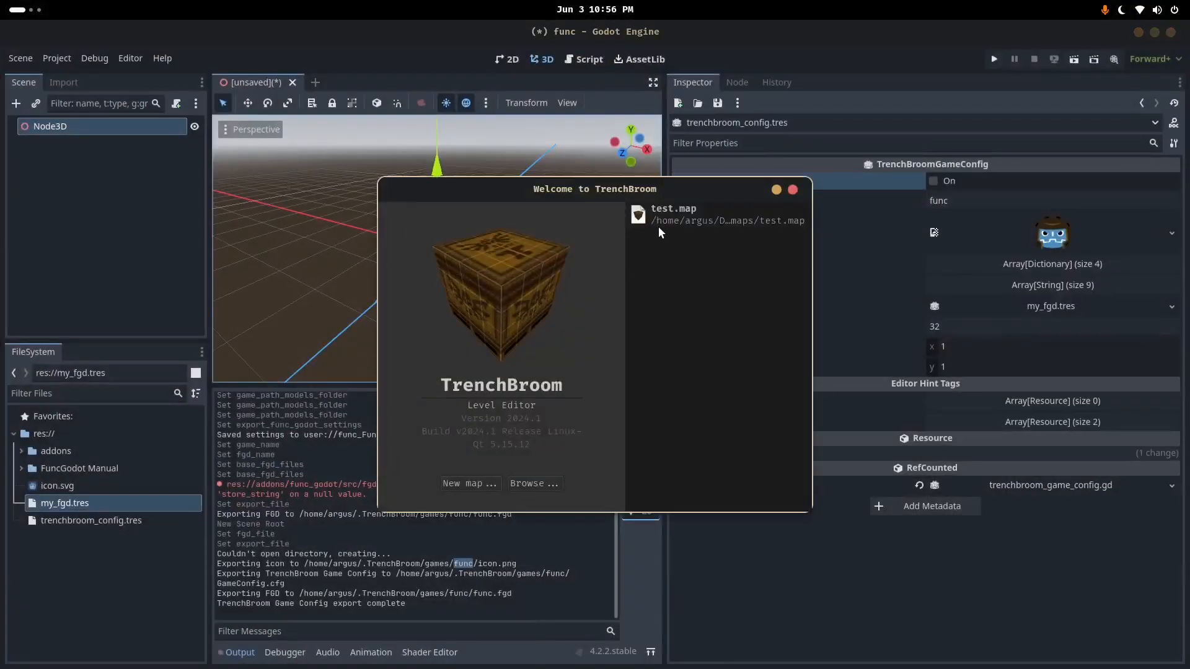
# Create a new TrenchBroom map for the func game with the Valve map format
pyautogui.click(469, 483)
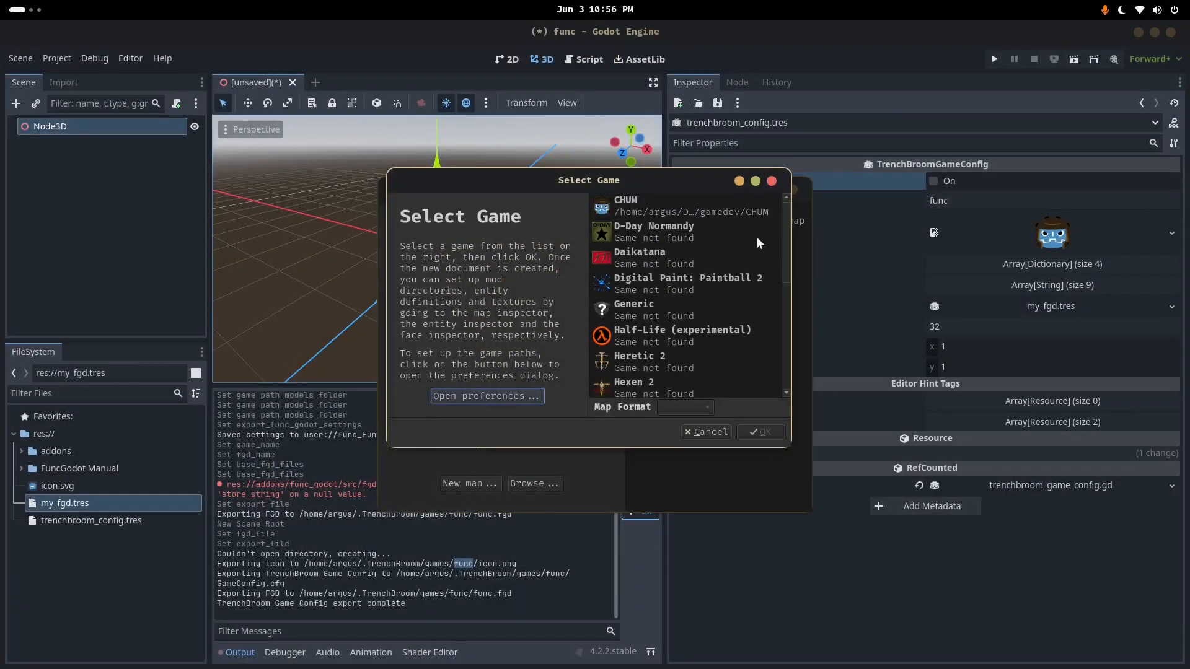
pyautogui.scroll(-3)
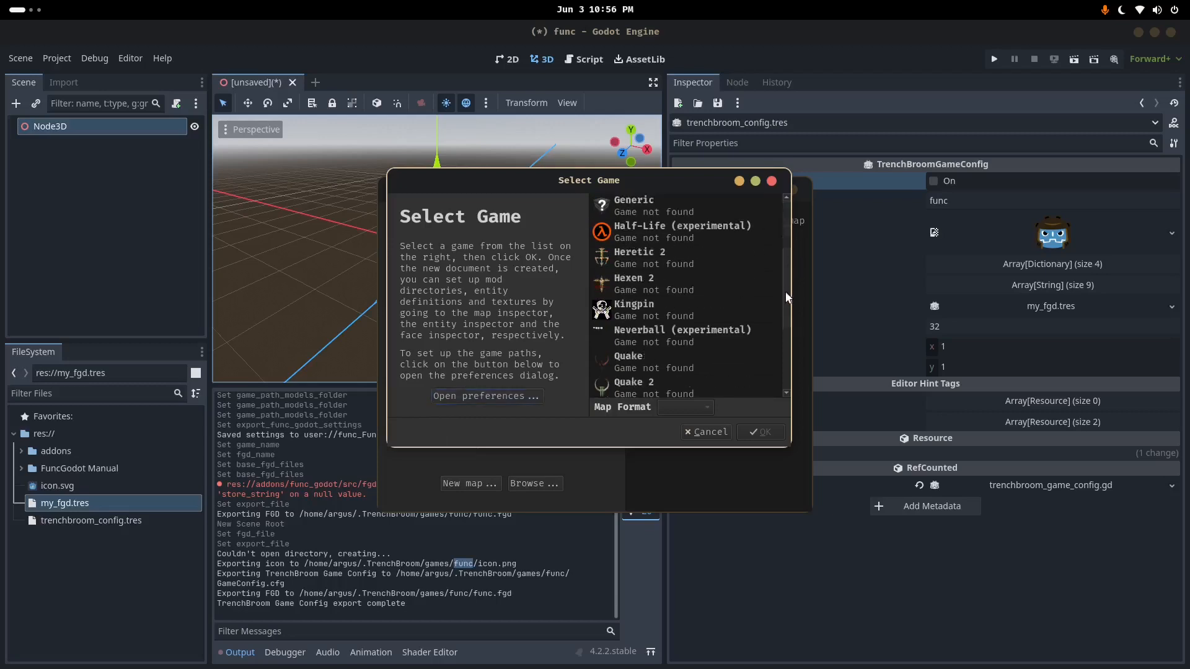
pyautogui.scroll(-3)
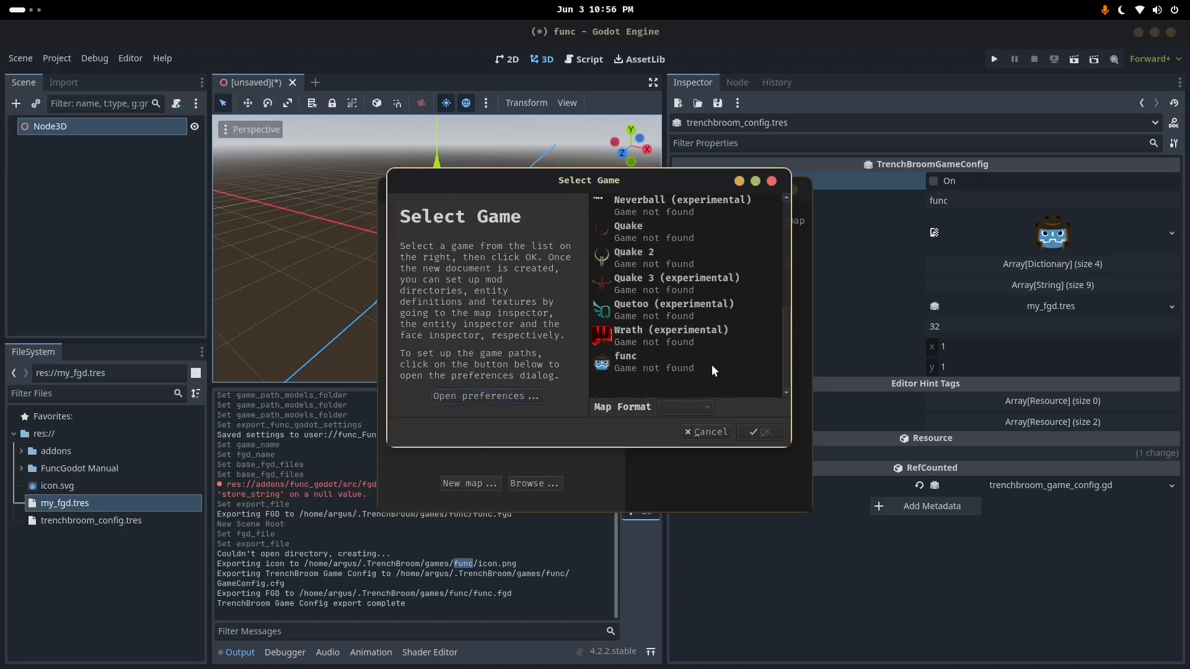
pyautogui.click(624, 355)
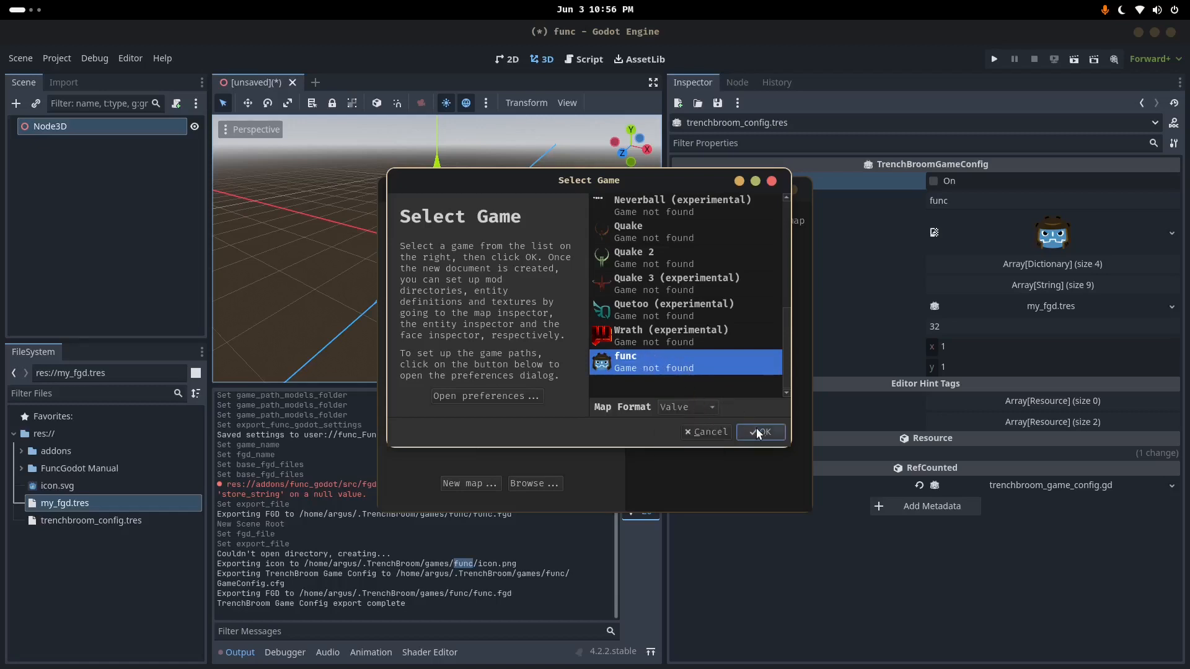
pyautogui.click(758, 432)
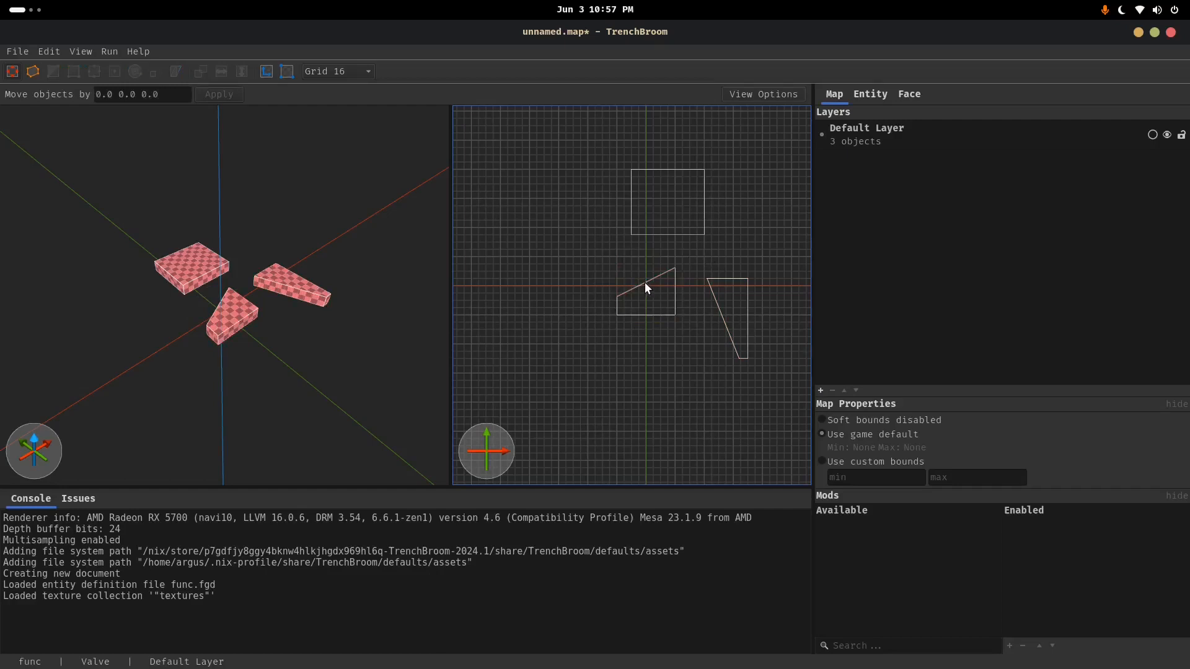
pyautogui.moveTo(413, 250)
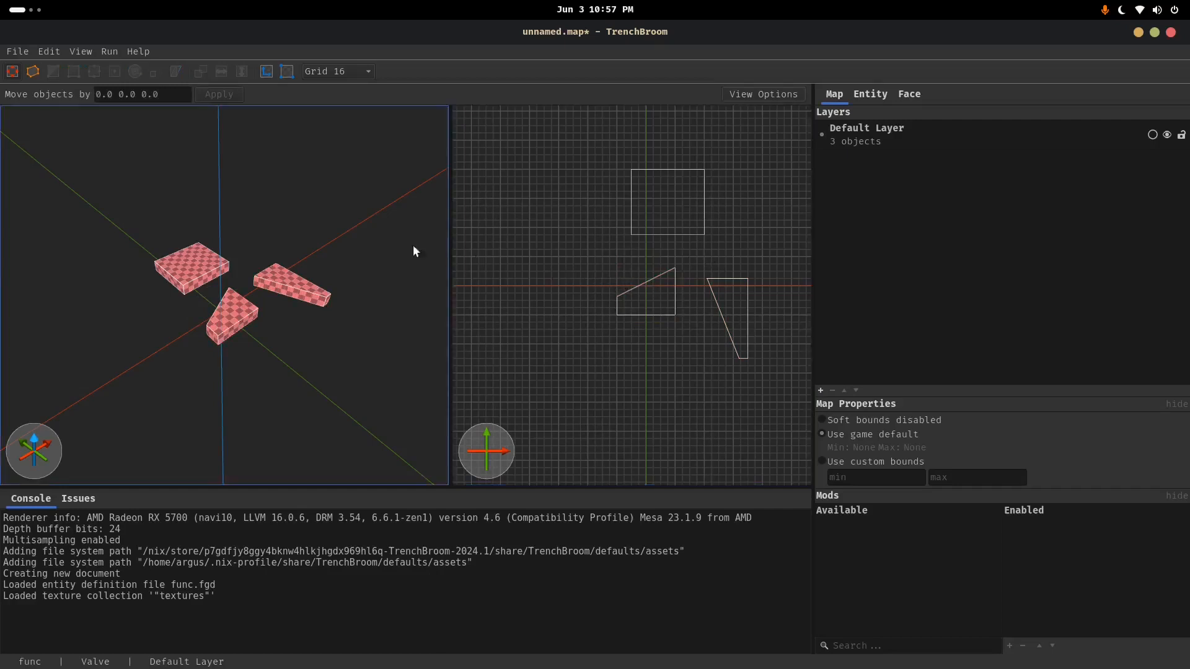
# Begin saving the three-brush func map from the File menu
pyautogui.click(17, 51)
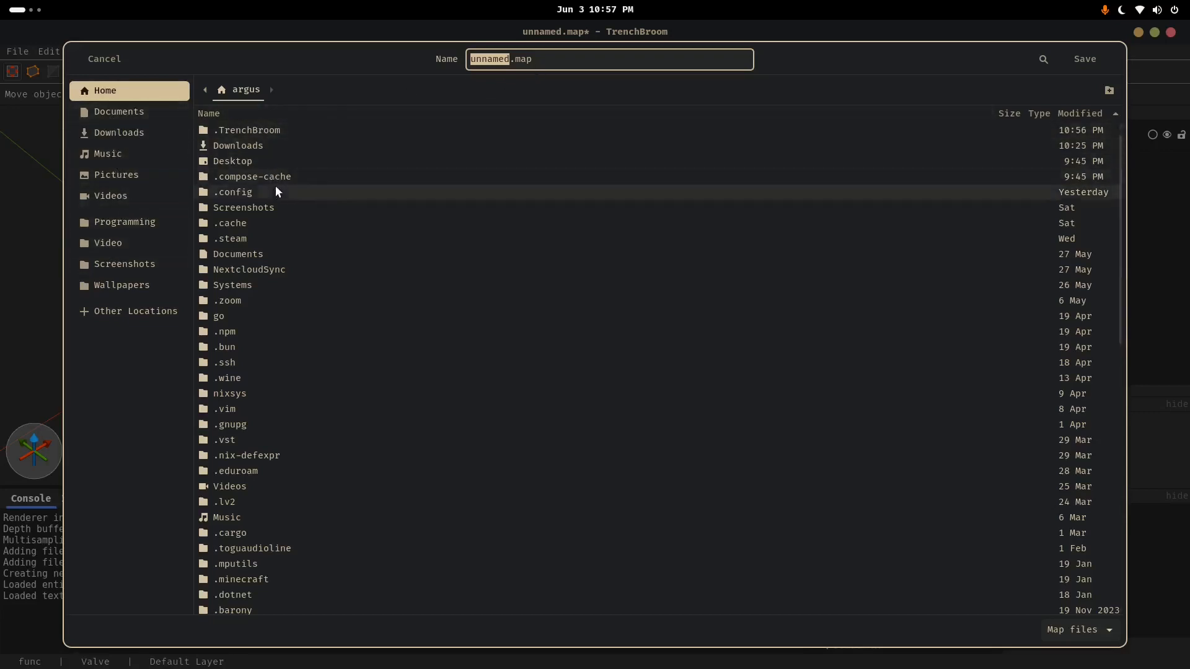
# Navigate the Save dialog to the func project folder on the Desktop
pyautogui.scroll(-3)
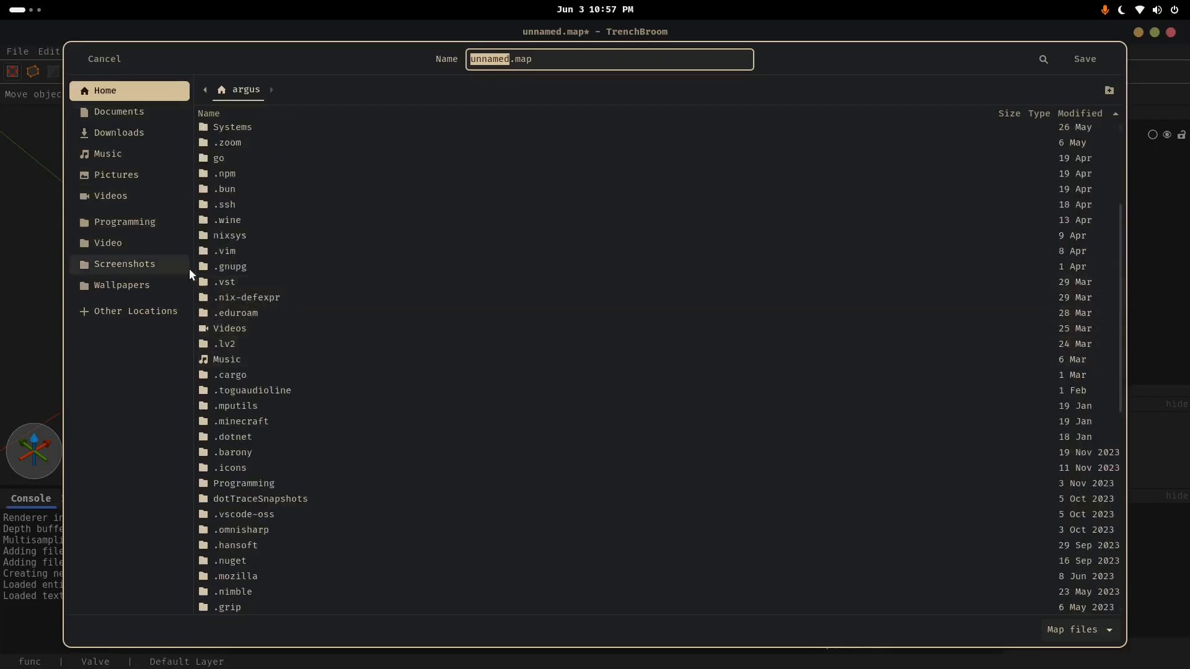
pyautogui.scroll(-3)
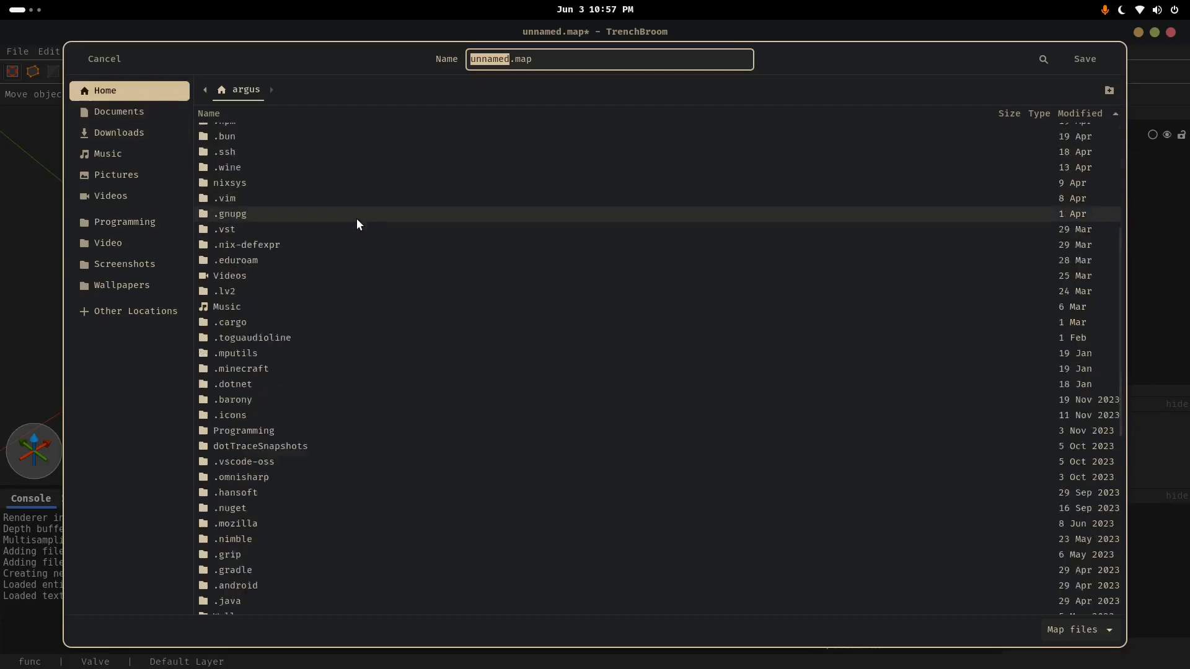
pyautogui.scroll(-3)
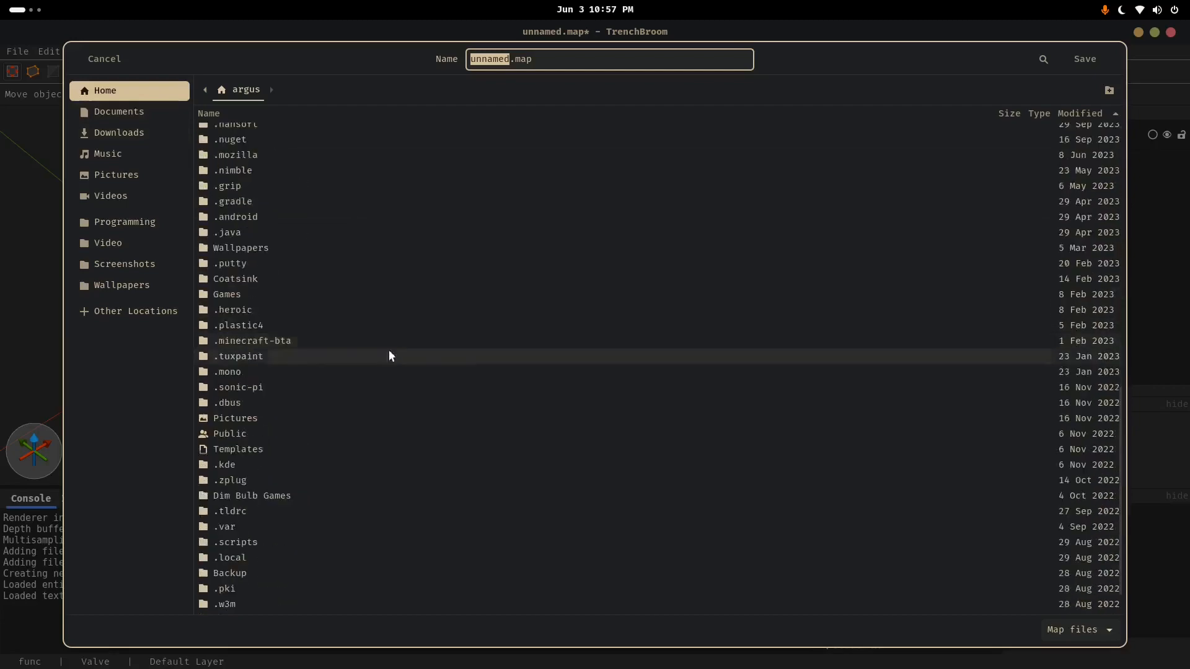
pyautogui.scroll(-3)
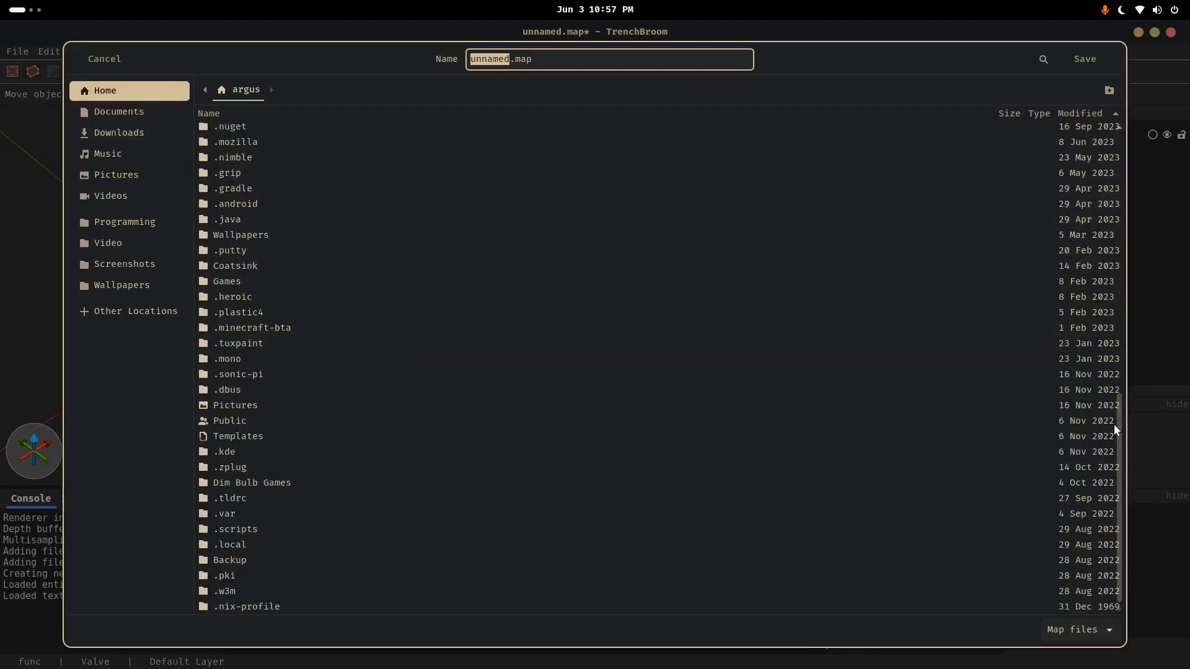
pyautogui.scroll(3)
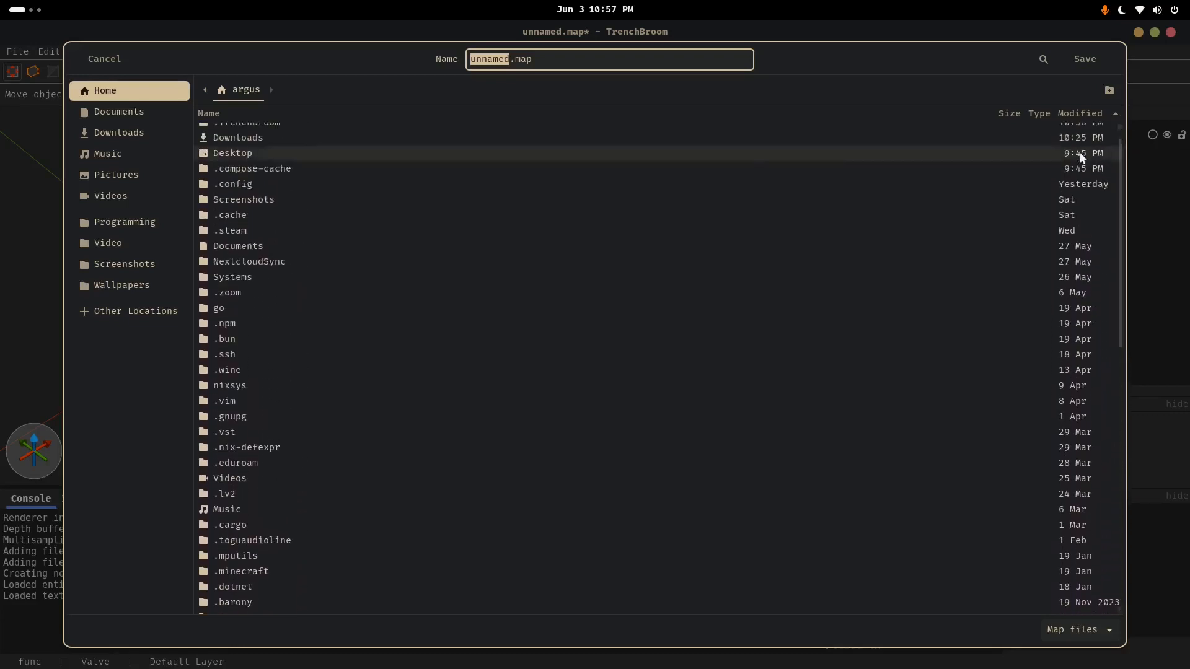
pyautogui.doubleClick(232, 152)
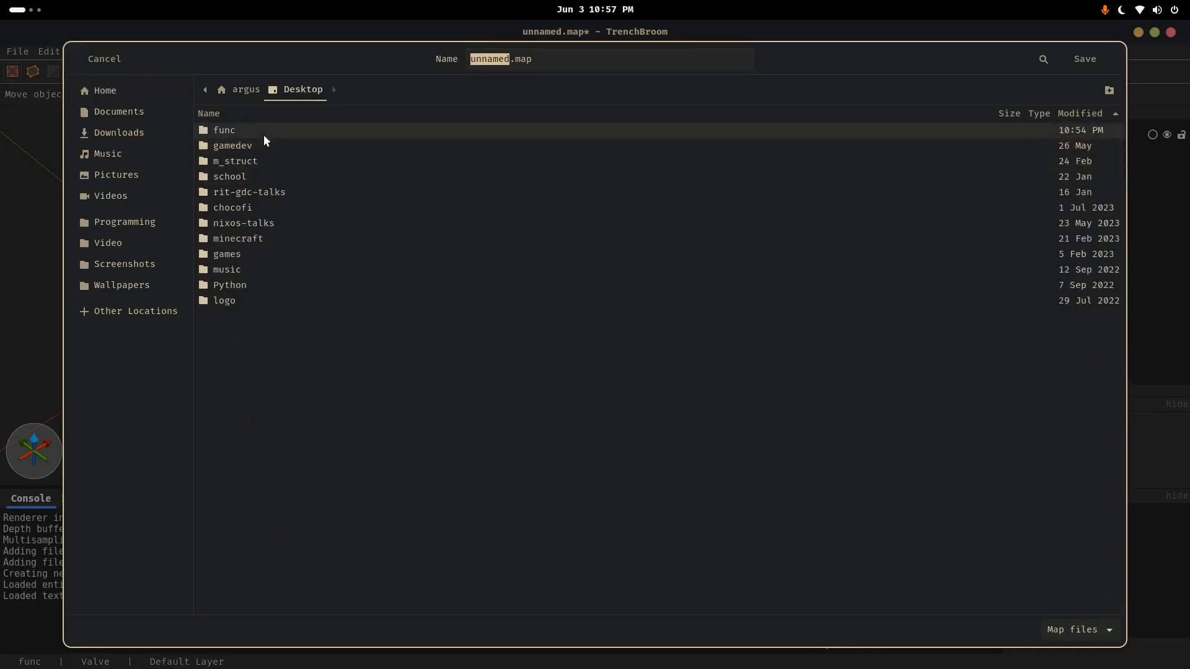
pyautogui.doubleClick(224, 130)
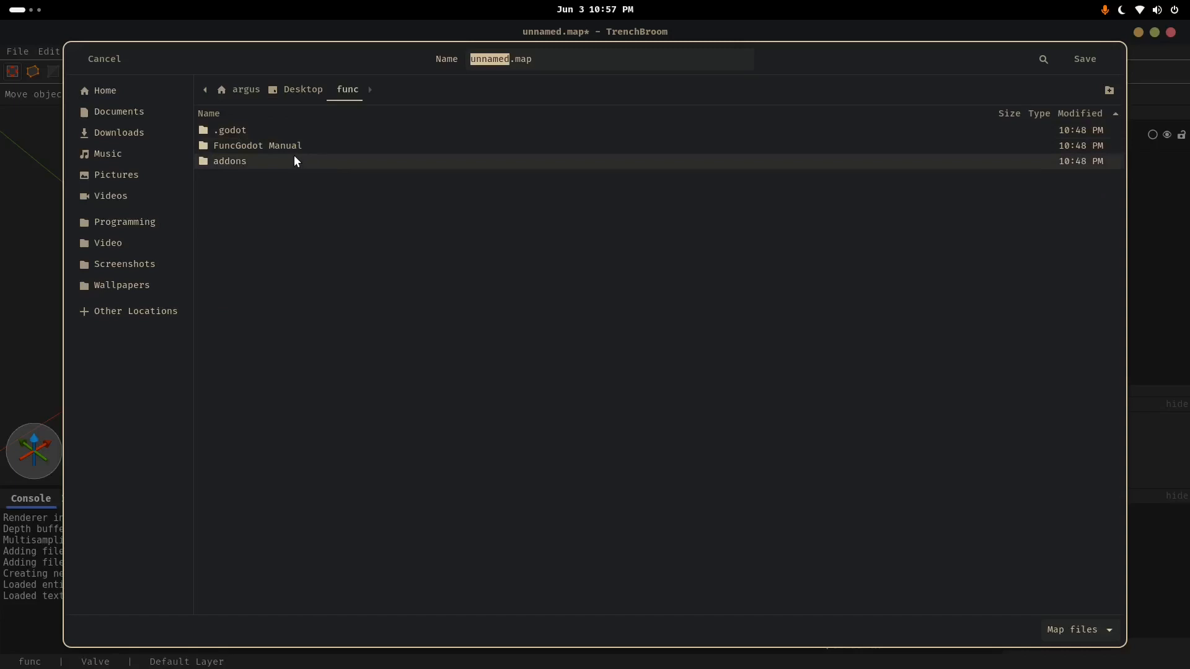
pyautogui.rightClick(296, 161)
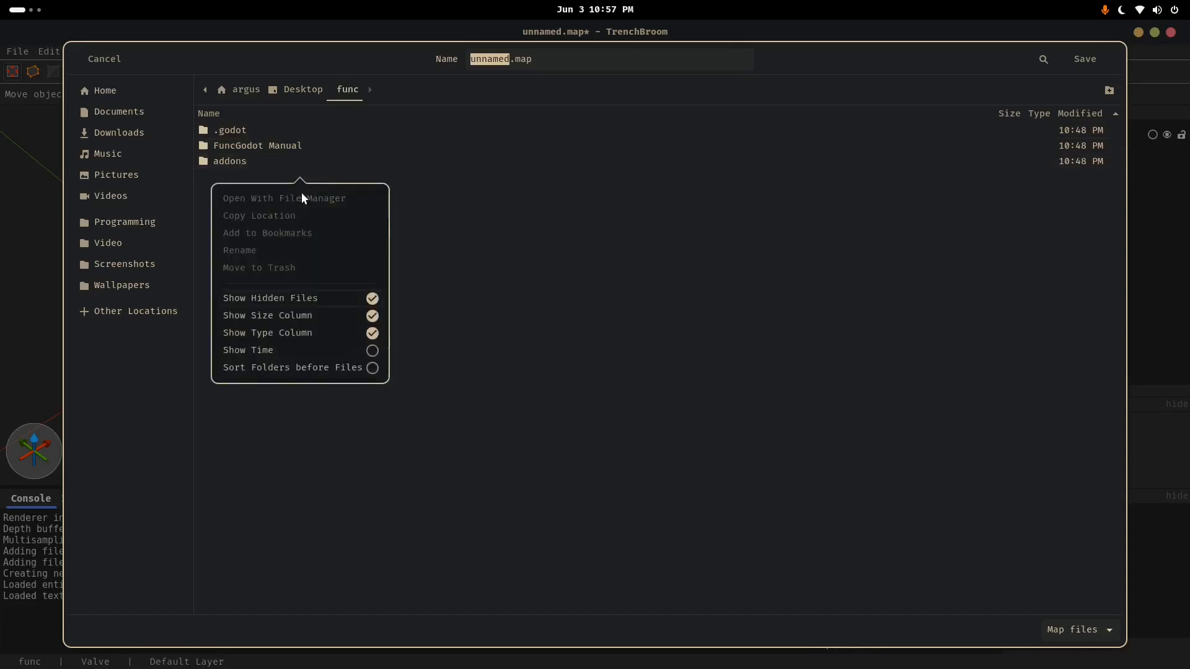
pyautogui.click(230, 129)
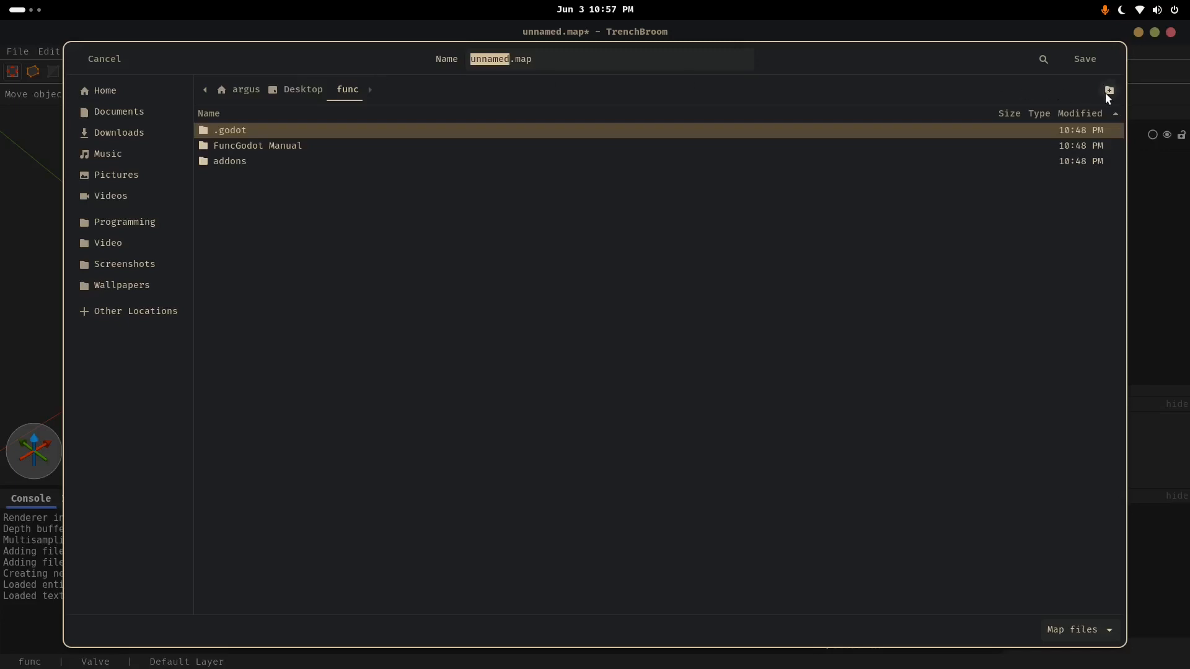
# Create a maps folder under func/trenchbroom and save the map as func_map.map
pyautogui.click(1107, 91)
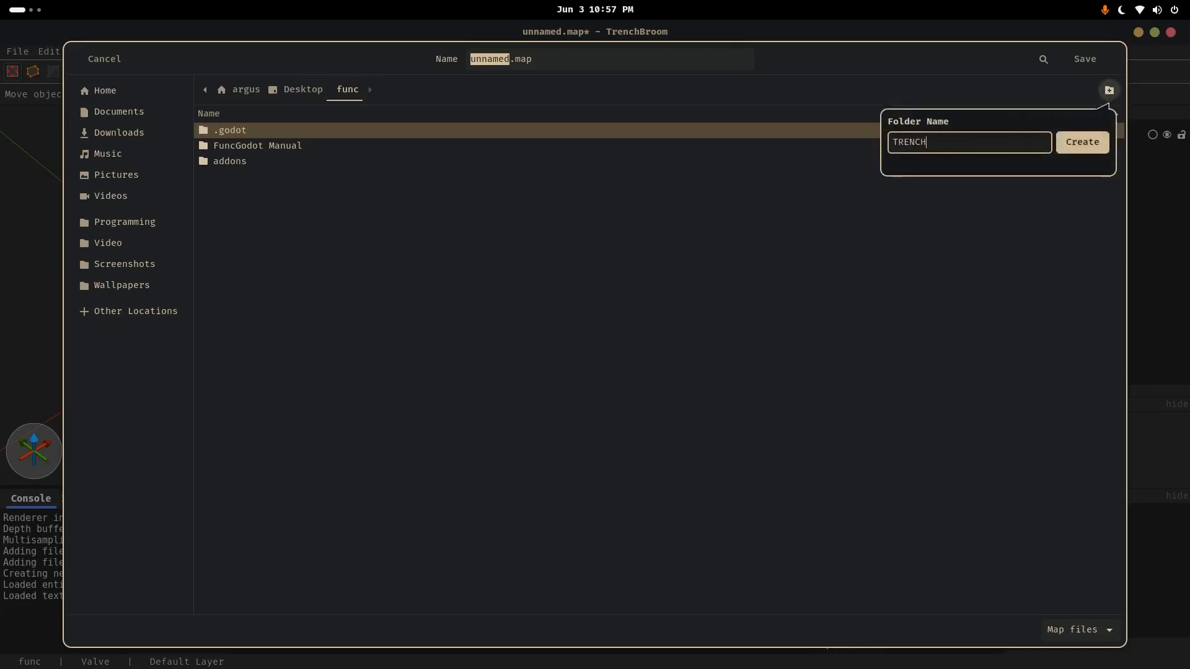
pyautogui.write('trenchbroom')
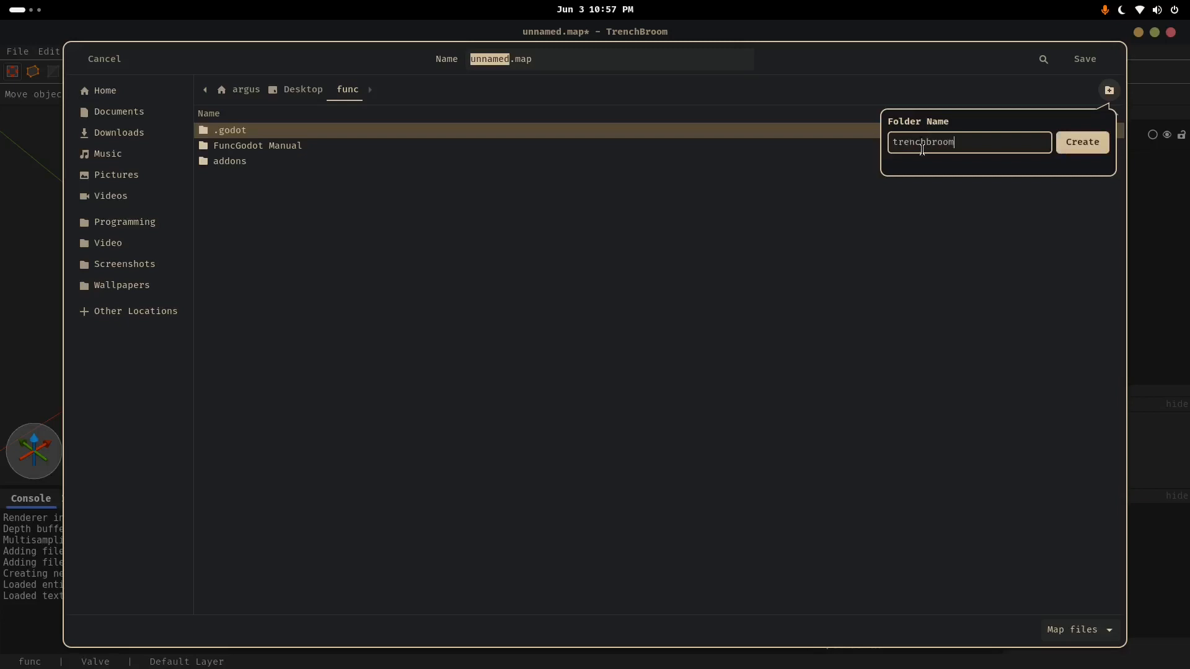
pyautogui.click(1081, 142)
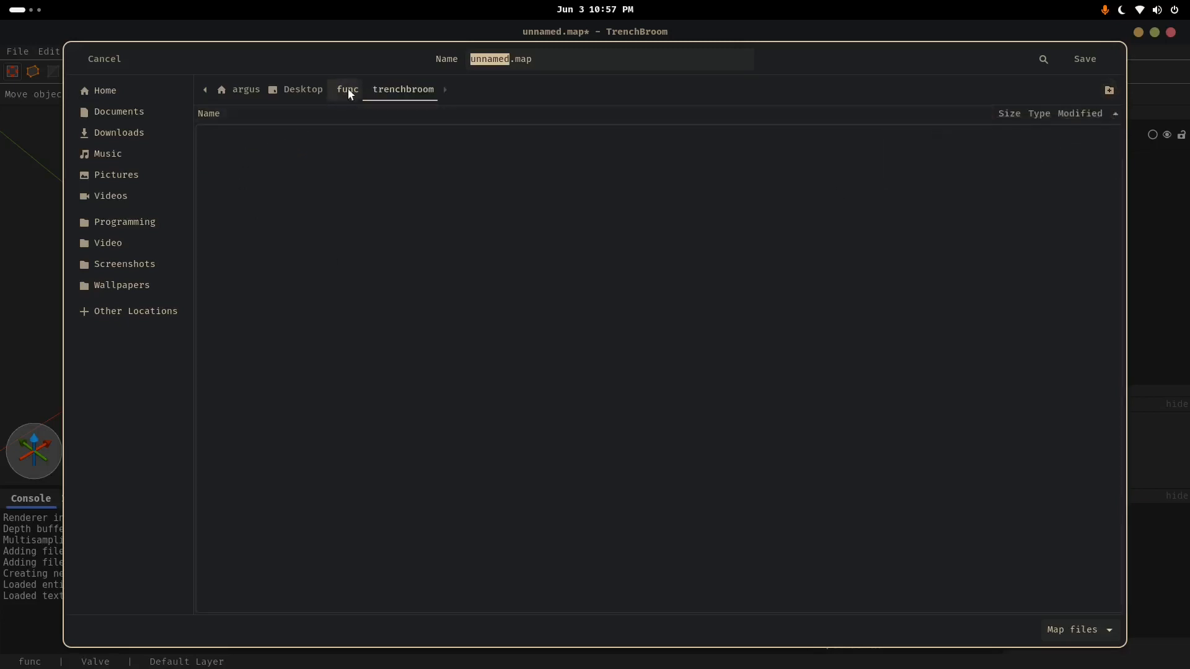
pyautogui.click(347, 89)
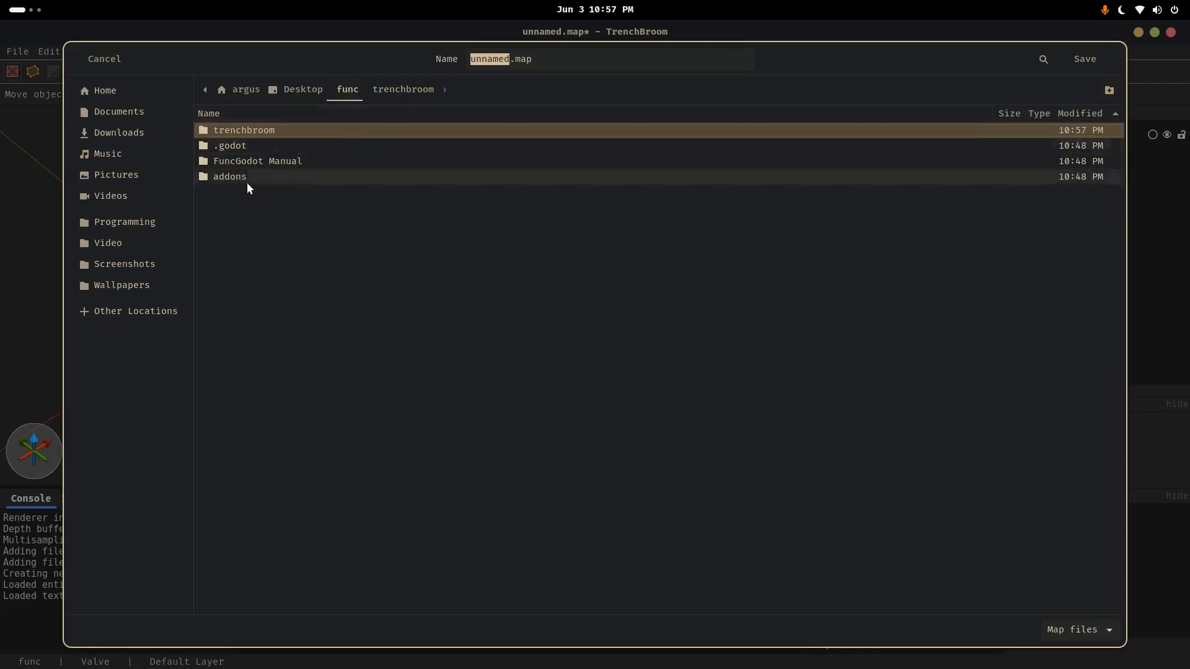
pyautogui.doubleClick(245, 130)
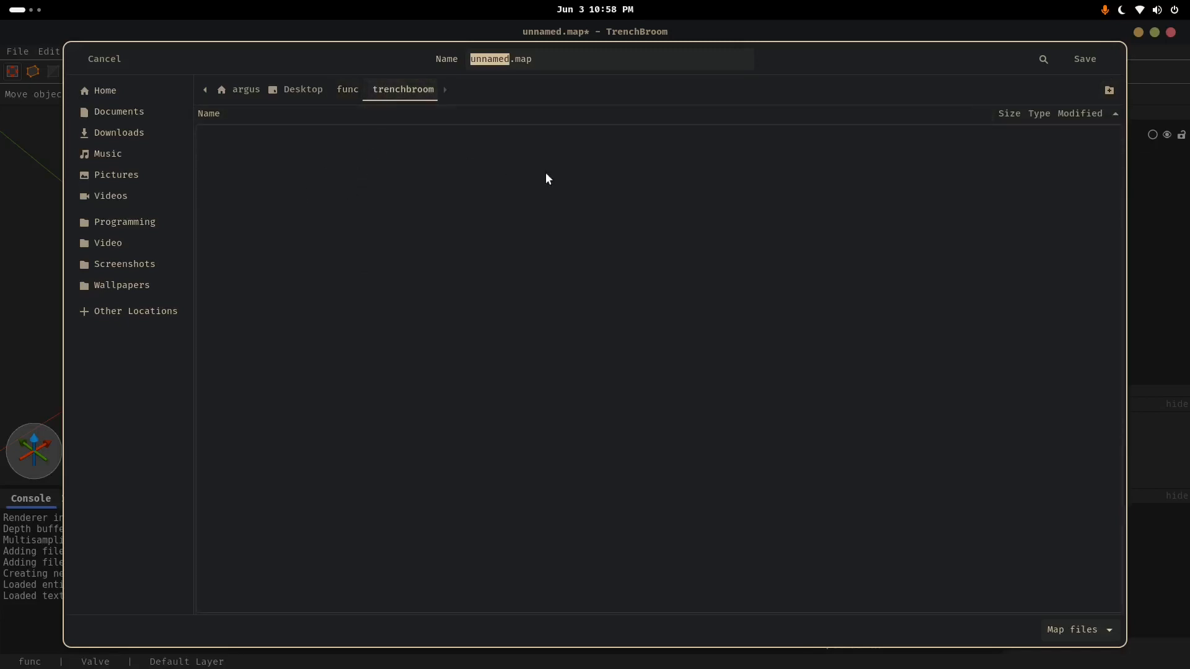
pyautogui.moveTo(931, 146)
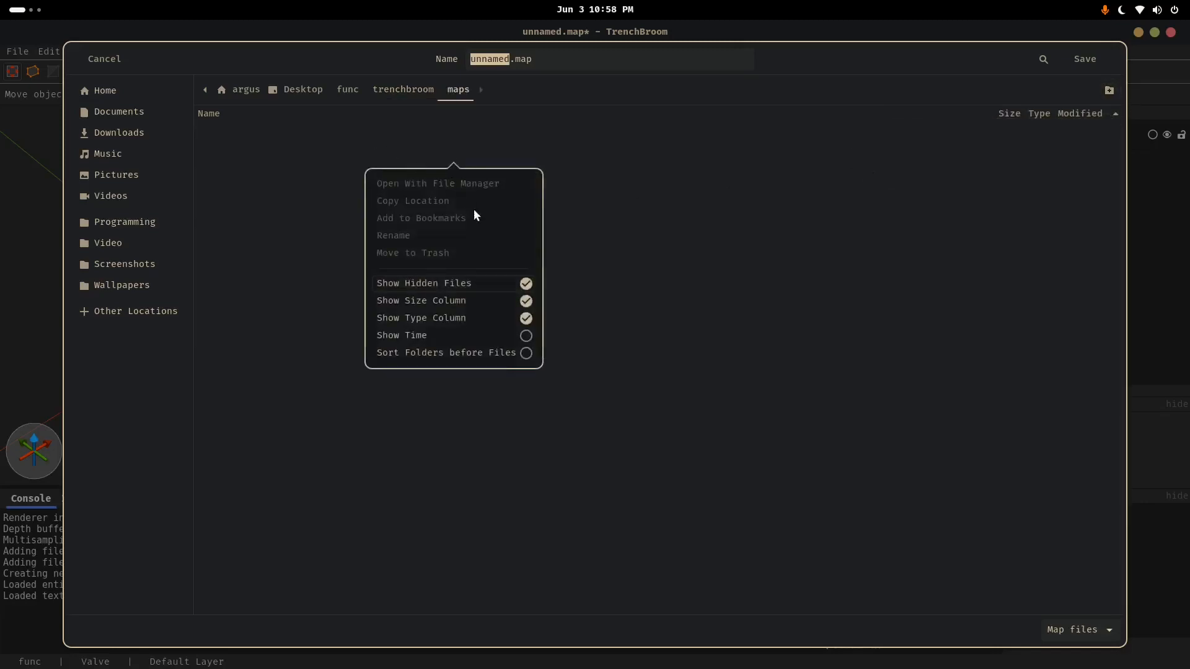
pyautogui.click(607, 59)
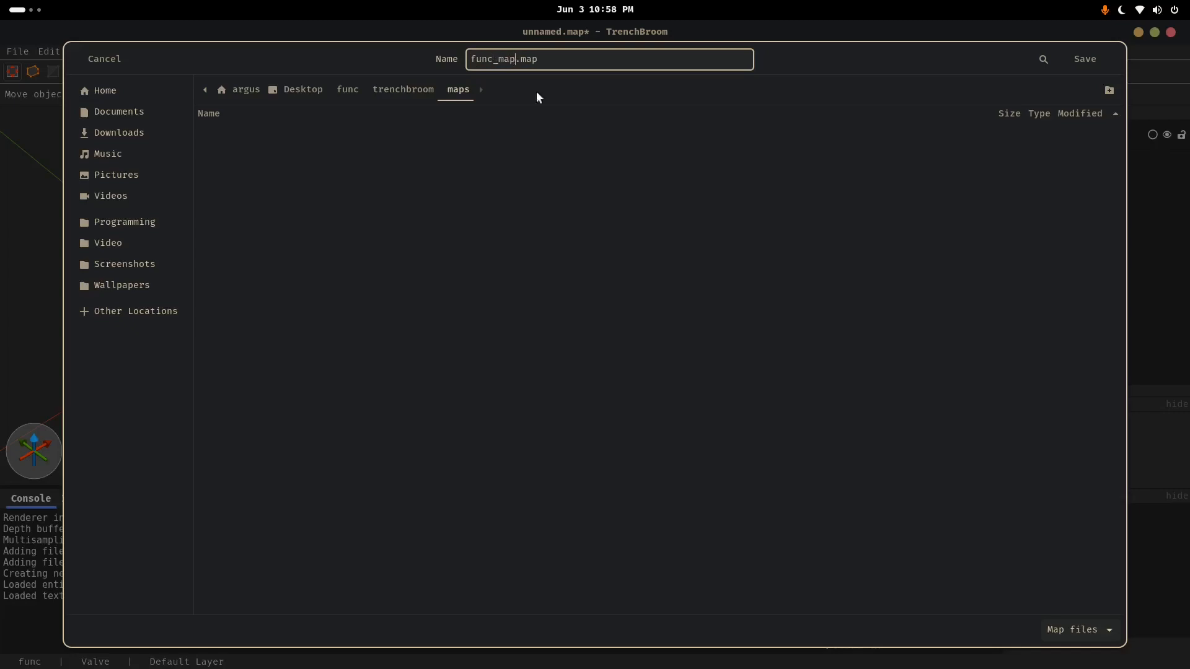
pyautogui.click(1084, 58)
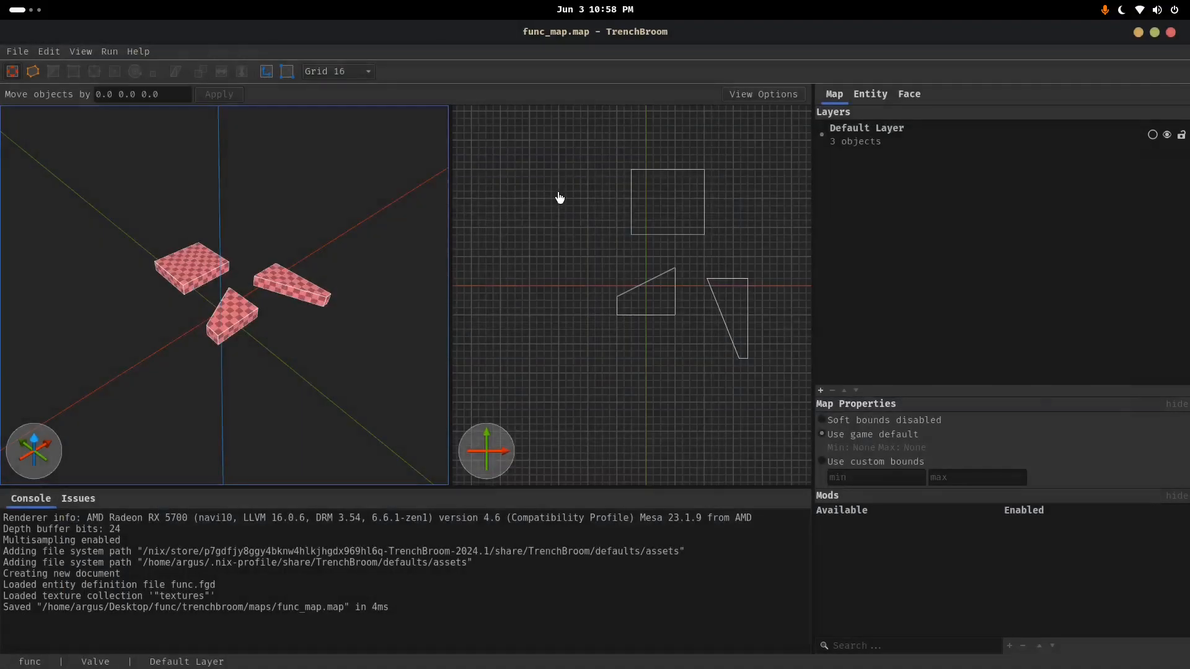
pyautogui.moveTo(549, 285)
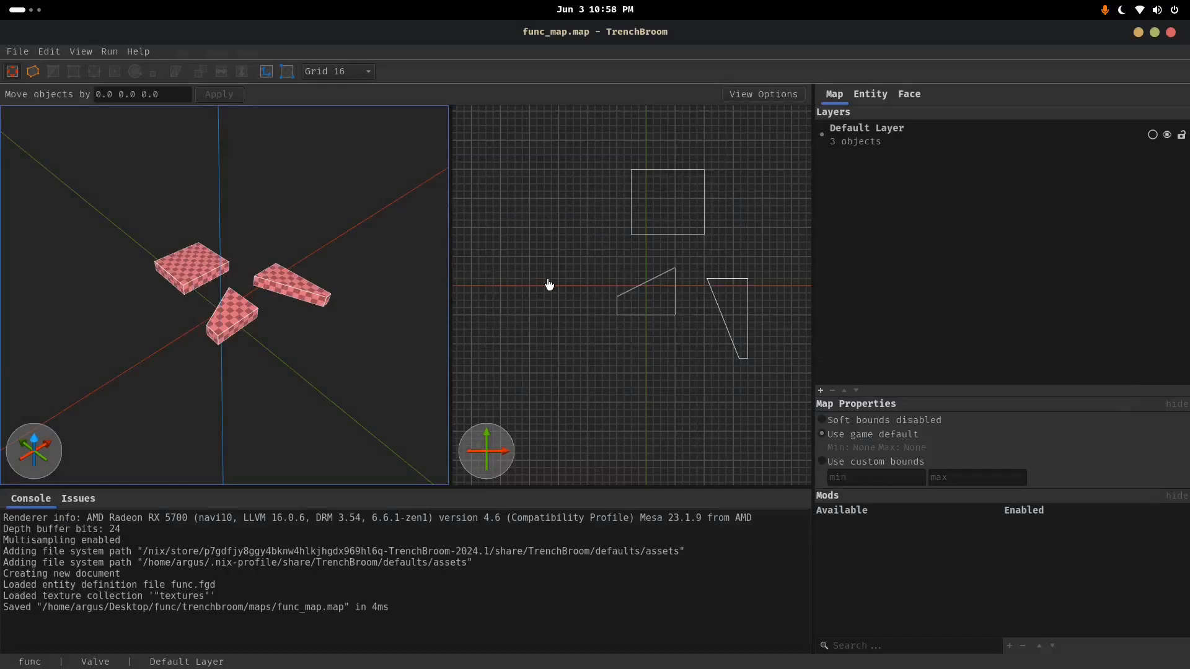
pyautogui.moveTo(674, 317)
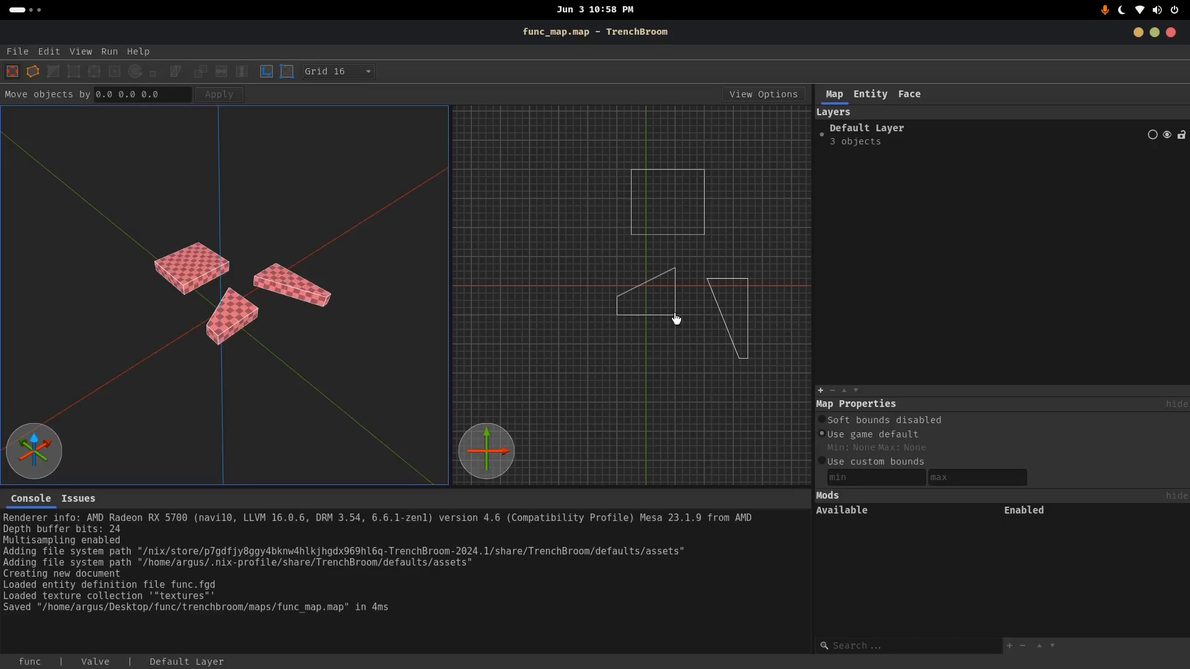
pyautogui.moveTo(225, 256)
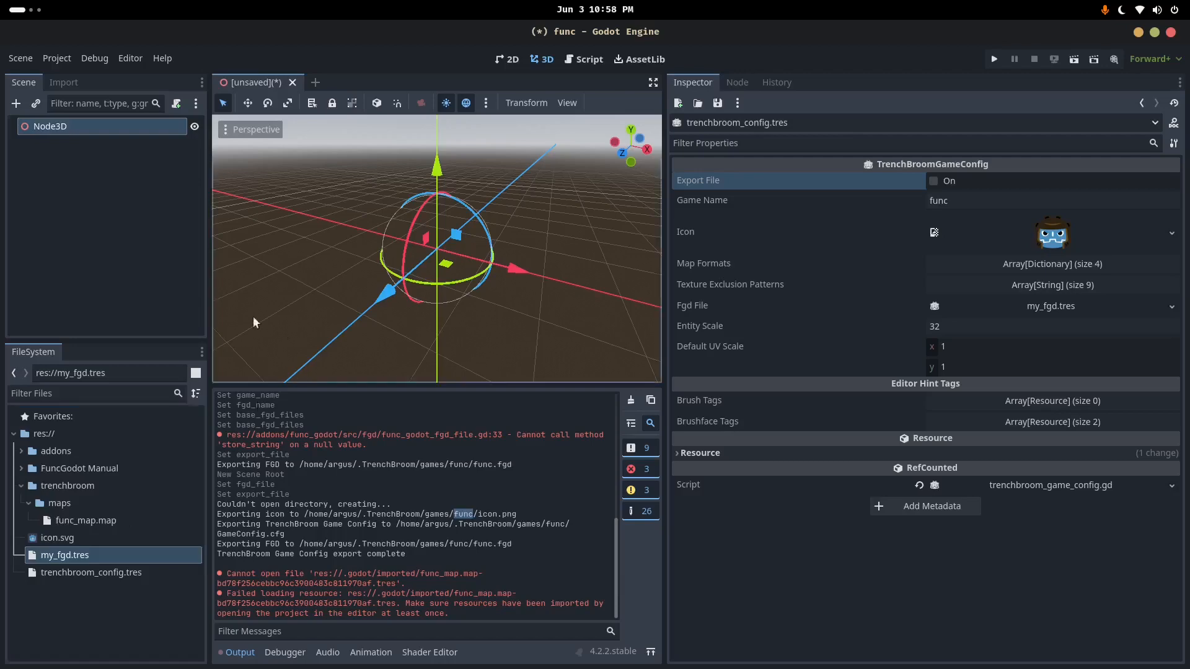
# Open trenchbroom/maps in the system file manager, showing func_map.map and its import file
pyautogui.press('Super')
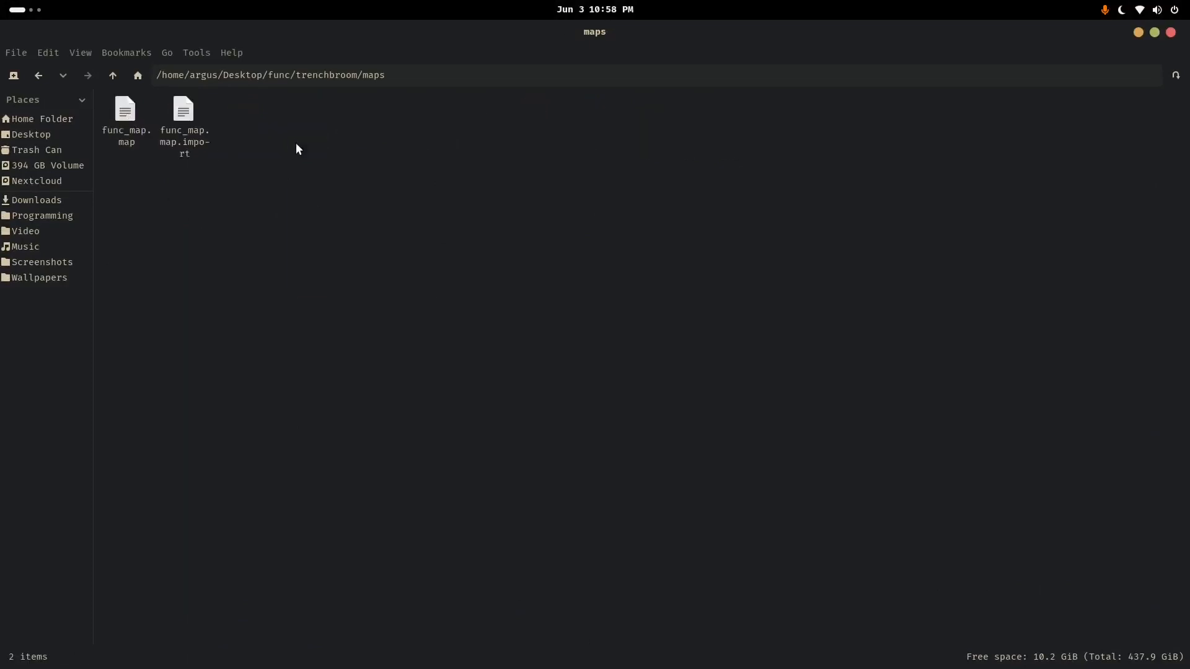
# Create an autosave folder inside the maps folder
pyautogui.rightClick(297, 149)
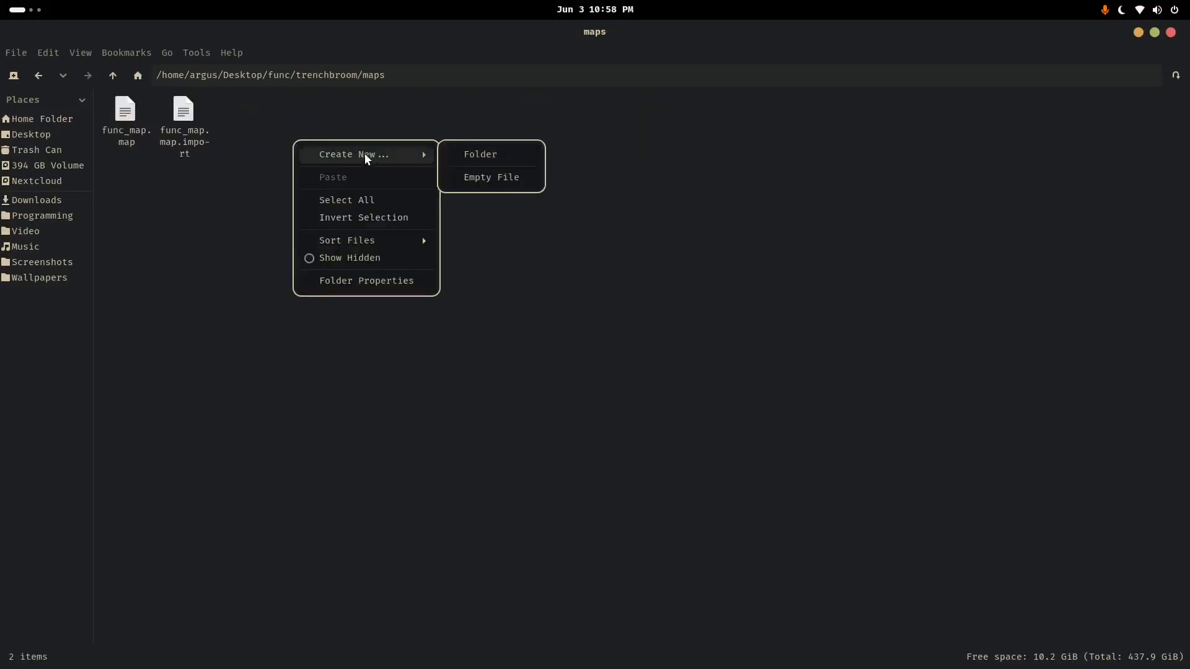
pyautogui.click(480, 155)
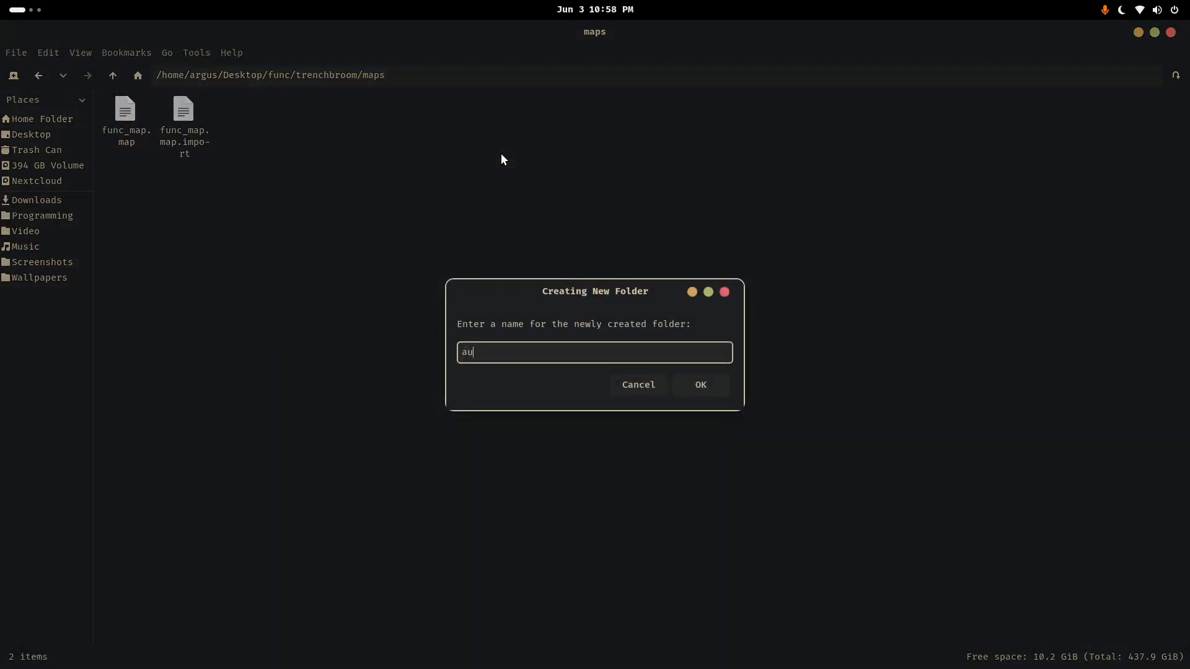
pyautogui.click(699, 385)
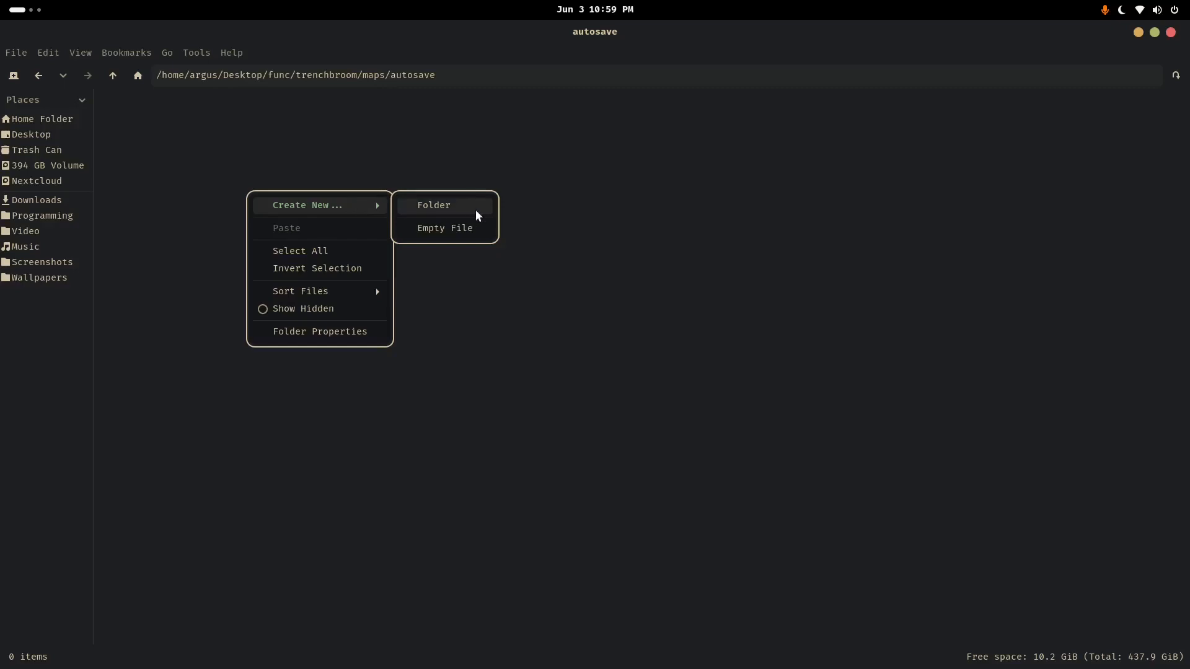
# Add an empty .gdignore file inside autosave, then navigate back up the folders
pyautogui.click(443, 227)
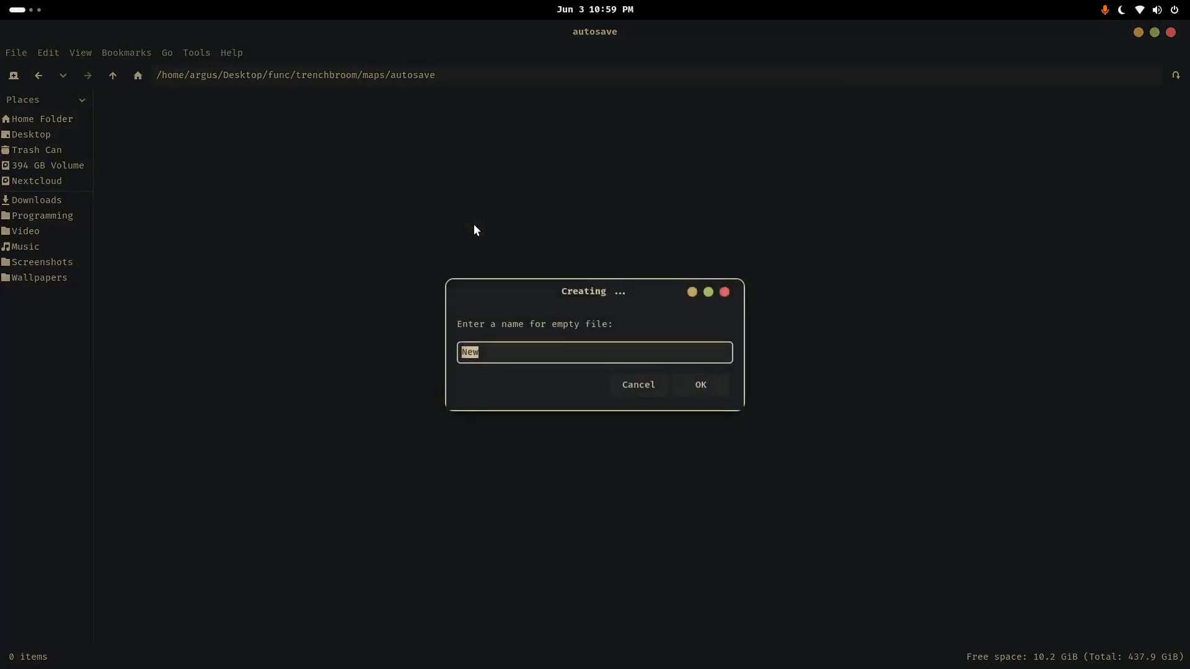
pyautogui.write('.g')
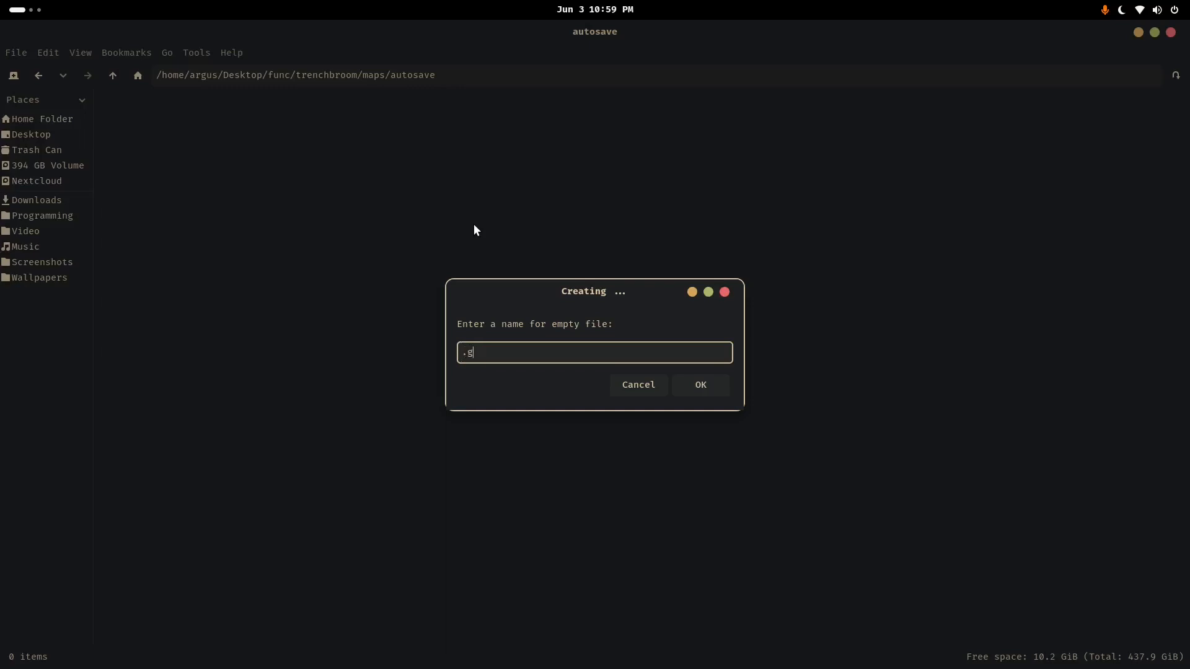
pyautogui.write('dignore')
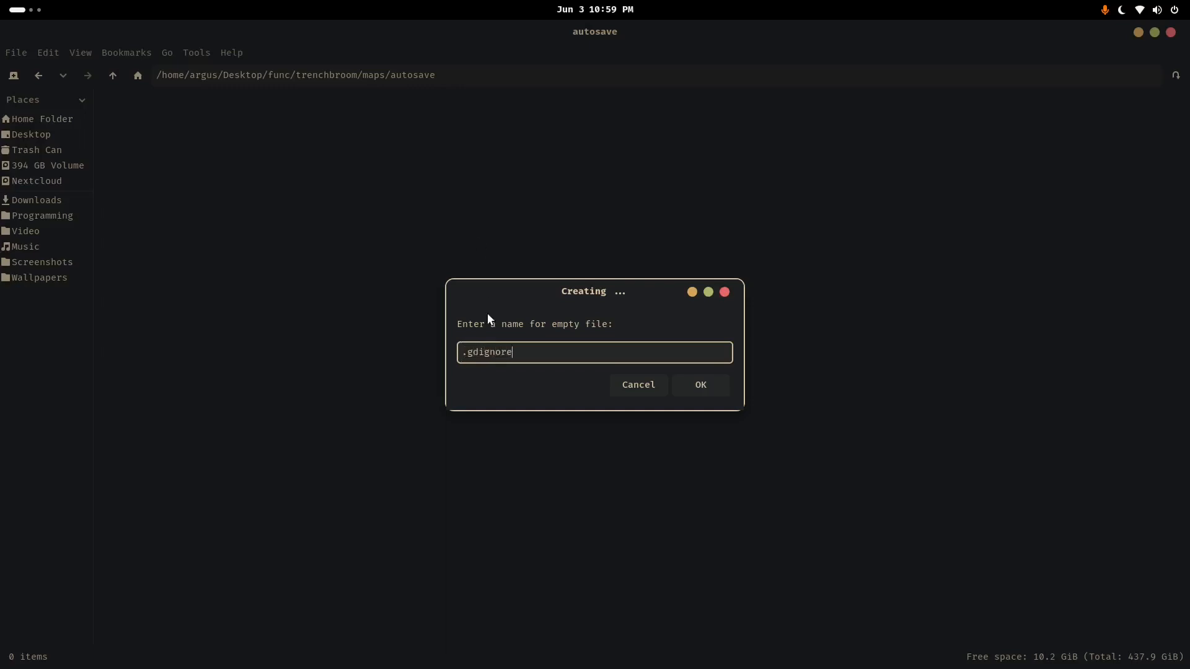
pyautogui.click(698, 385)
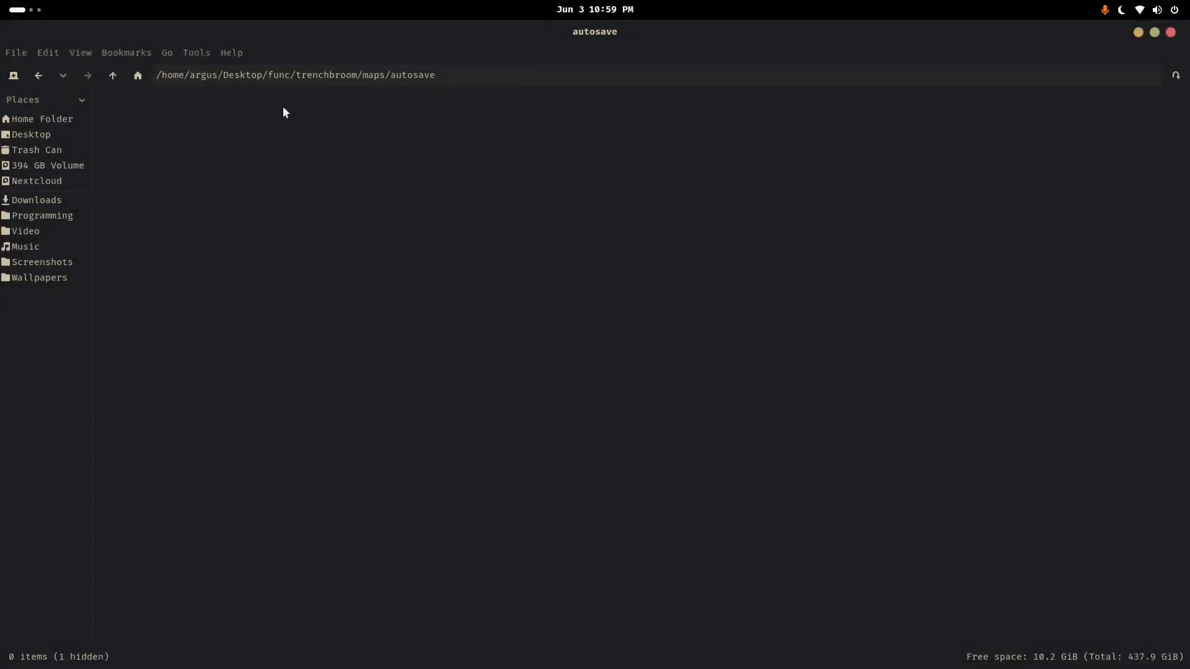
pyautogui.click(112, 74)
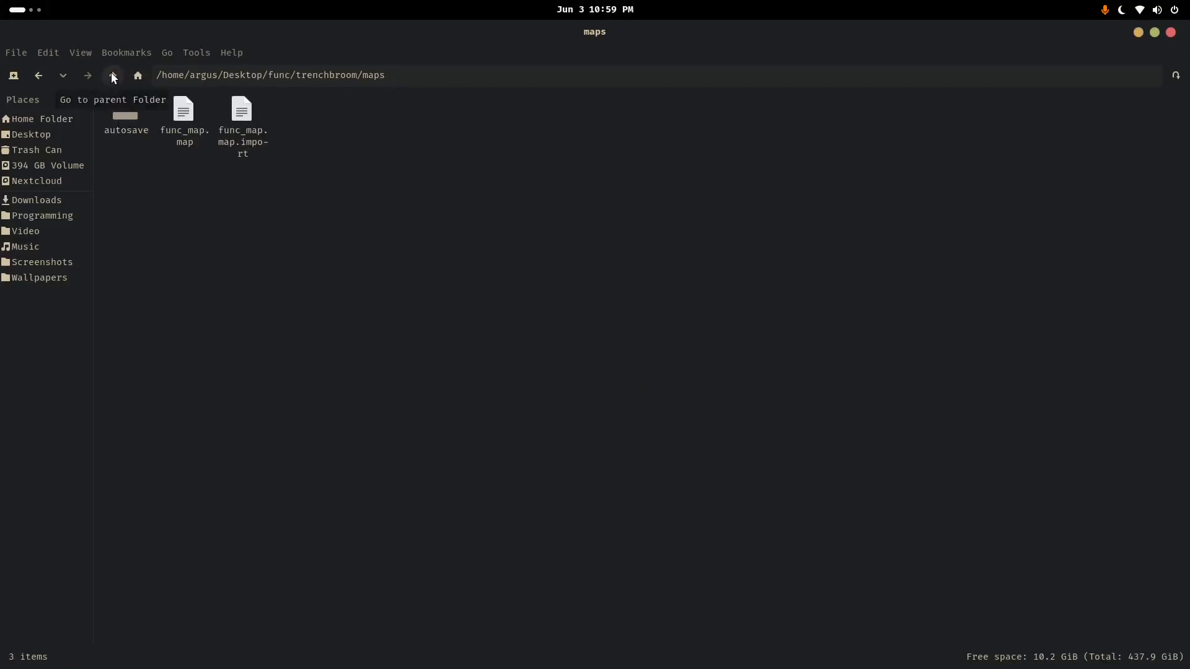
pyautogui.click(112, 75)
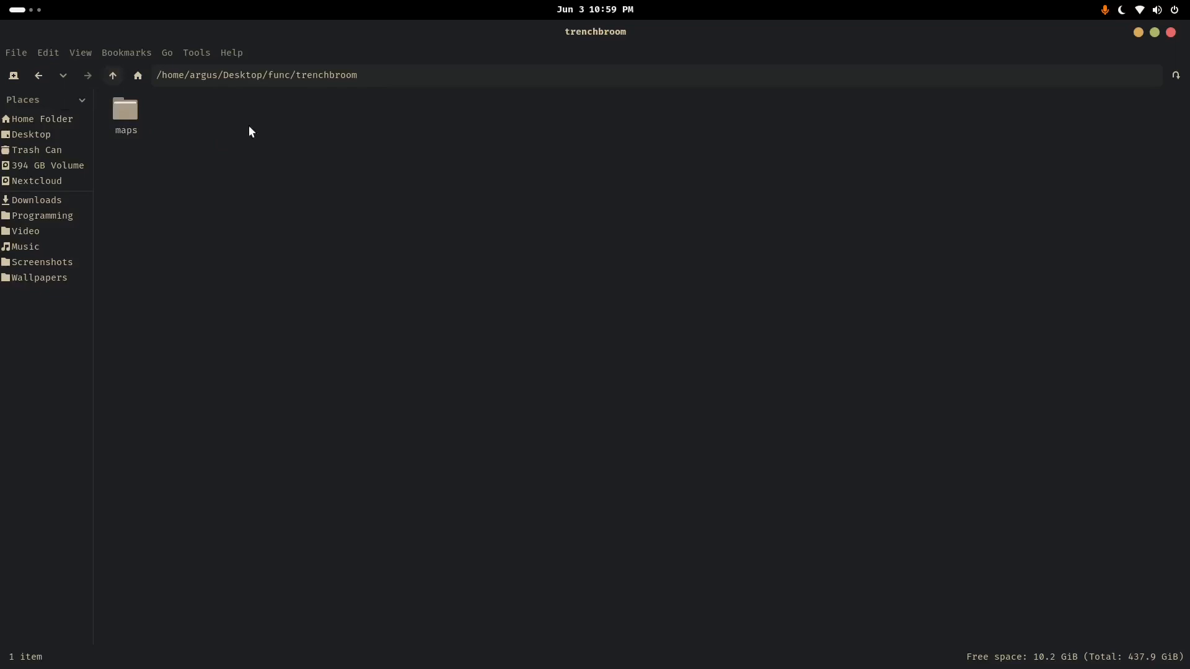
pyautogui.click(113, 75)
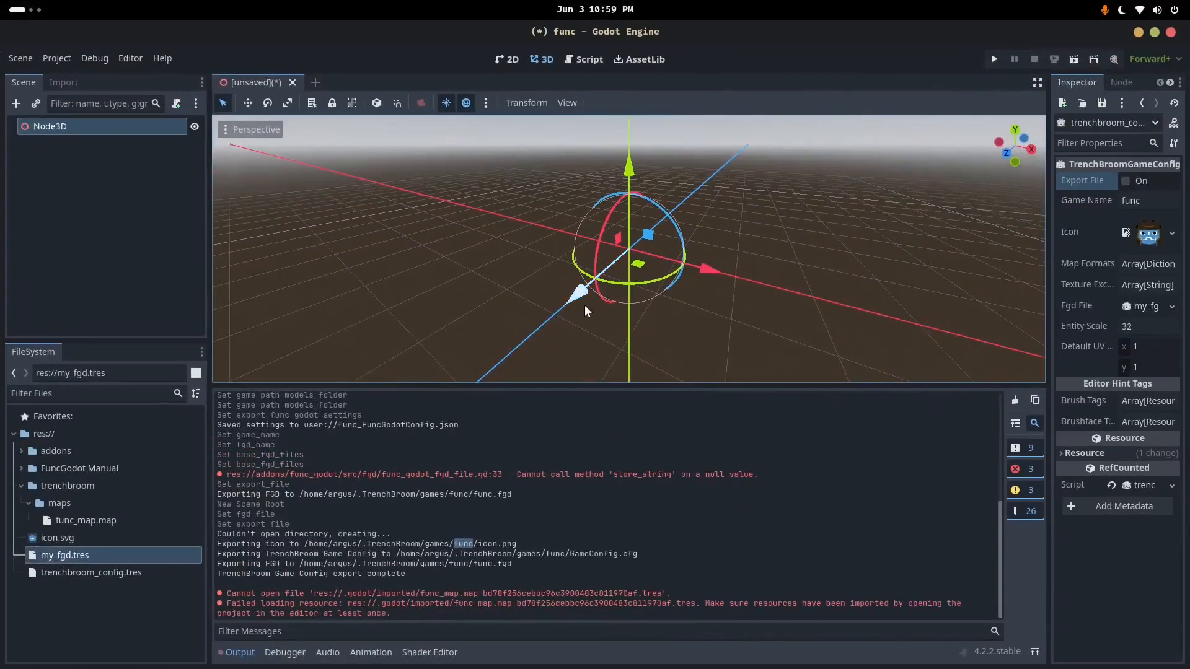
# Add a FuncGodotMap child node under the Node3D root
pyautogui.rightClick(50, 126)
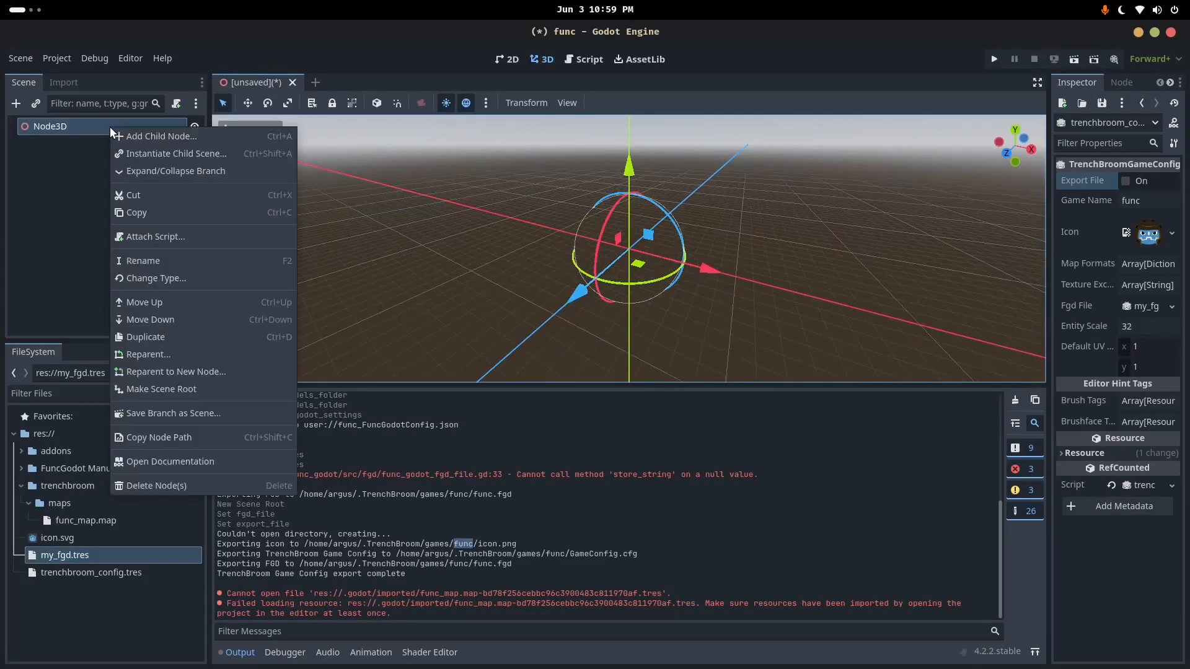
pyautogui.click(160, 136)
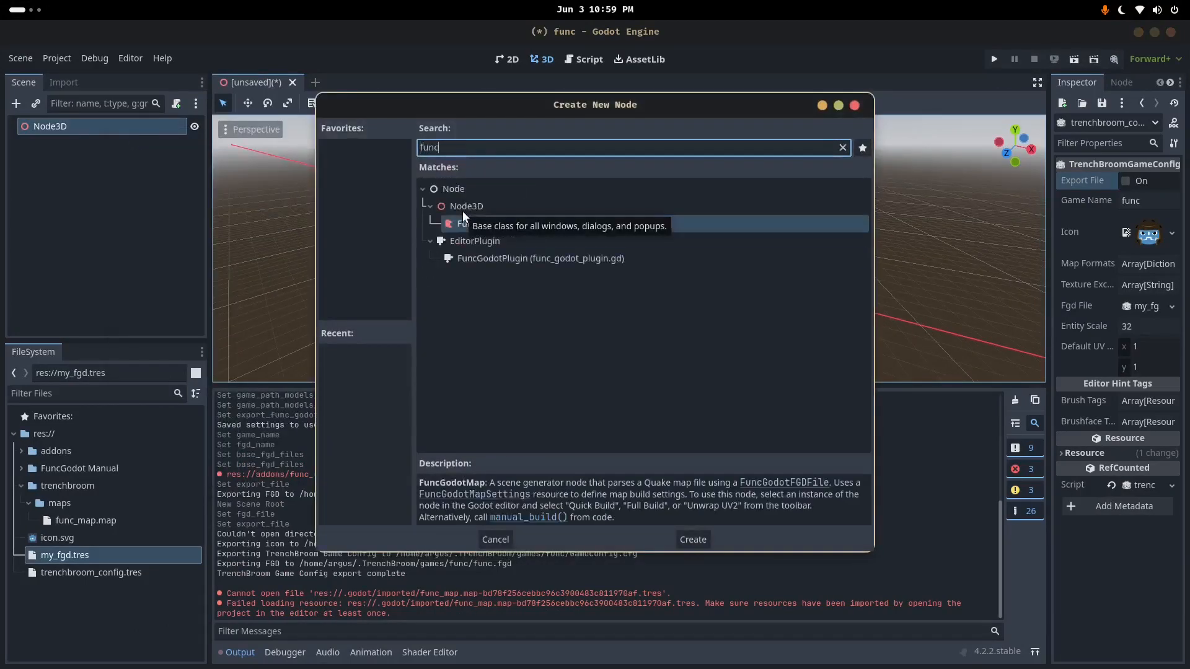
pyautogui.click(692, 540)
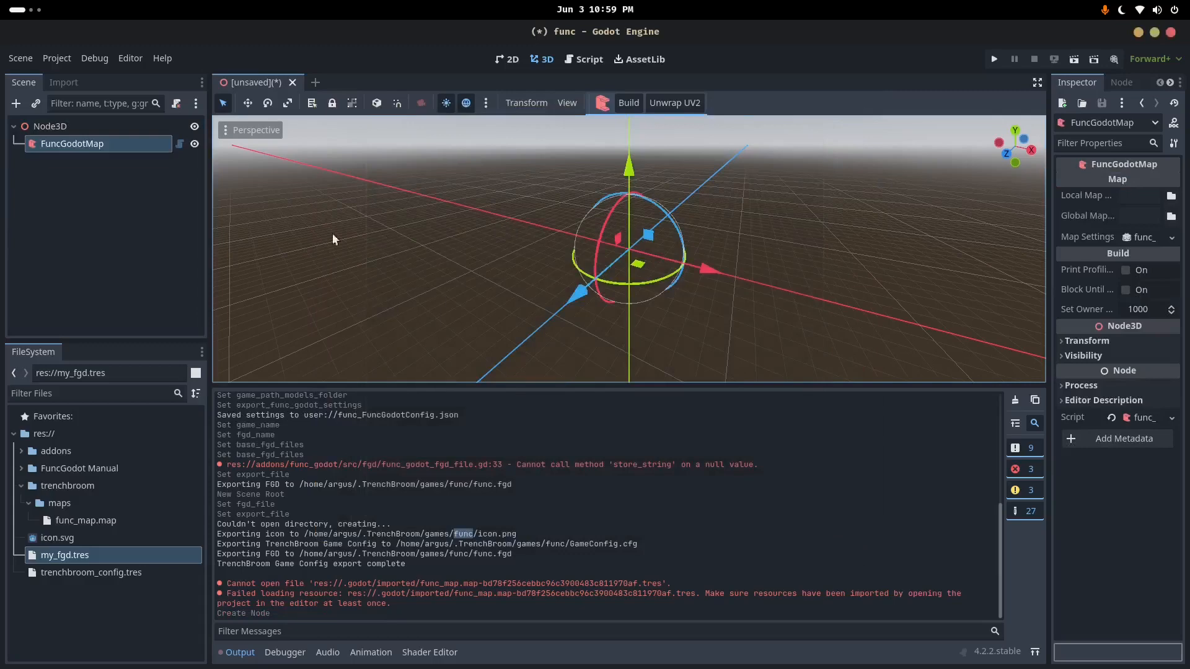
pyautogui.moveTo(588, 127)
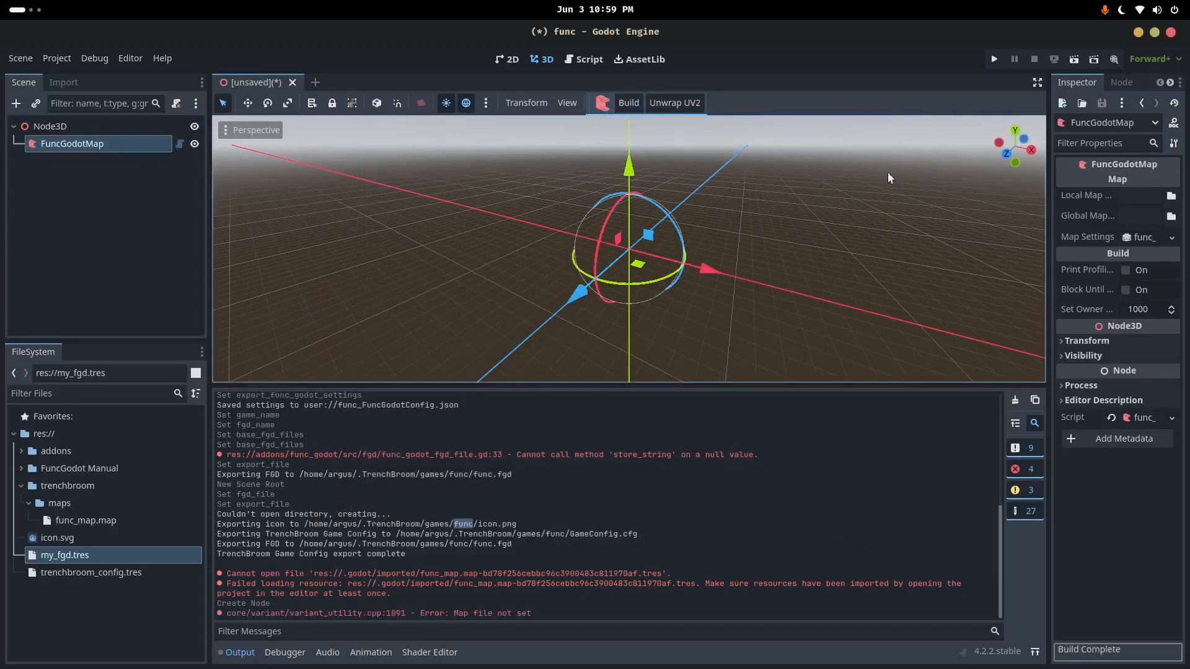
# Set Local Map File to func_map.map and build the brush geometry
pyautogui.moveTo(1054, 178); pyautogui.dragTo(815, 179)
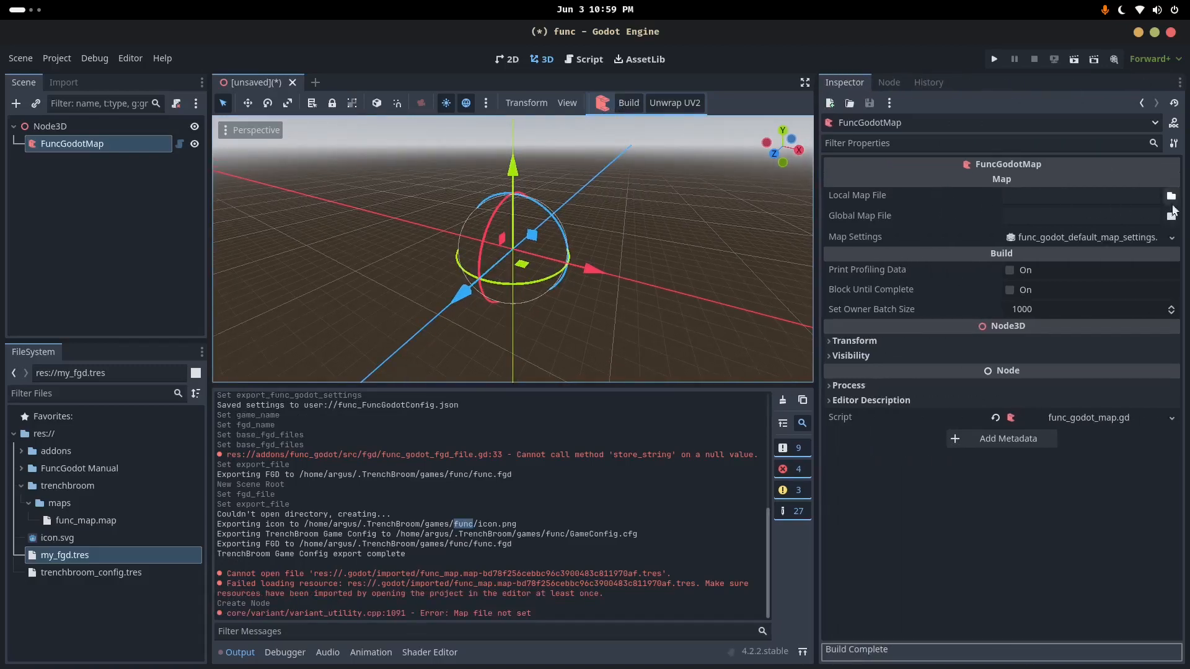
pyautogui.click(1170, 196)
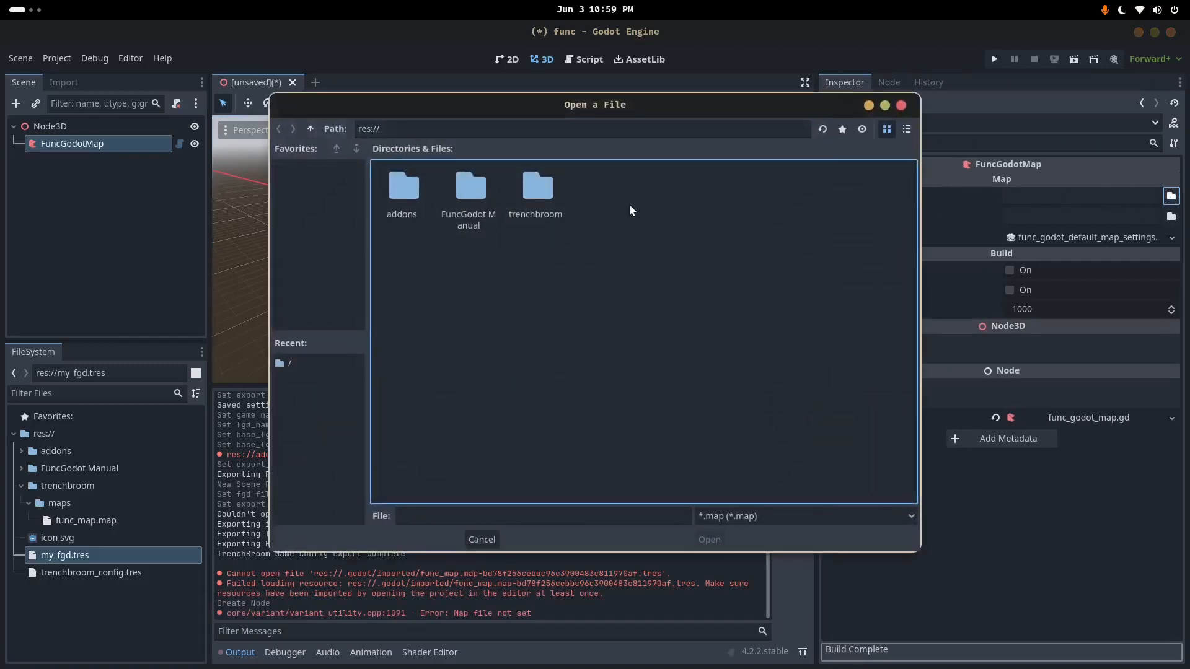
pyautogui.doubleClick(535, 186)
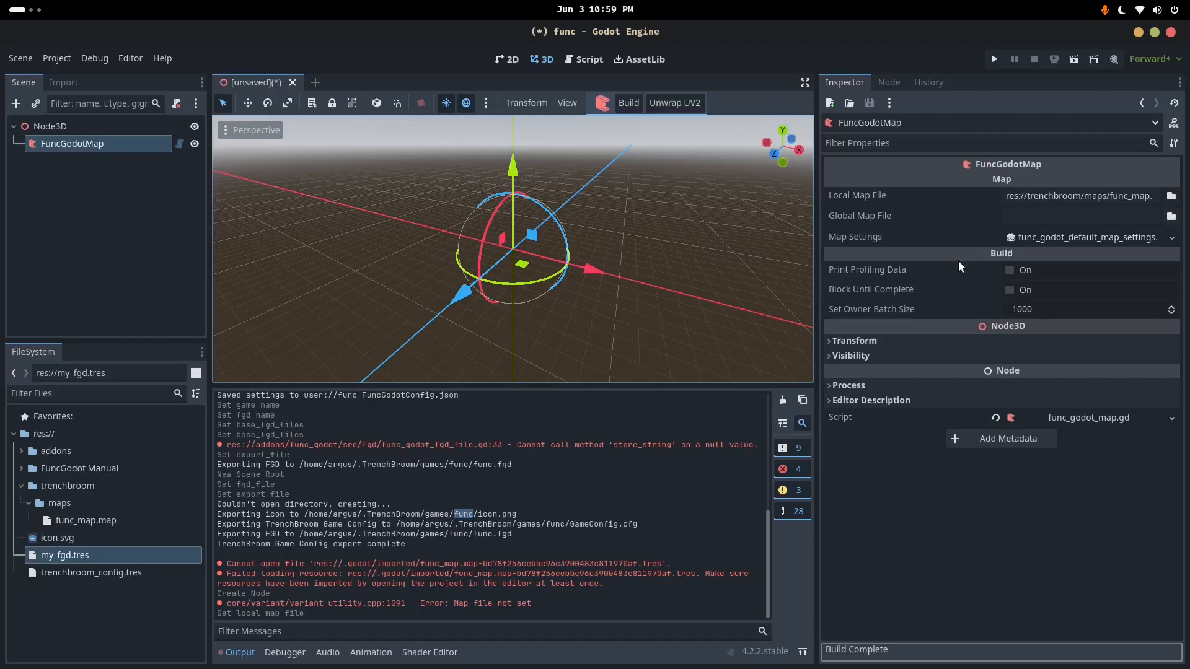
pyautogui.moveTo(625, 127)
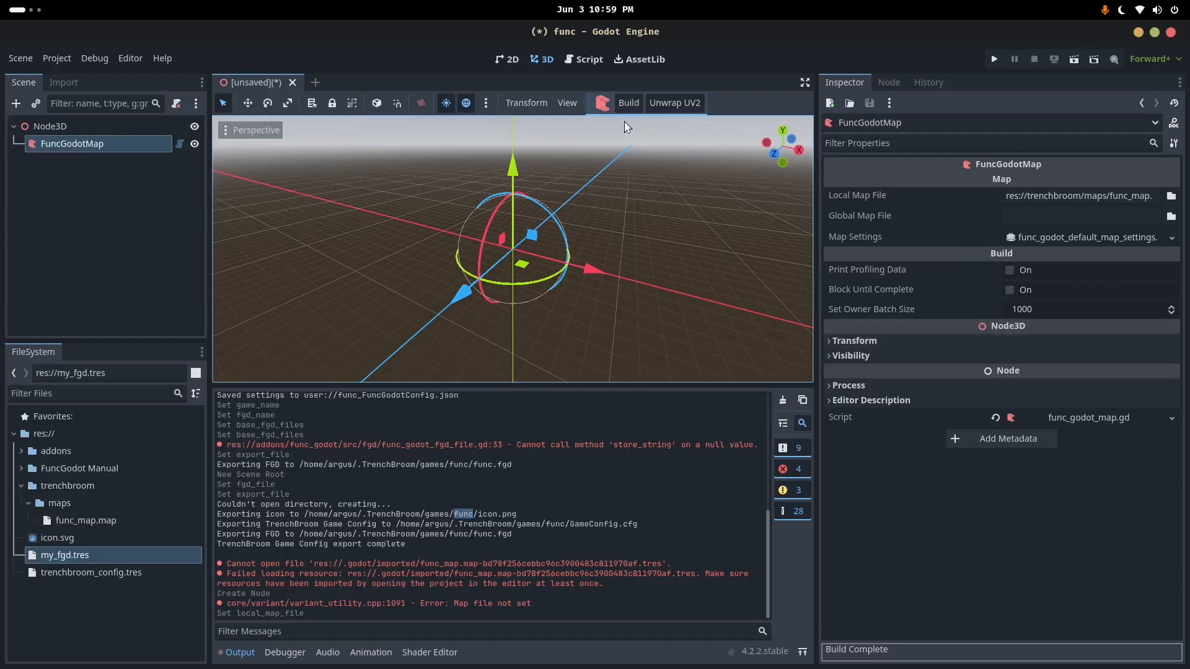
pyautogui.click(627, 102)
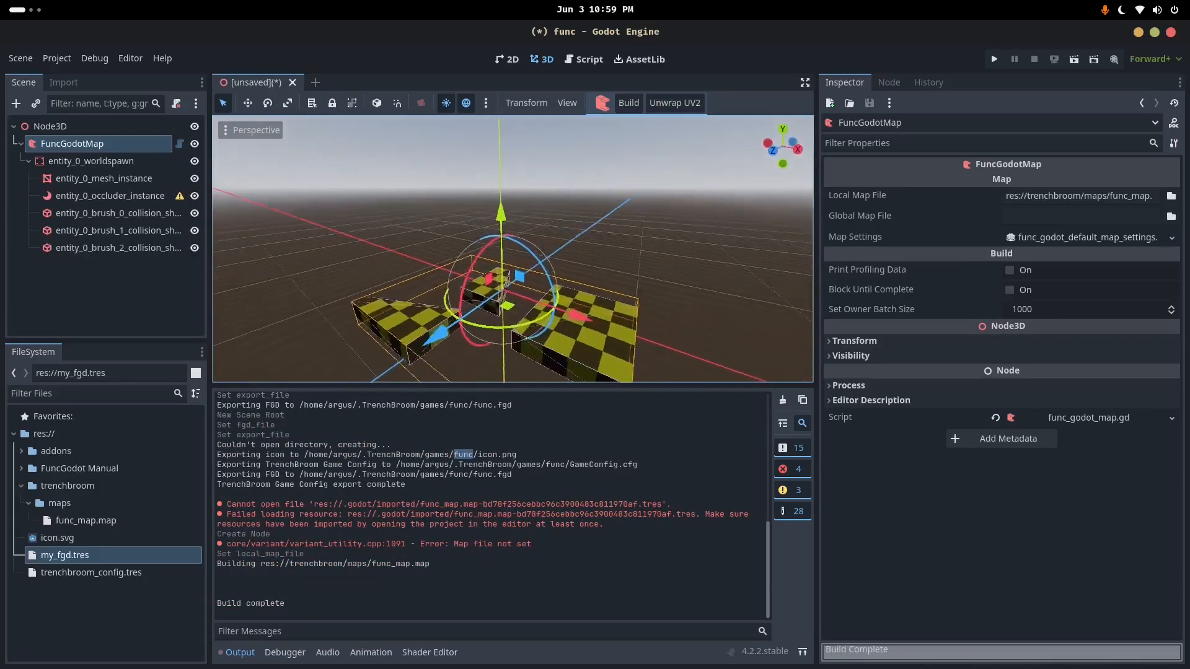